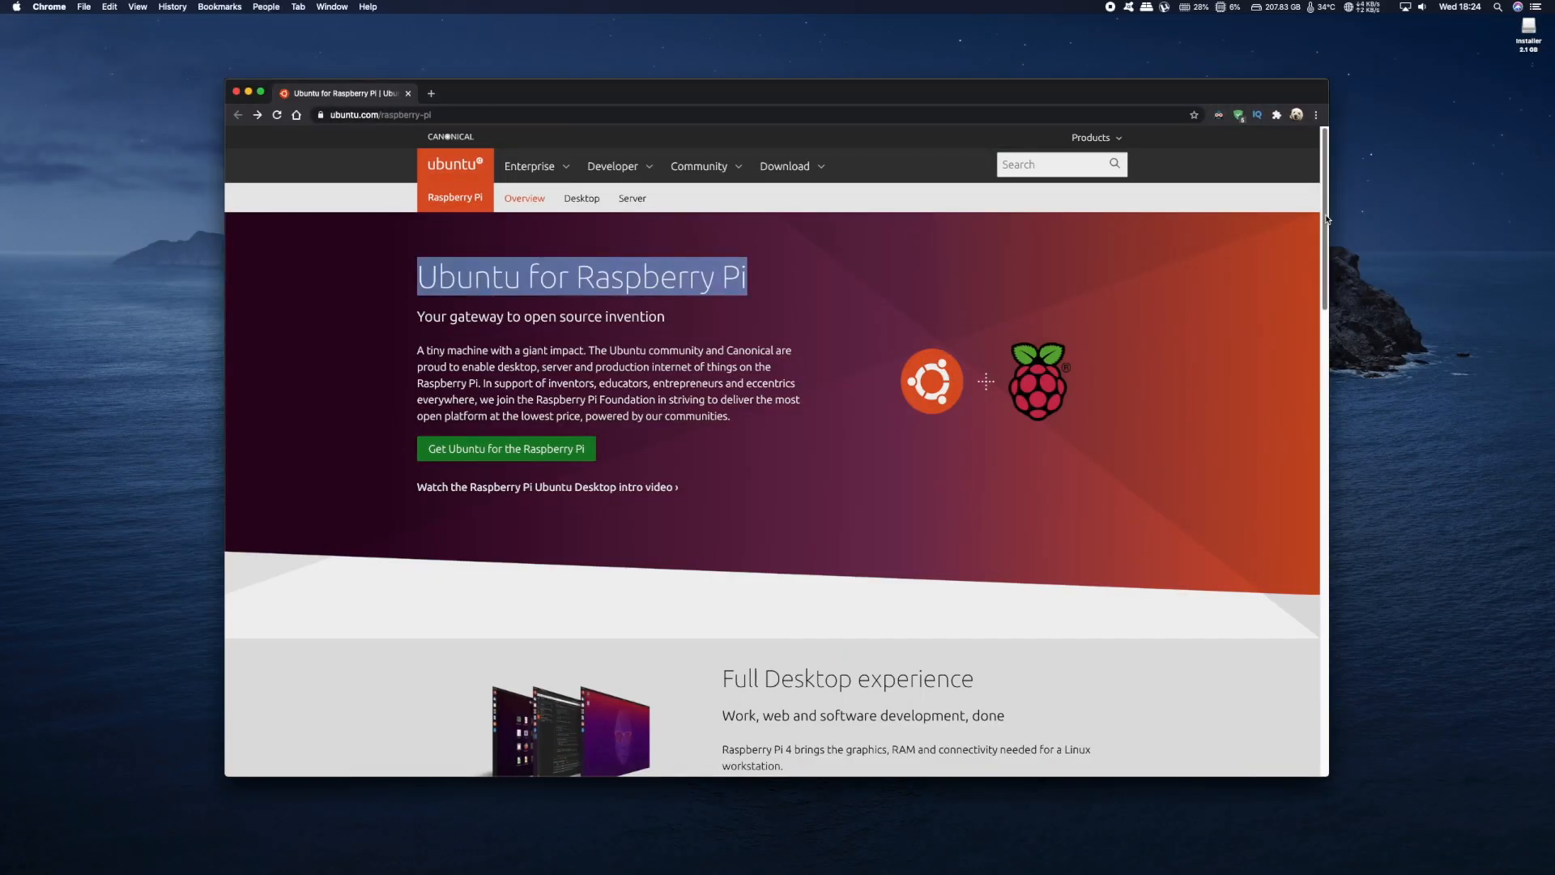
Scroll the Ubuntu for Raspberry Pi page past the ARM section to the footer links.
{"action": "scroll", "scroll_direction": "down", "scroll_amount": 3}
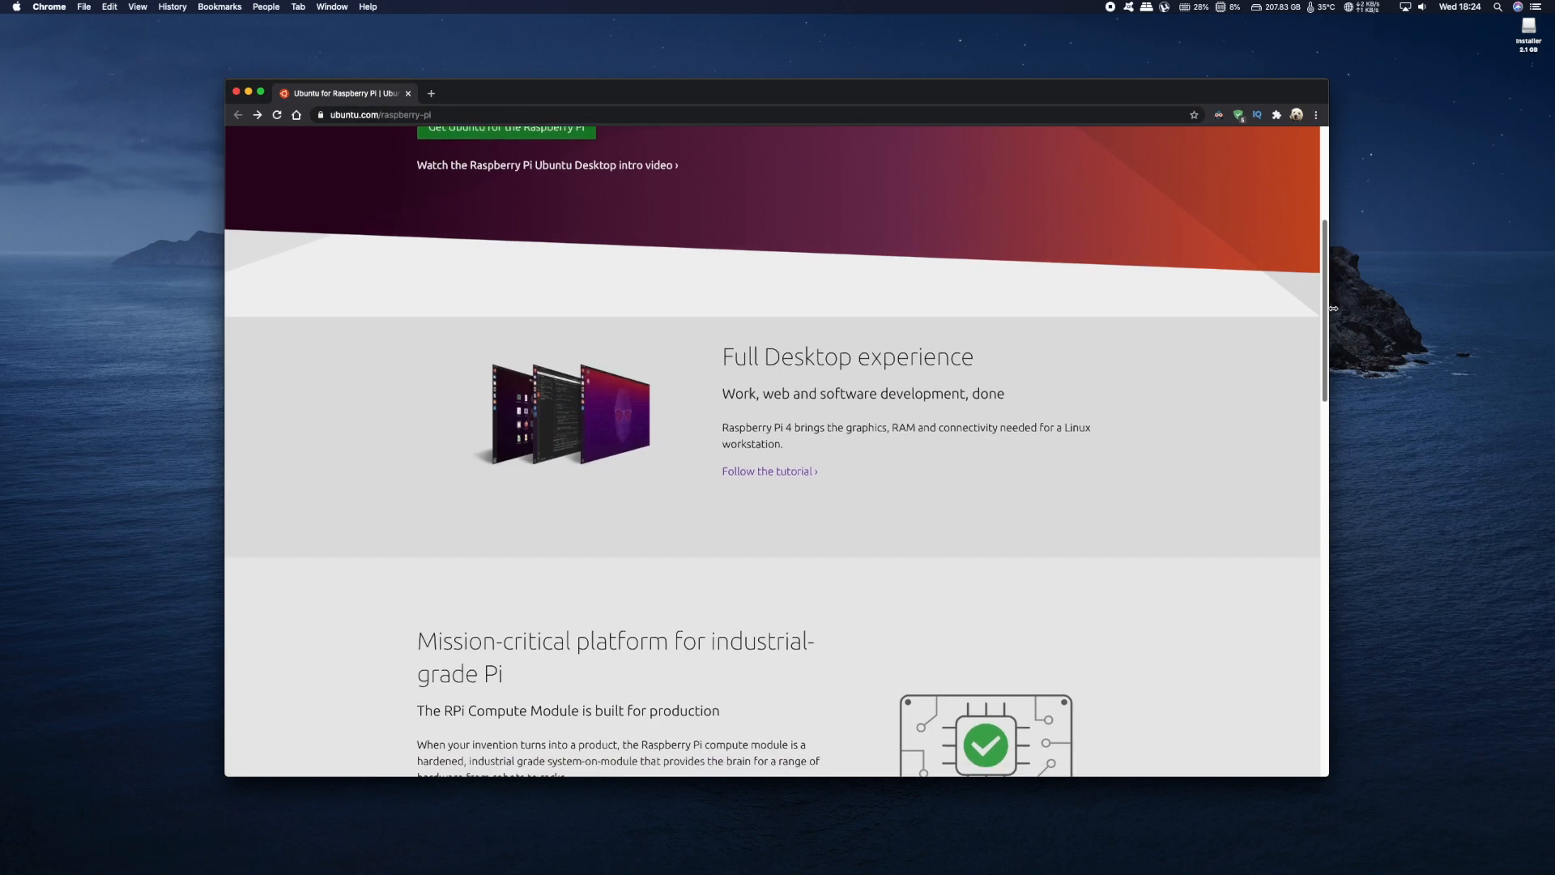
{"action": "scroll", "scroll_direction": "down", "scroll_amount": 3}
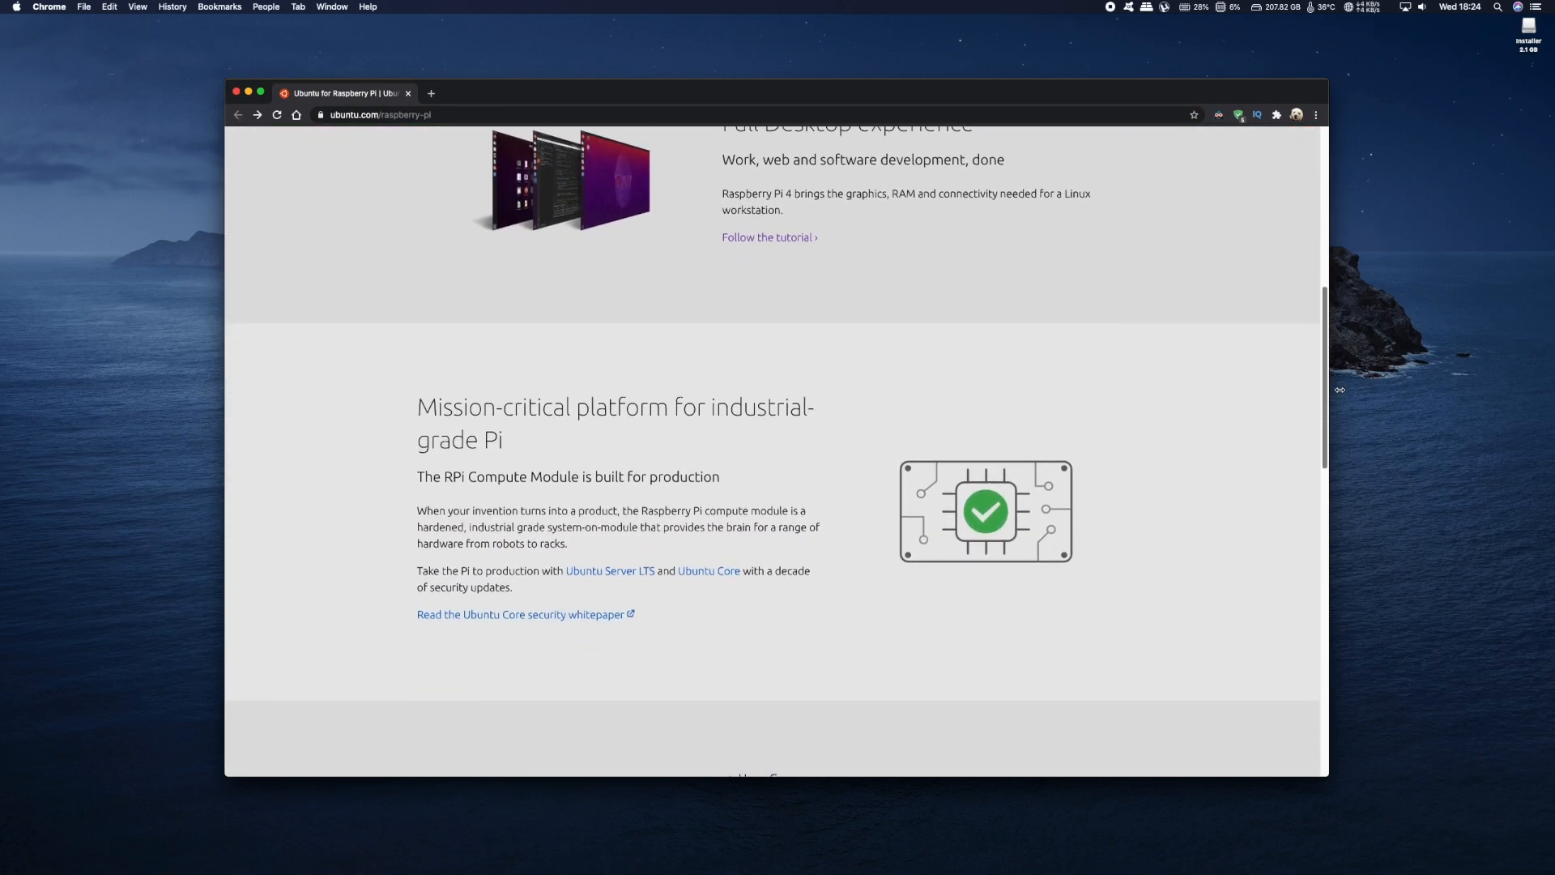
{"action": "scroll", "scroll_direction": "down", "scroll_amount": 3}
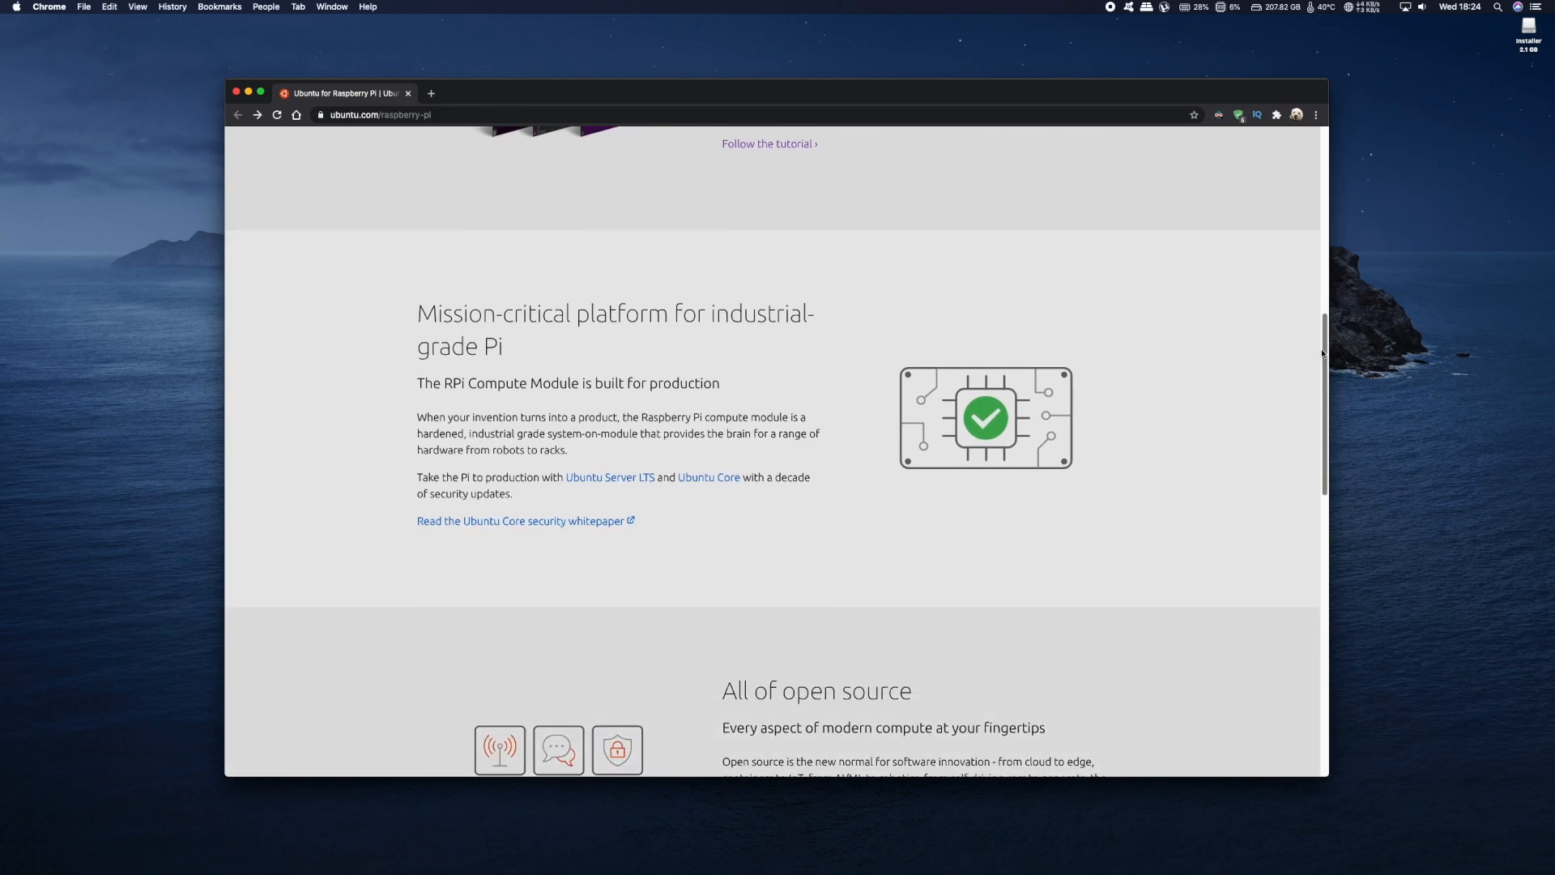
{"action": "scroll", "scroll_direction": "down", "scroll_amount": 3}
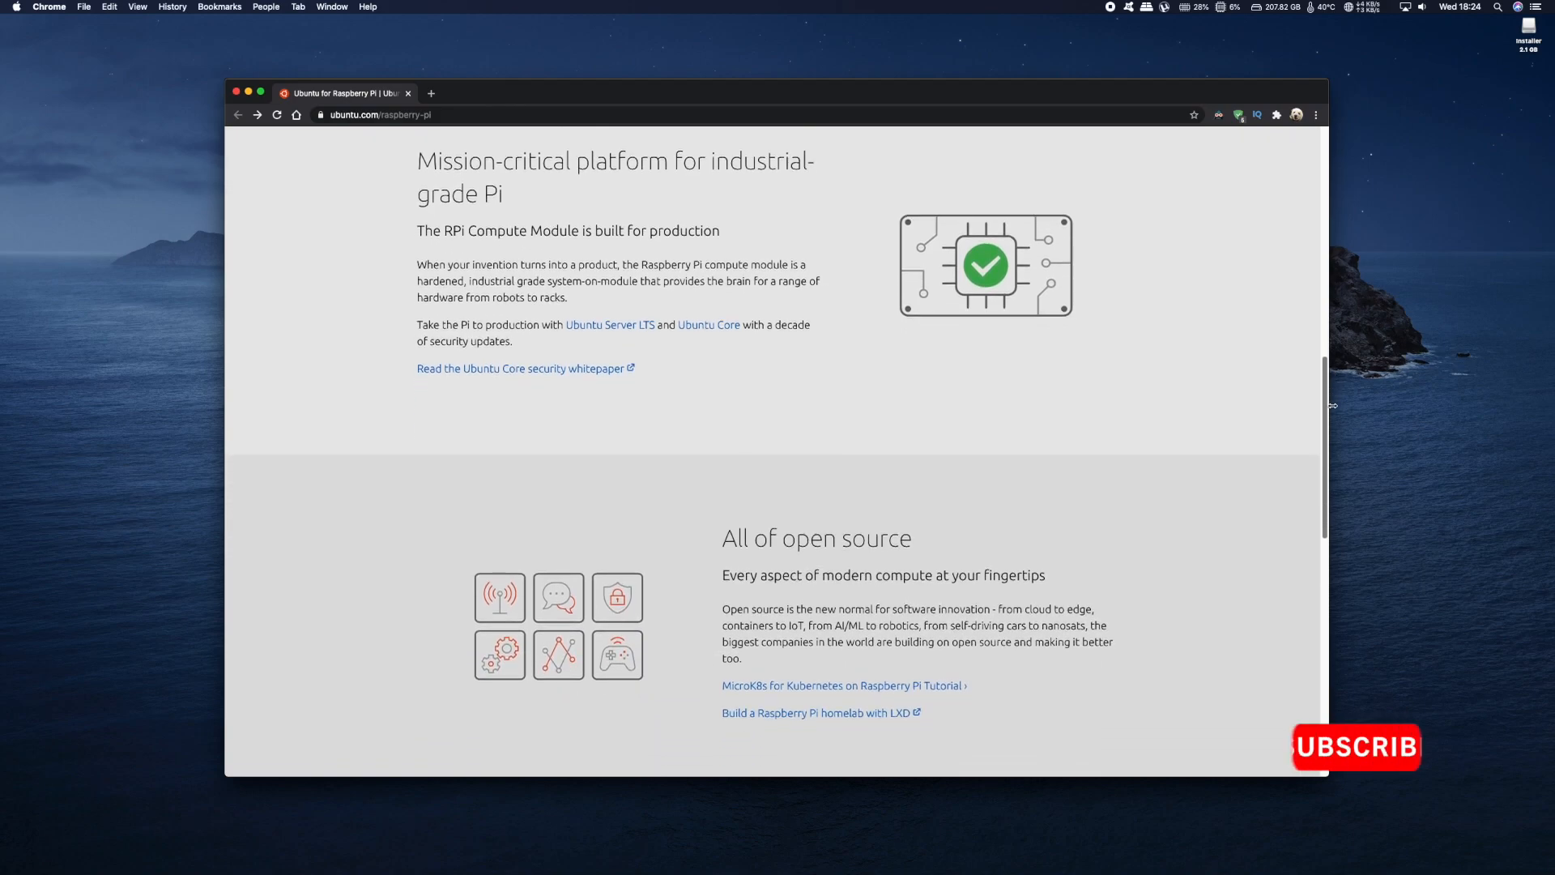
{"action": "scroll", "scroll_direction": "down", "scroll_amount": 3}
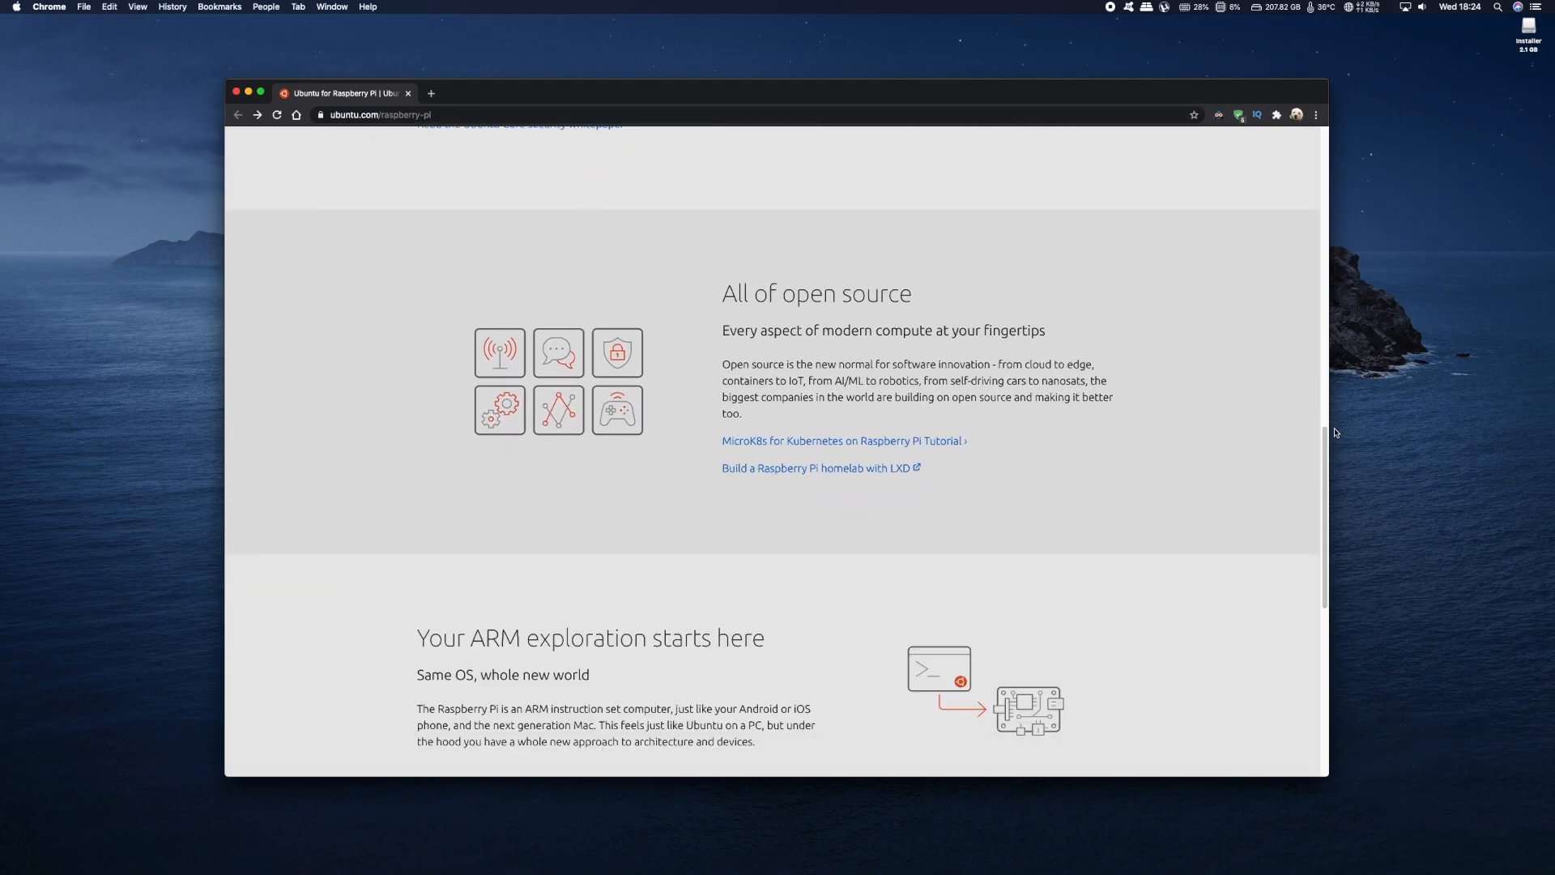
{"action": "scroll", "scroll_direction": "down", "scroll_amount": 3}
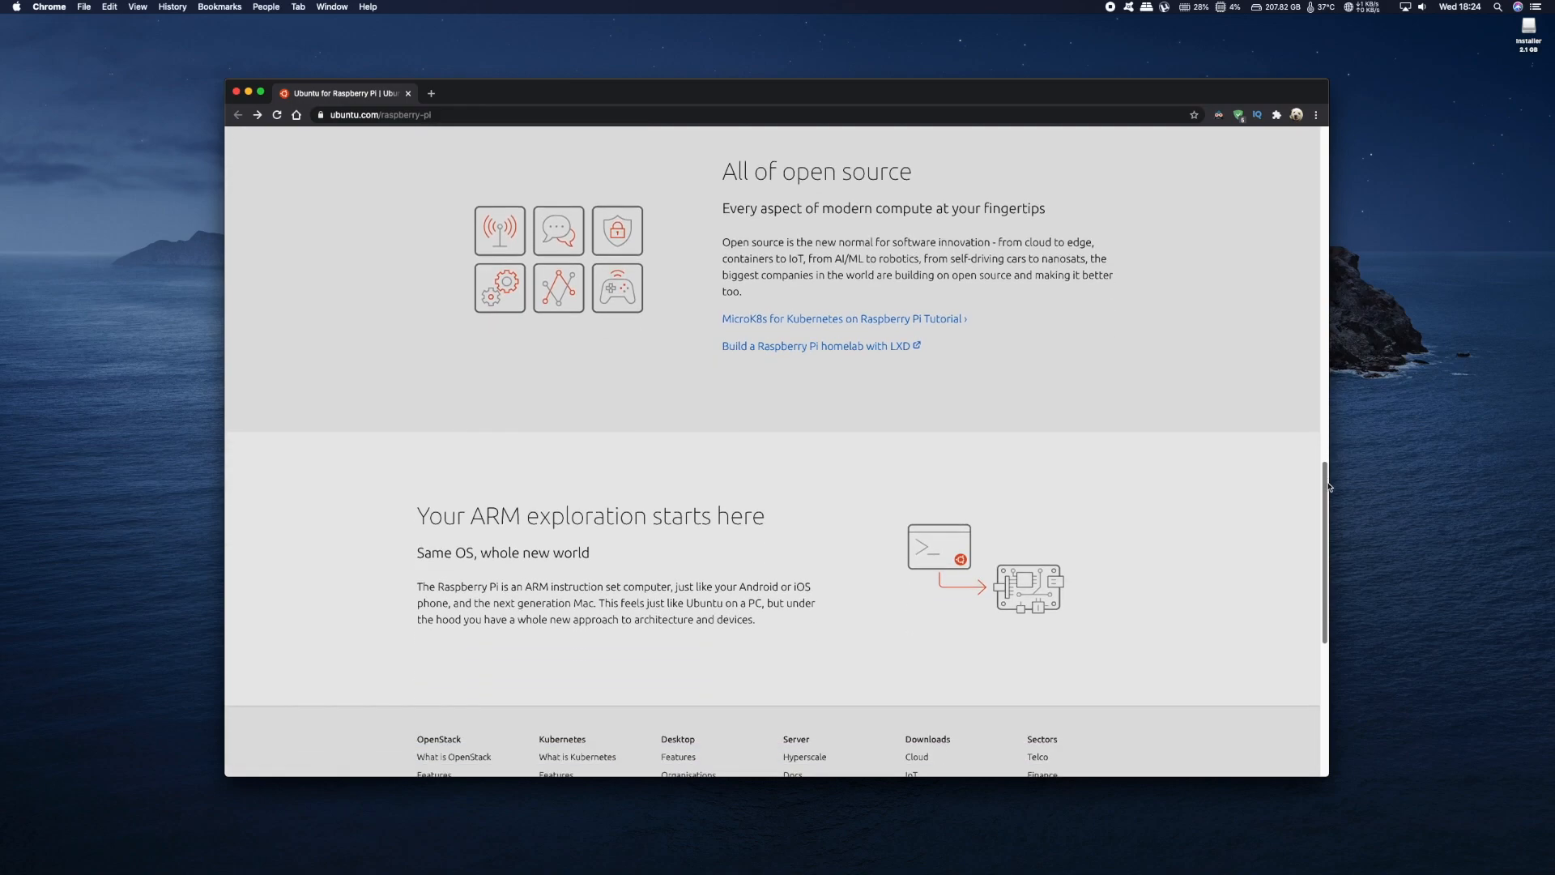
{"action": "scroll", "scroll_direction": "down", "scroll_amount": 3}
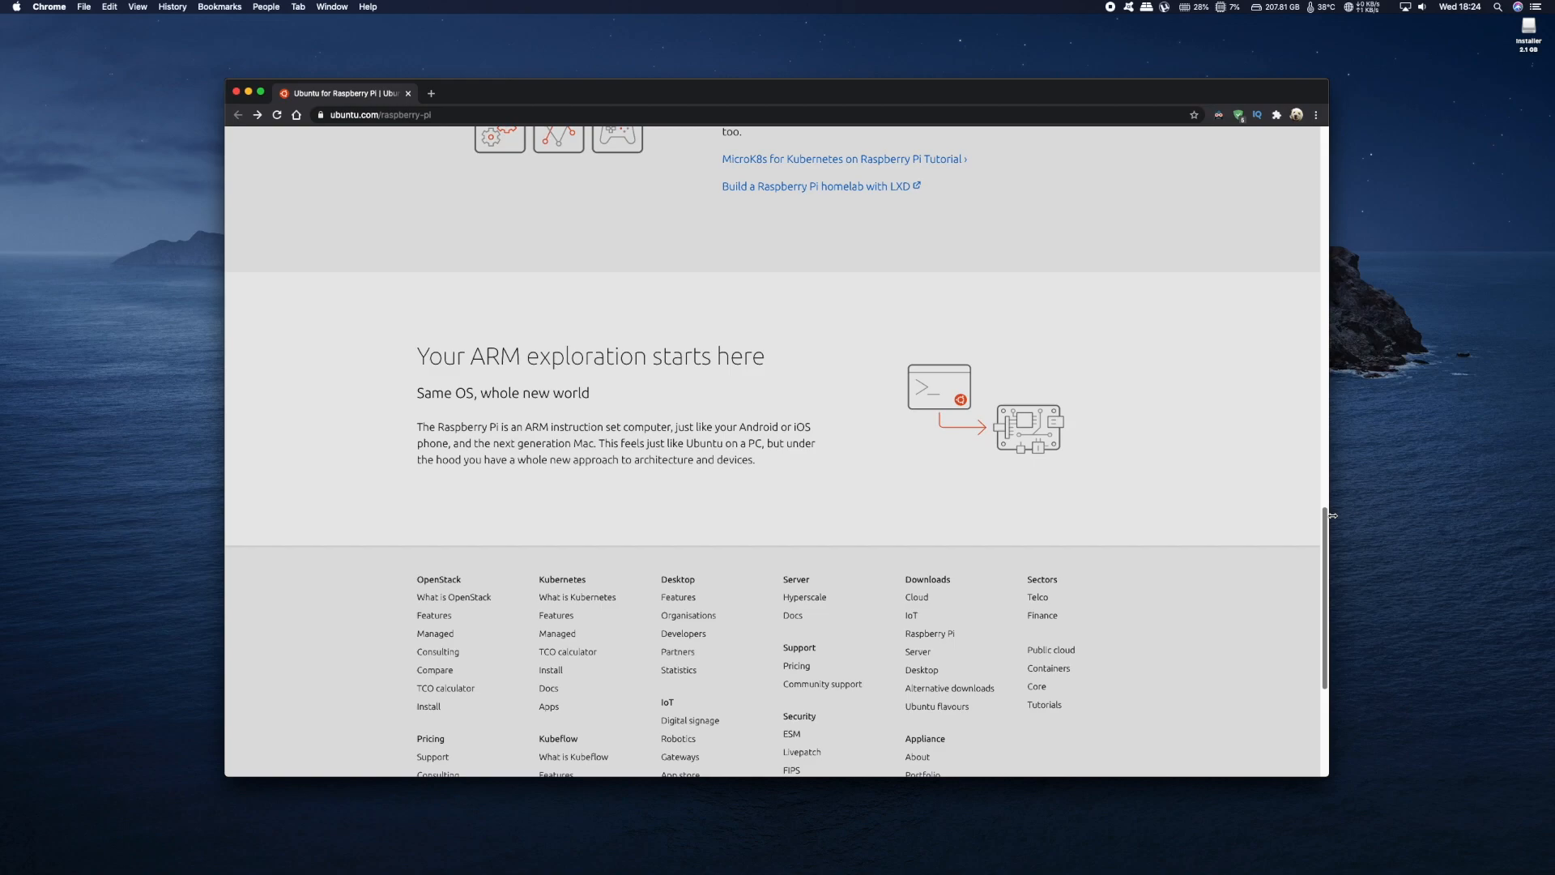
{"action": "mouse_move", "coordinate": [1329, 511]}
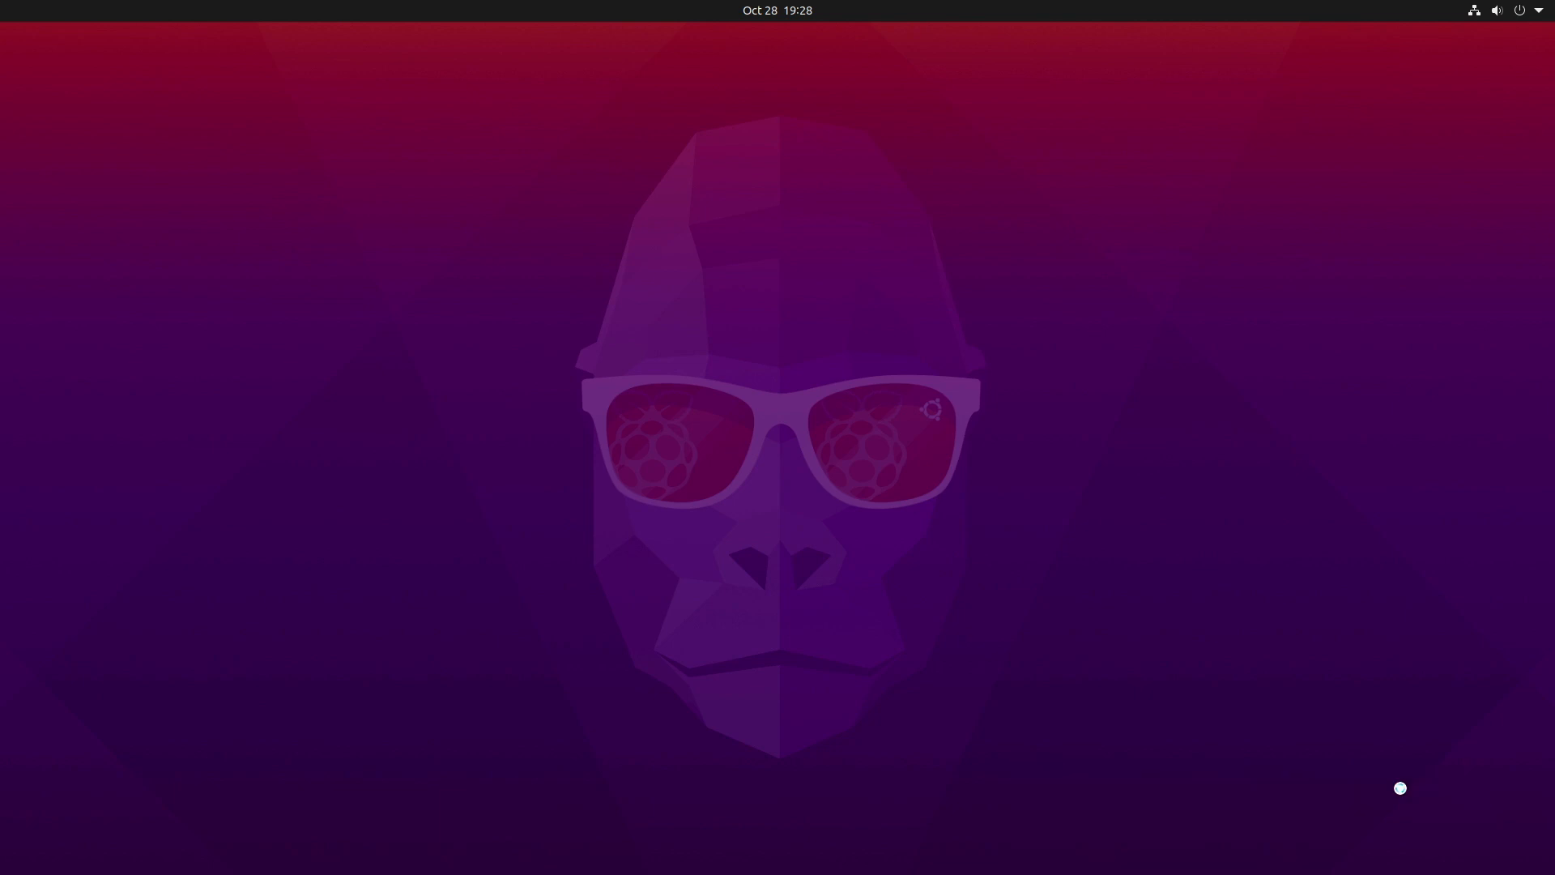
{"action": "mouse_move", "coordinate": [1401, 791]}
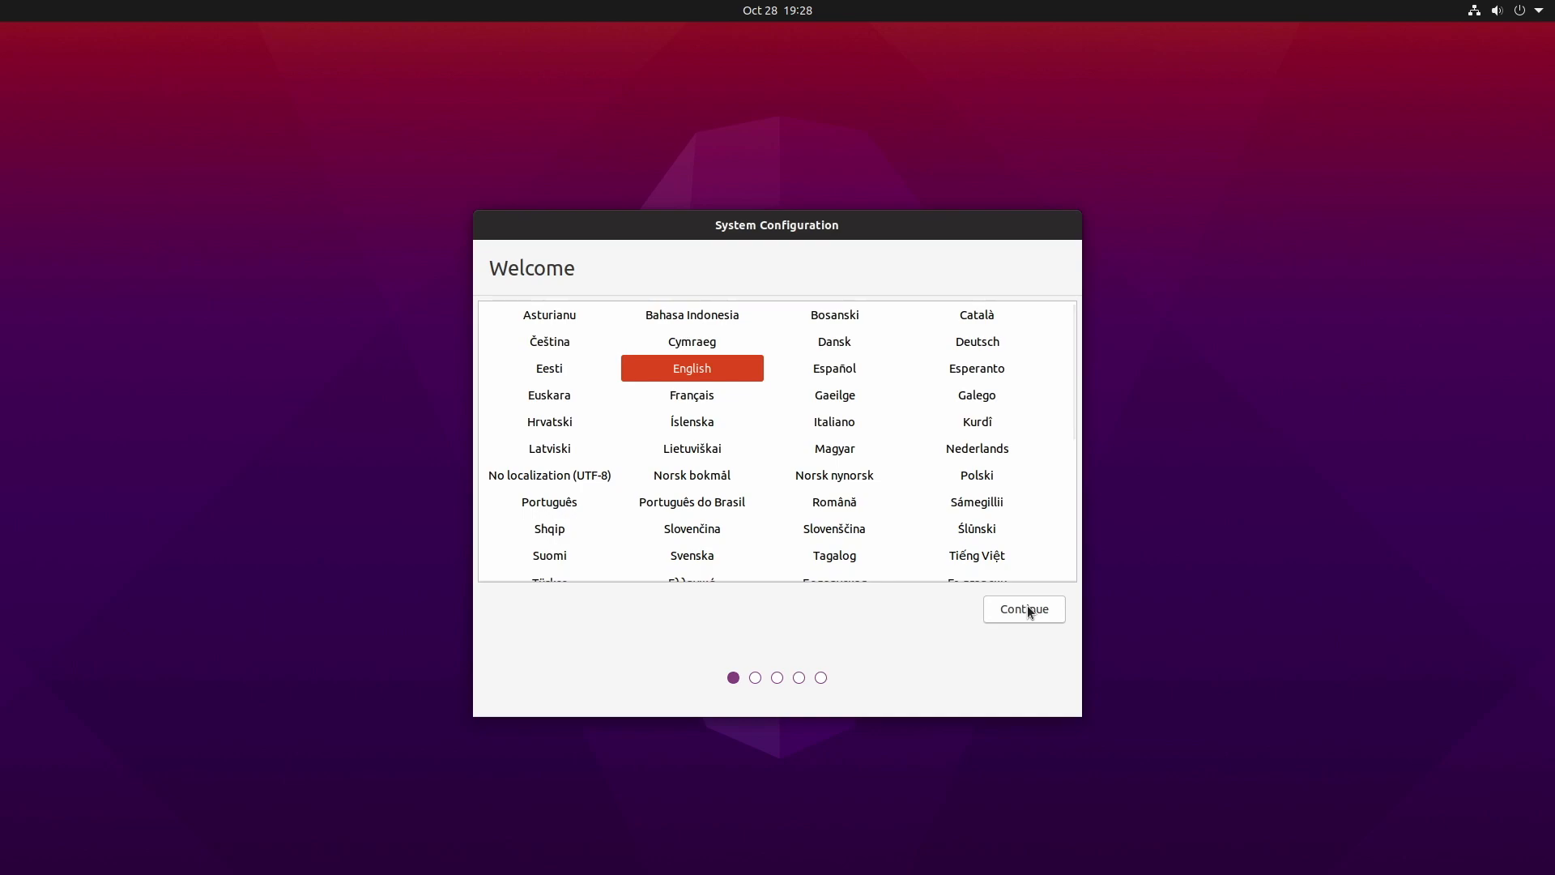
Accept English, UK keyboard and London location, then submit the auto-login user account.
{"action": "left_click", "coordinate": [1024, 609]}
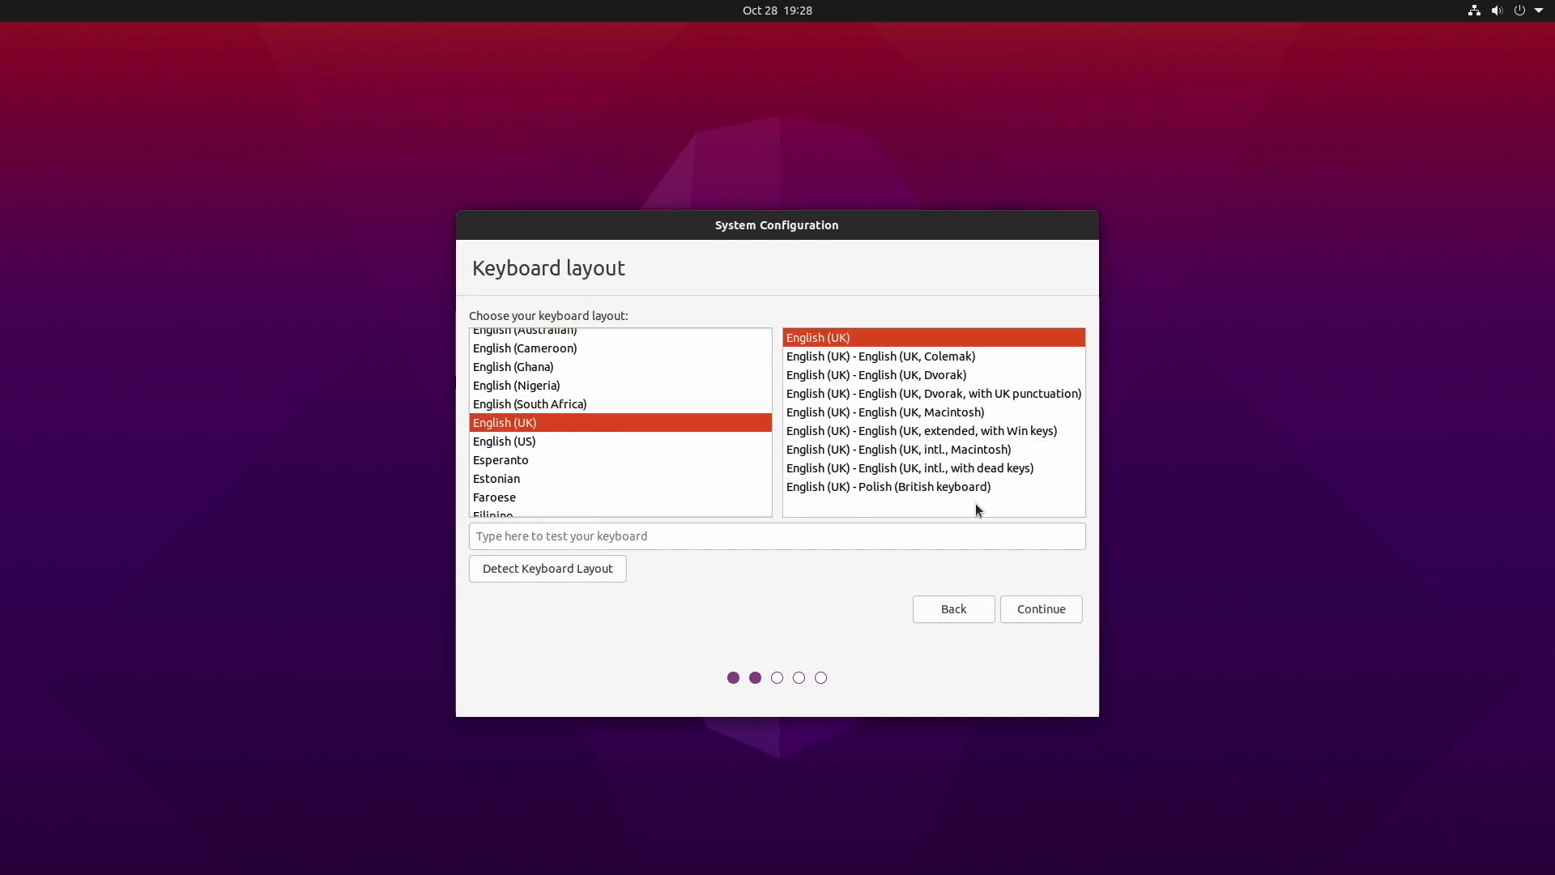
{"action": "left_click", "coordinate": [1040, 608]}
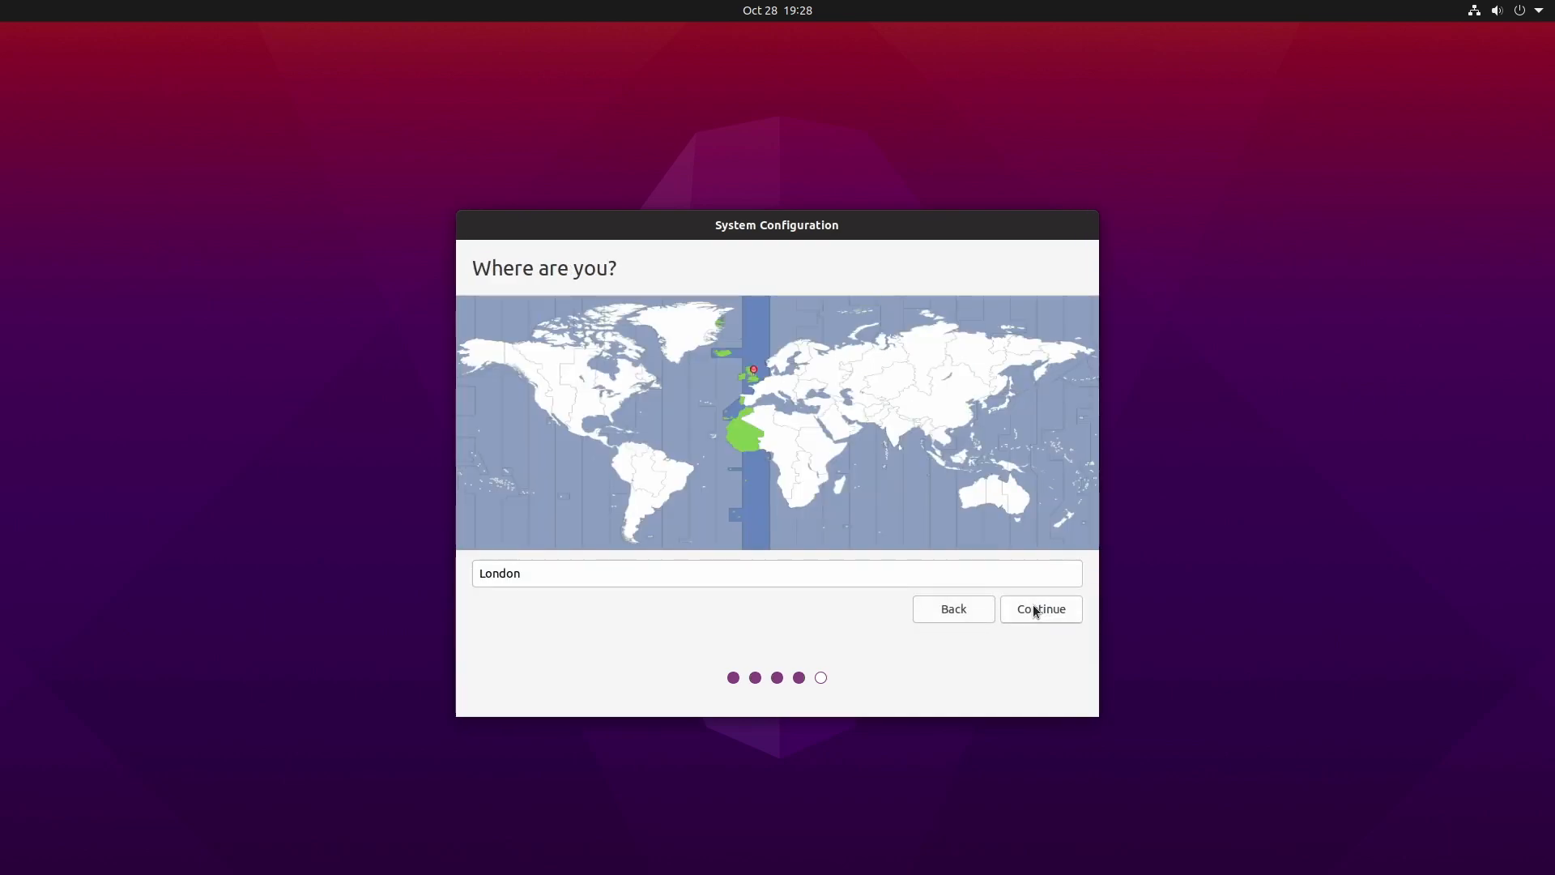
{"action": "left_click", "coordinate": [1039, 608]}
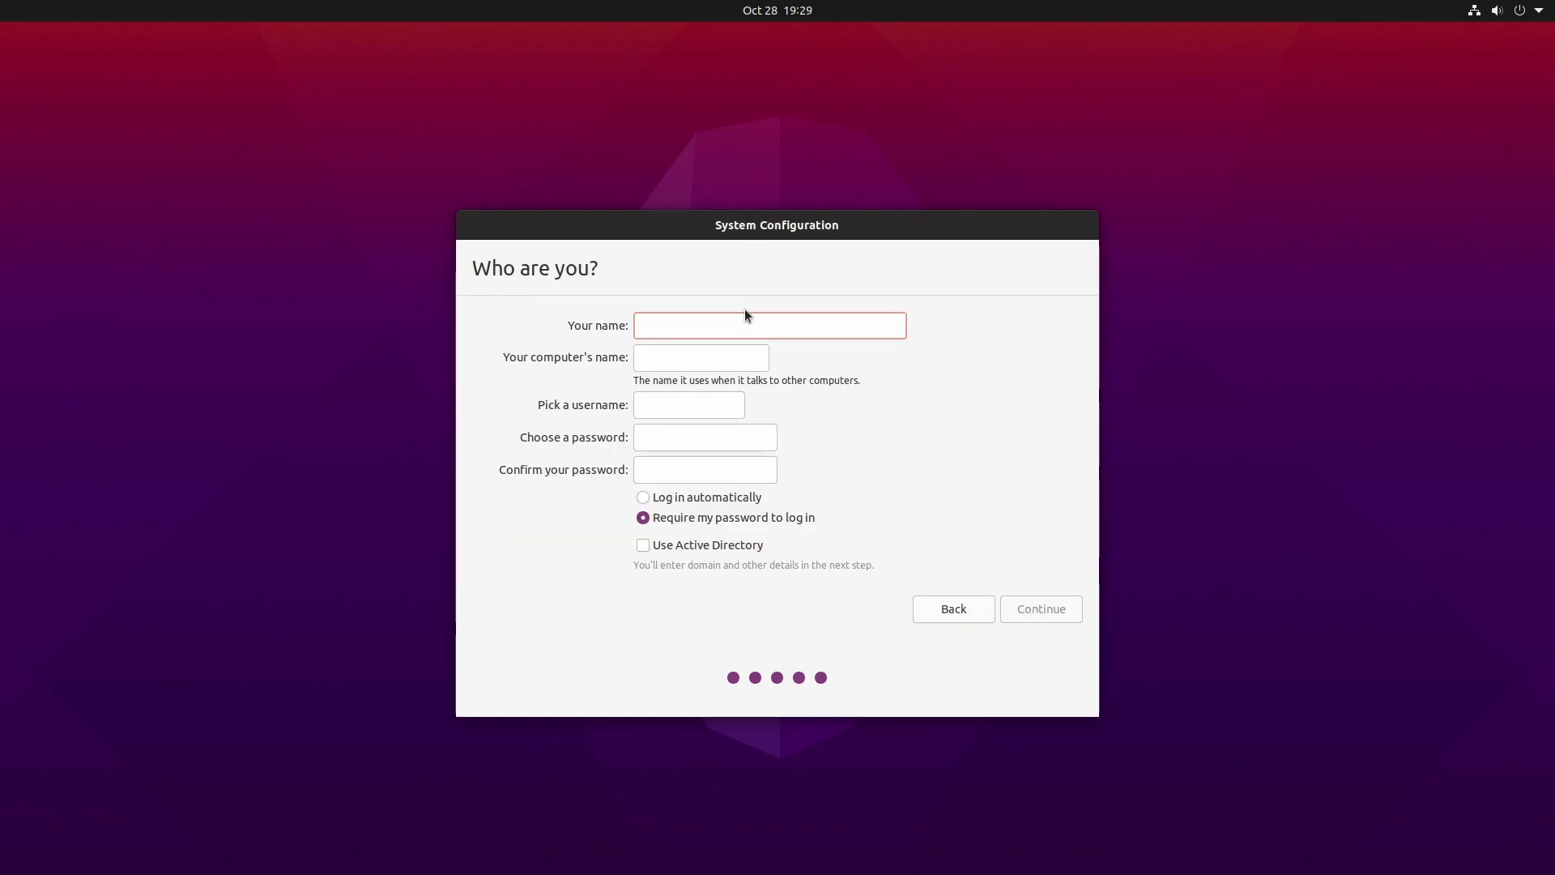
{"action": "left_click", "coordinate": [642, 496]}
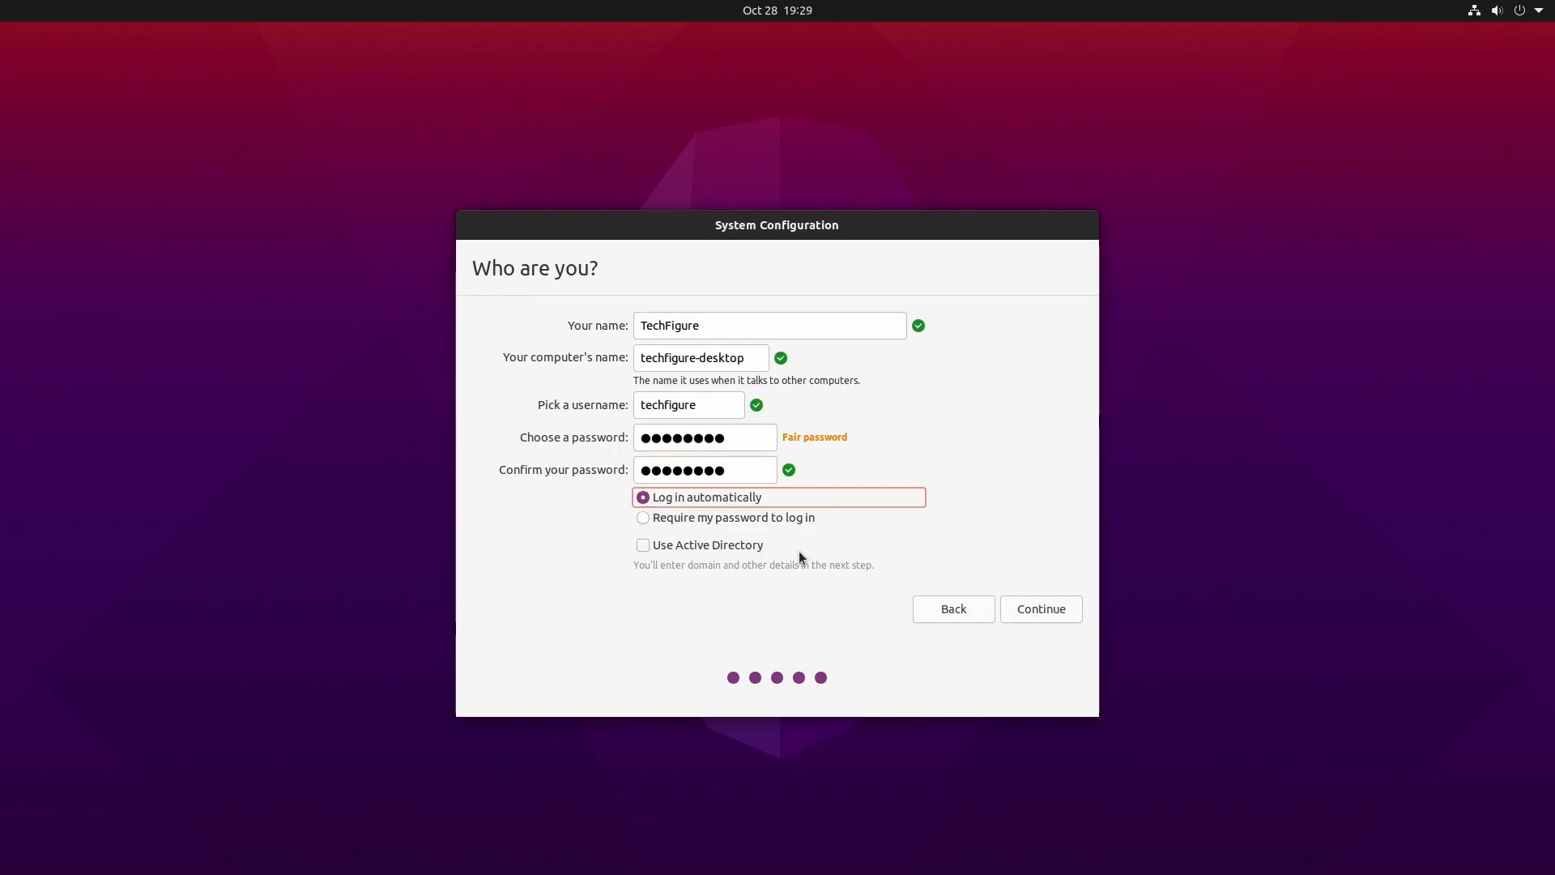
{"action": "left_click", "coordinate": [1039, 608]}
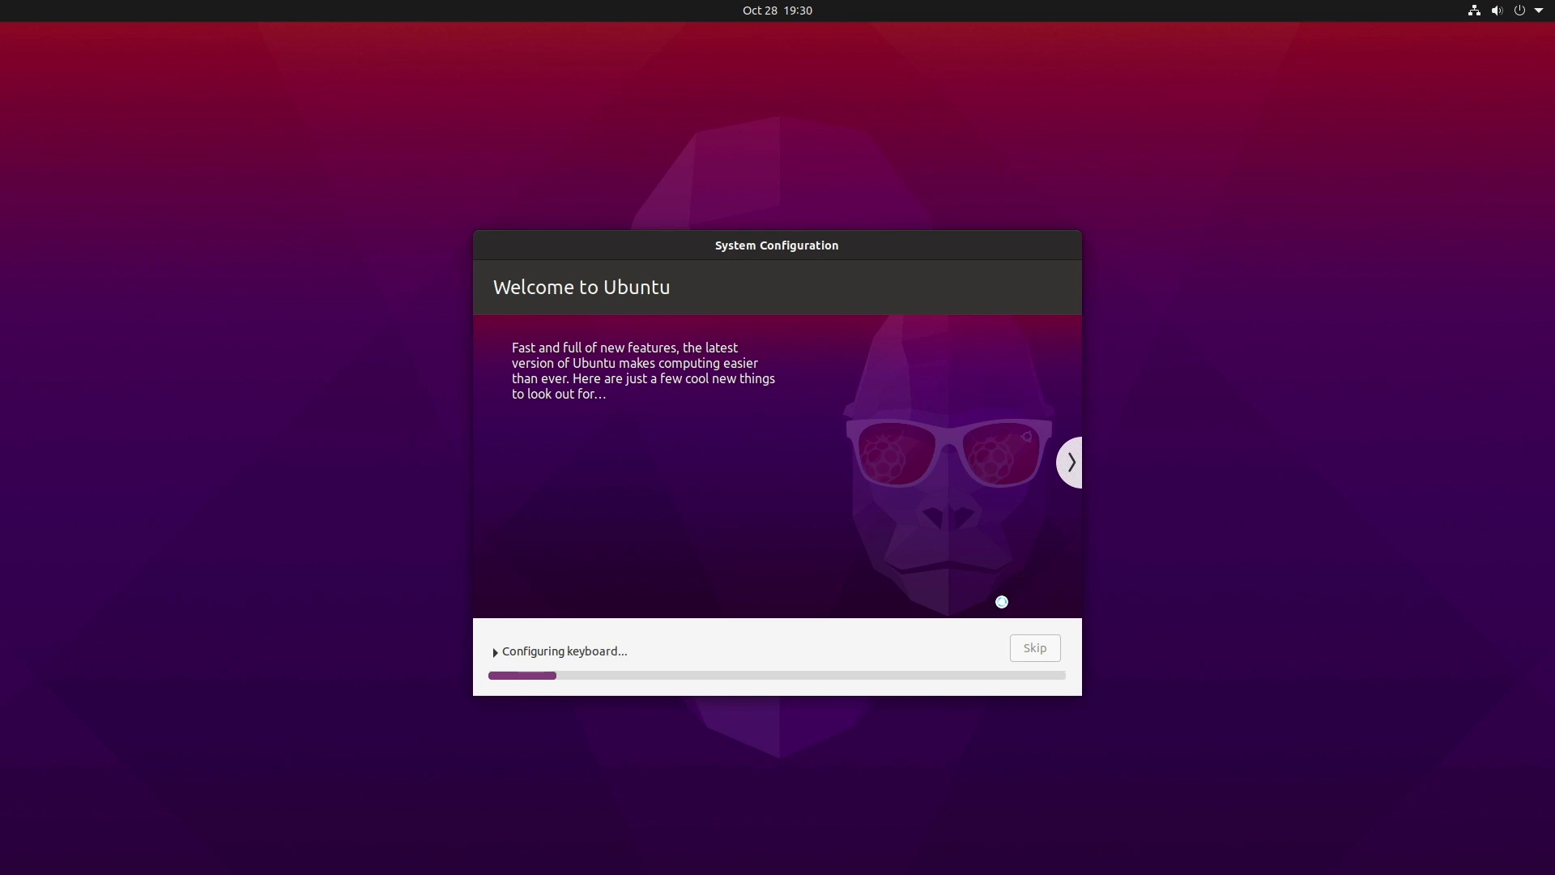
Let system configuration finish until the Online Accounts welcome page appears.
{"action": "left_click", "coordinate": [1070, 463]}
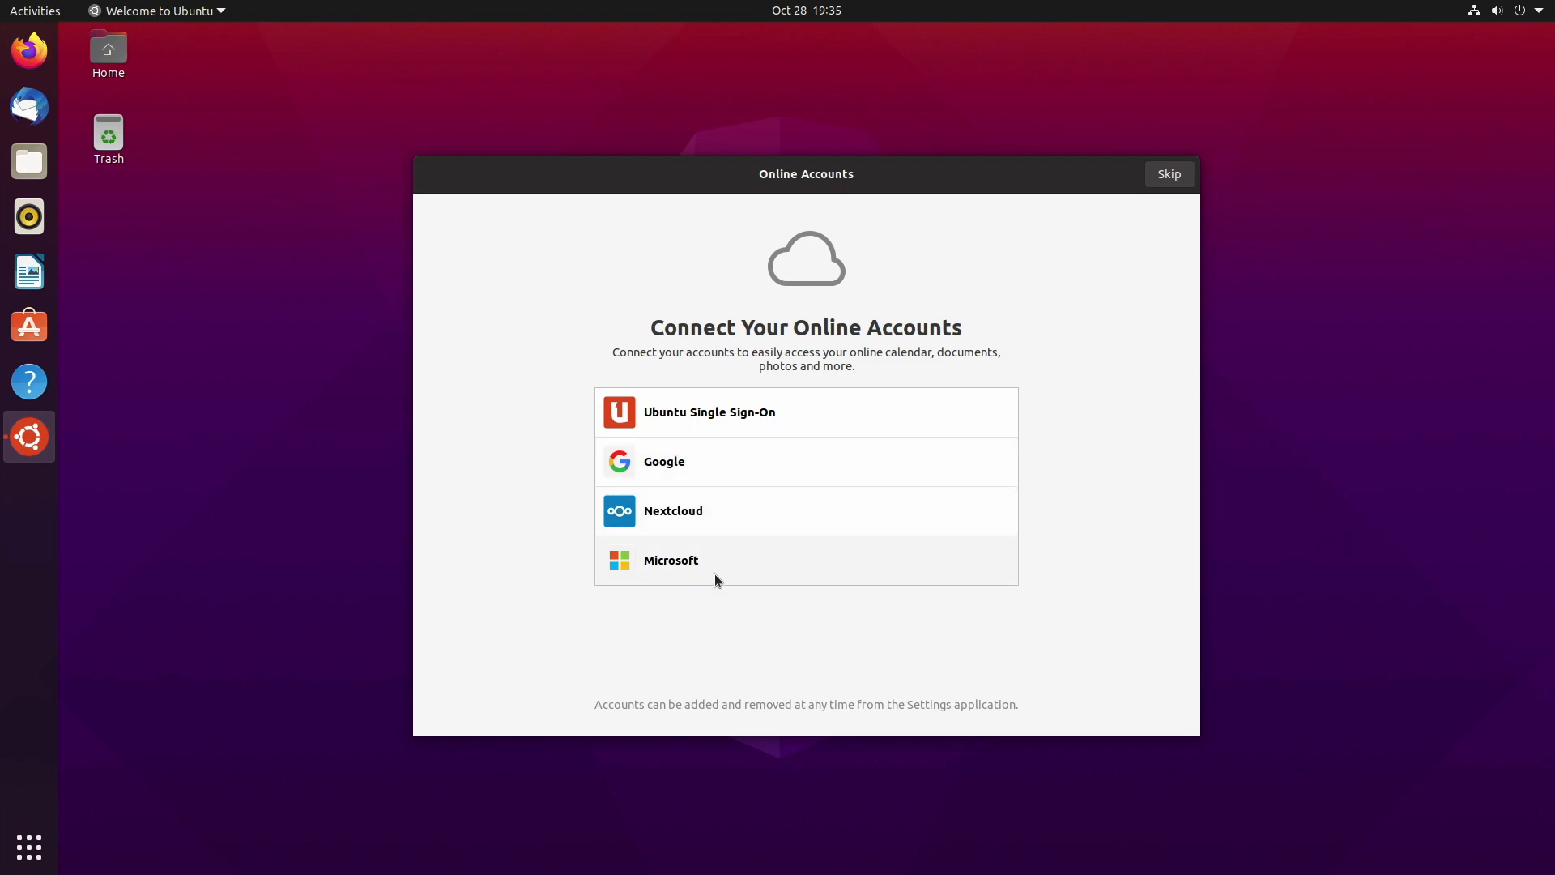
Skip online accounts, decline sending system info, keep location services off, and finish.
{"action": "left_click", "coordinate": [1167, 173]}
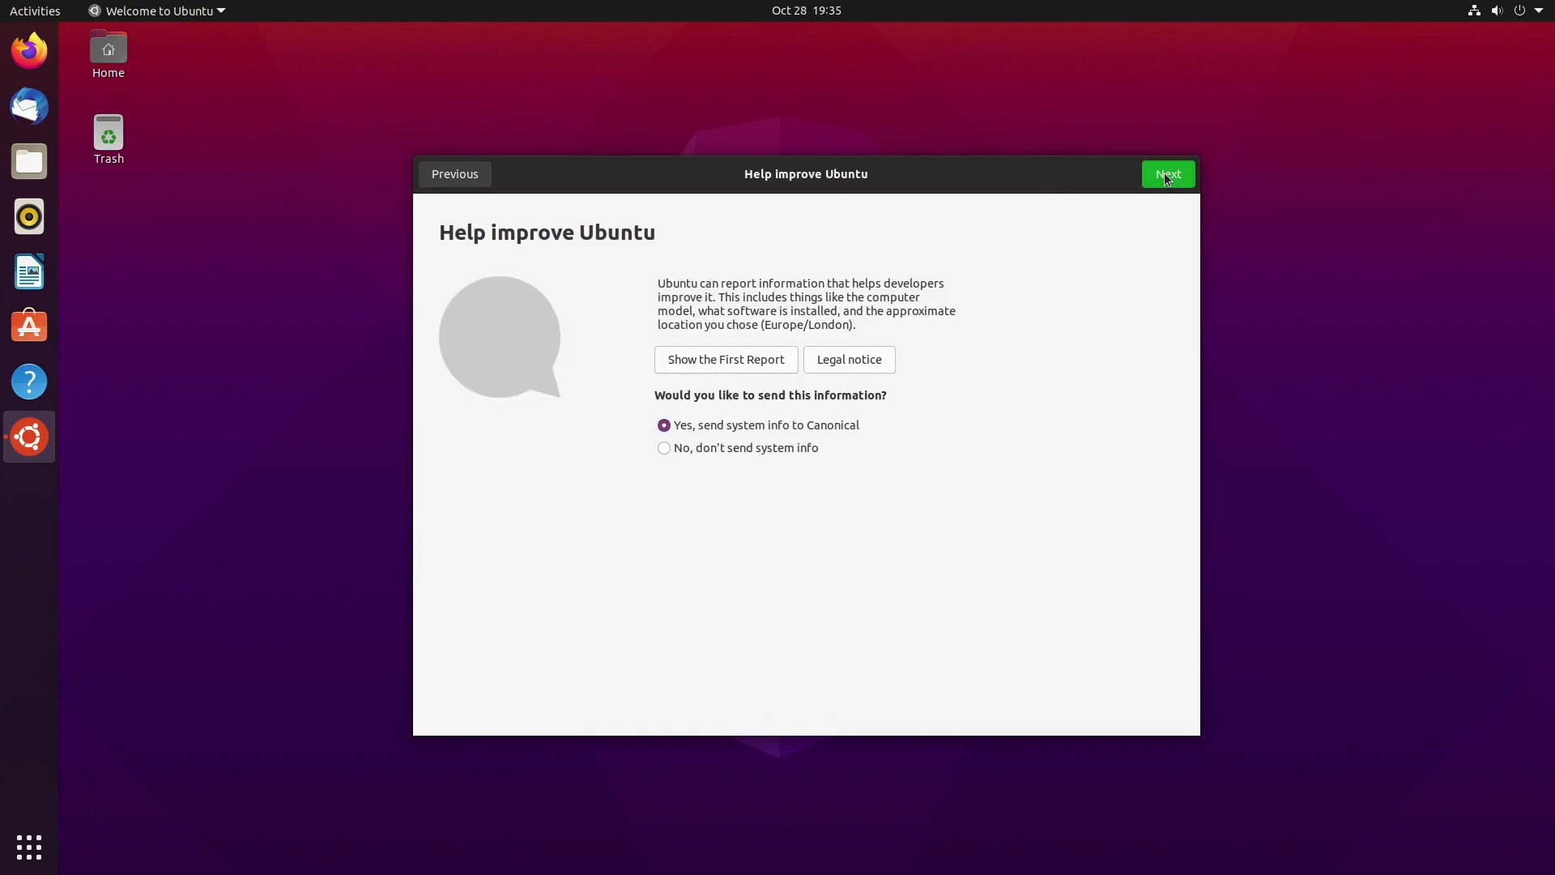
{"action": "left_click", "coordinate": [663, 447]}
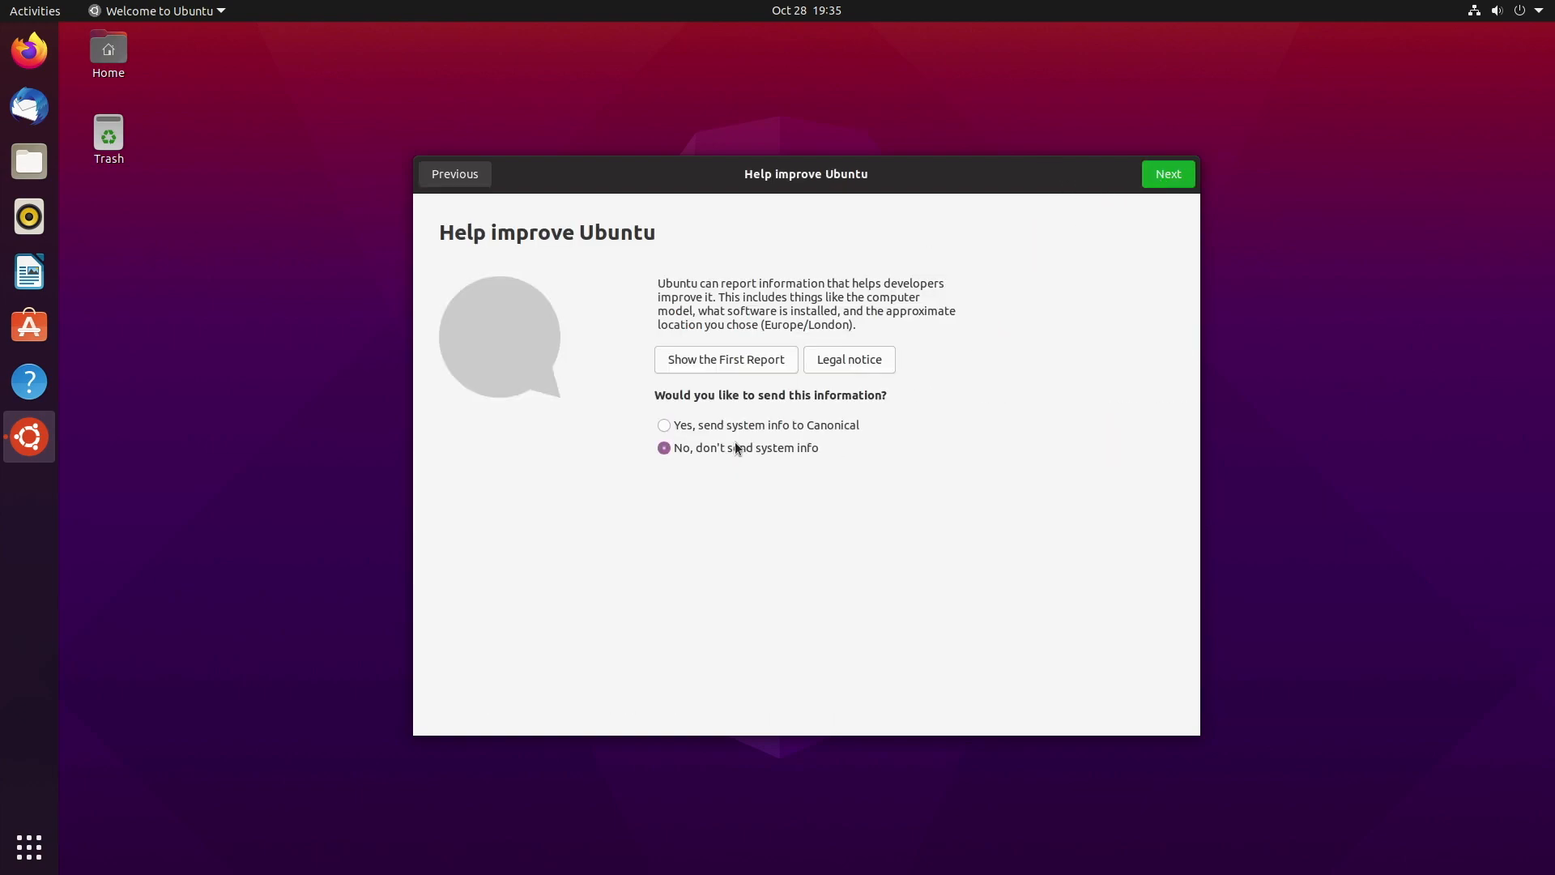
{"action": "left_click", "coordinate": [1167, 174]}
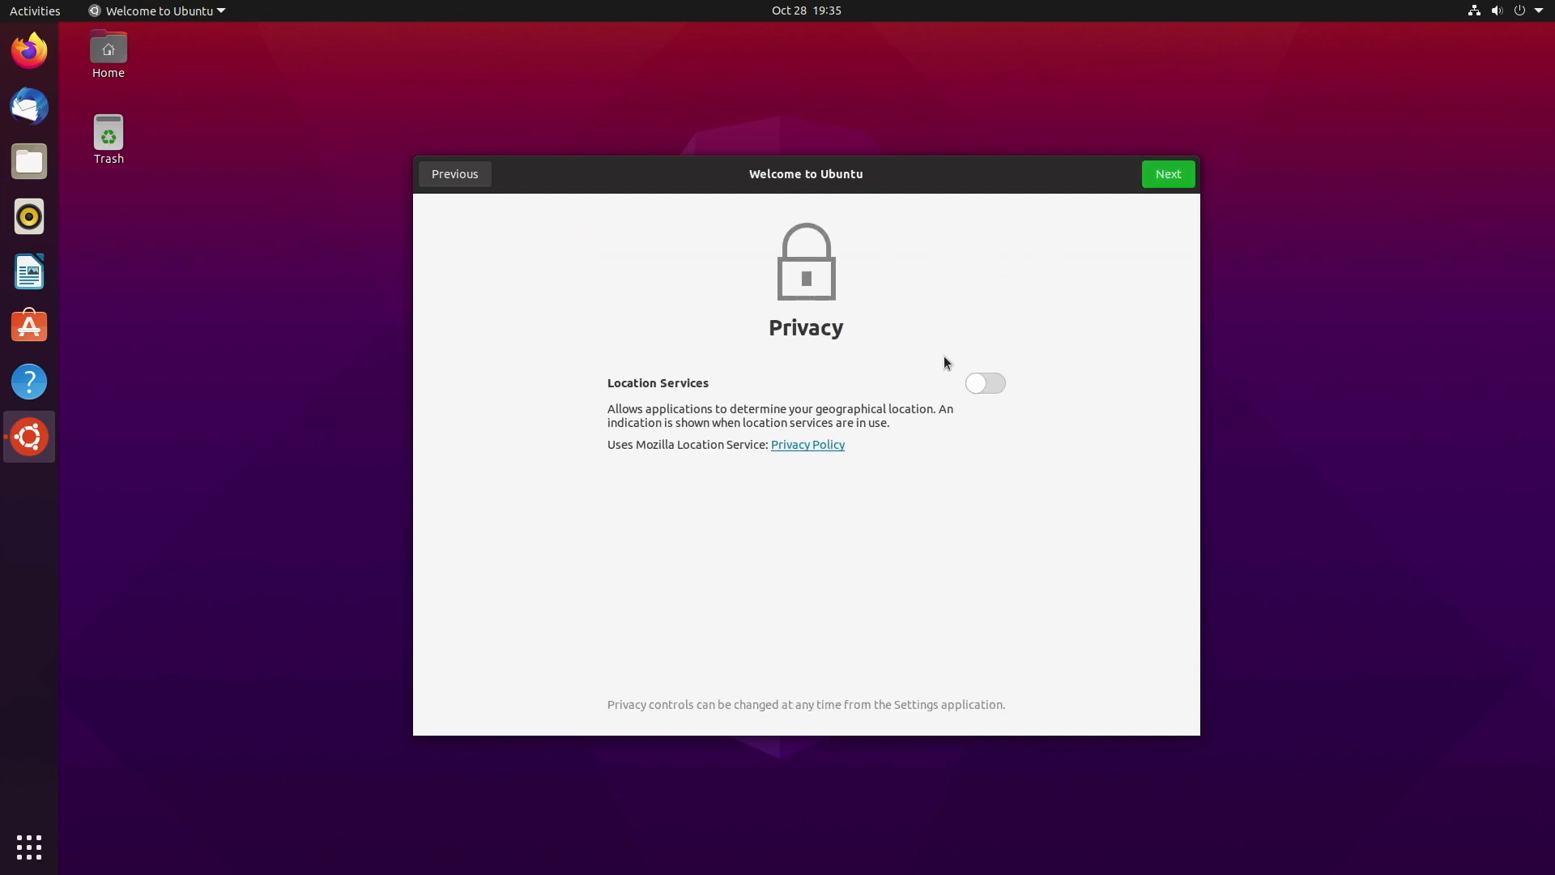
{"action": "left_click", "coordinate": [1166, 174]}
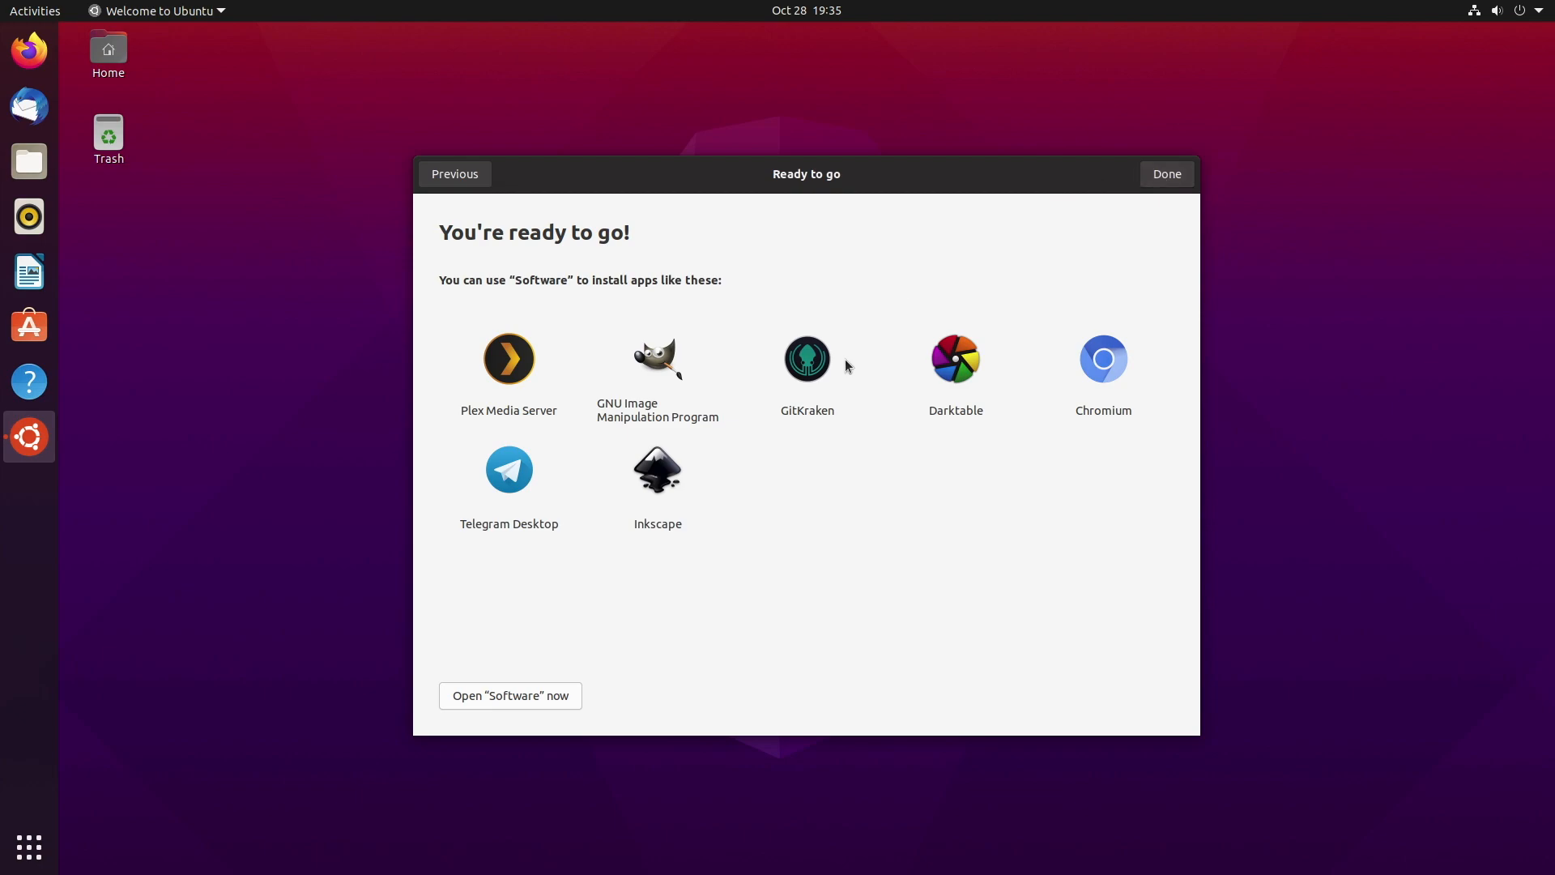
{"action": "mouse_move", "coordinate": [1016, 404]}
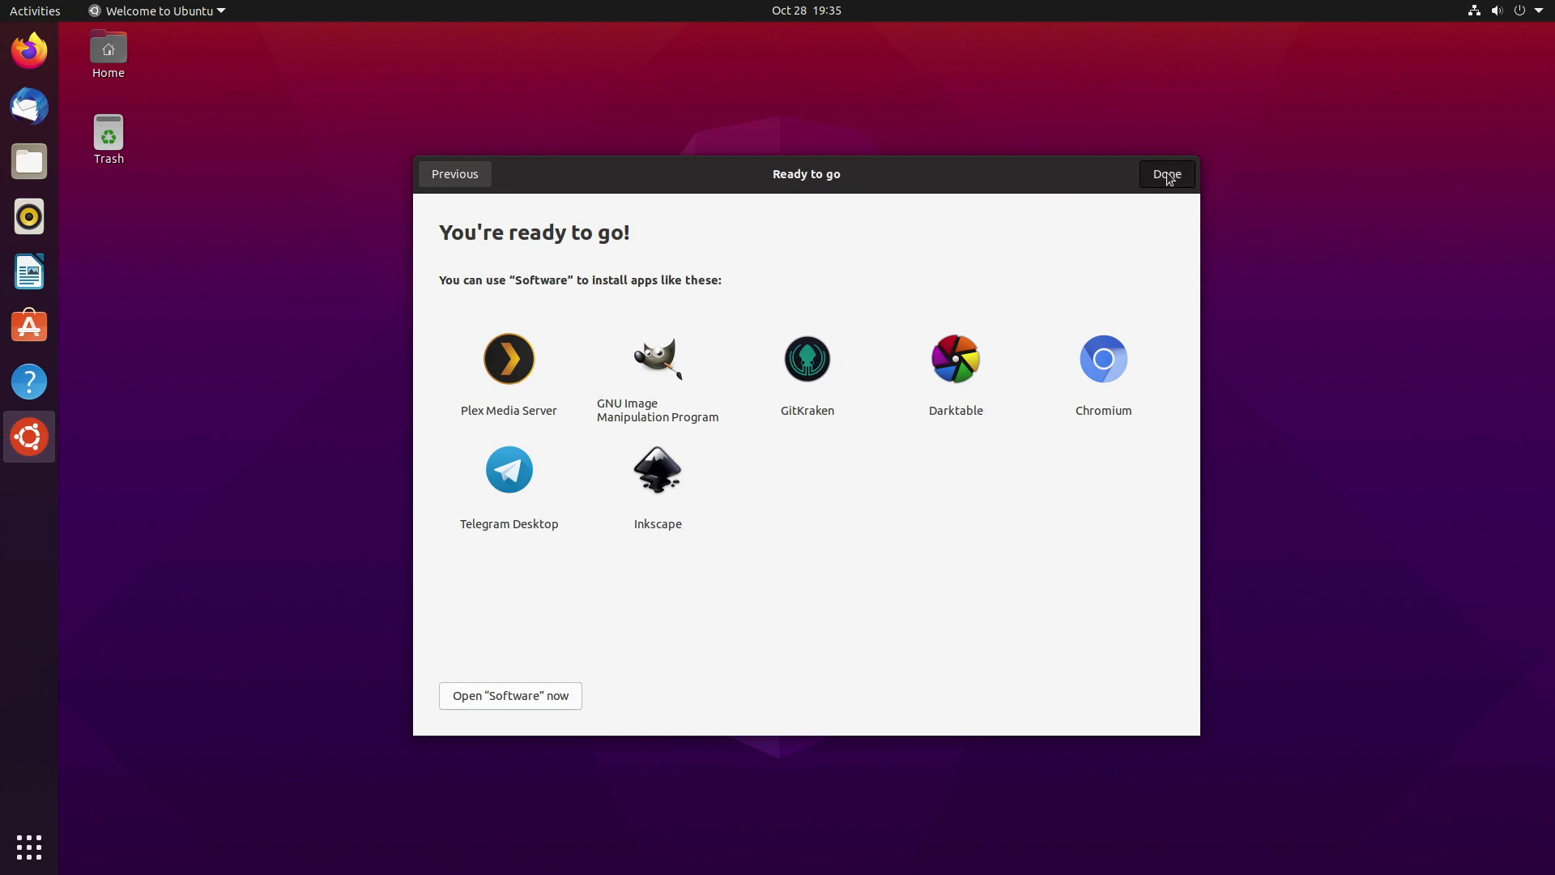
{"action": "left_click", "coordinate": [1166, 174]}
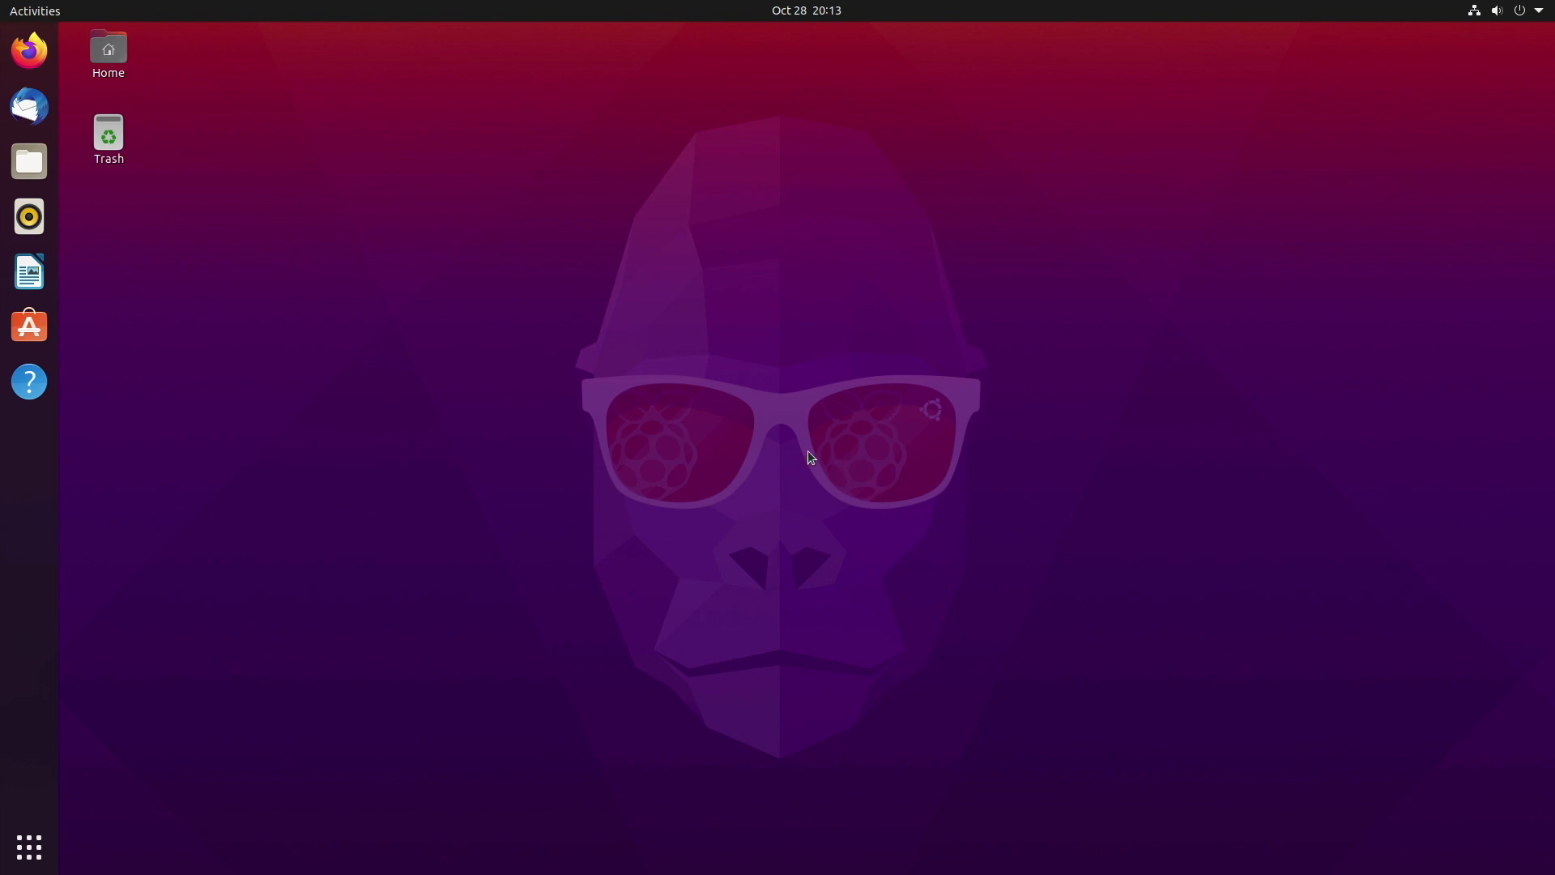
{"action": "mouse_move", "coordinate": [1533, 17]}
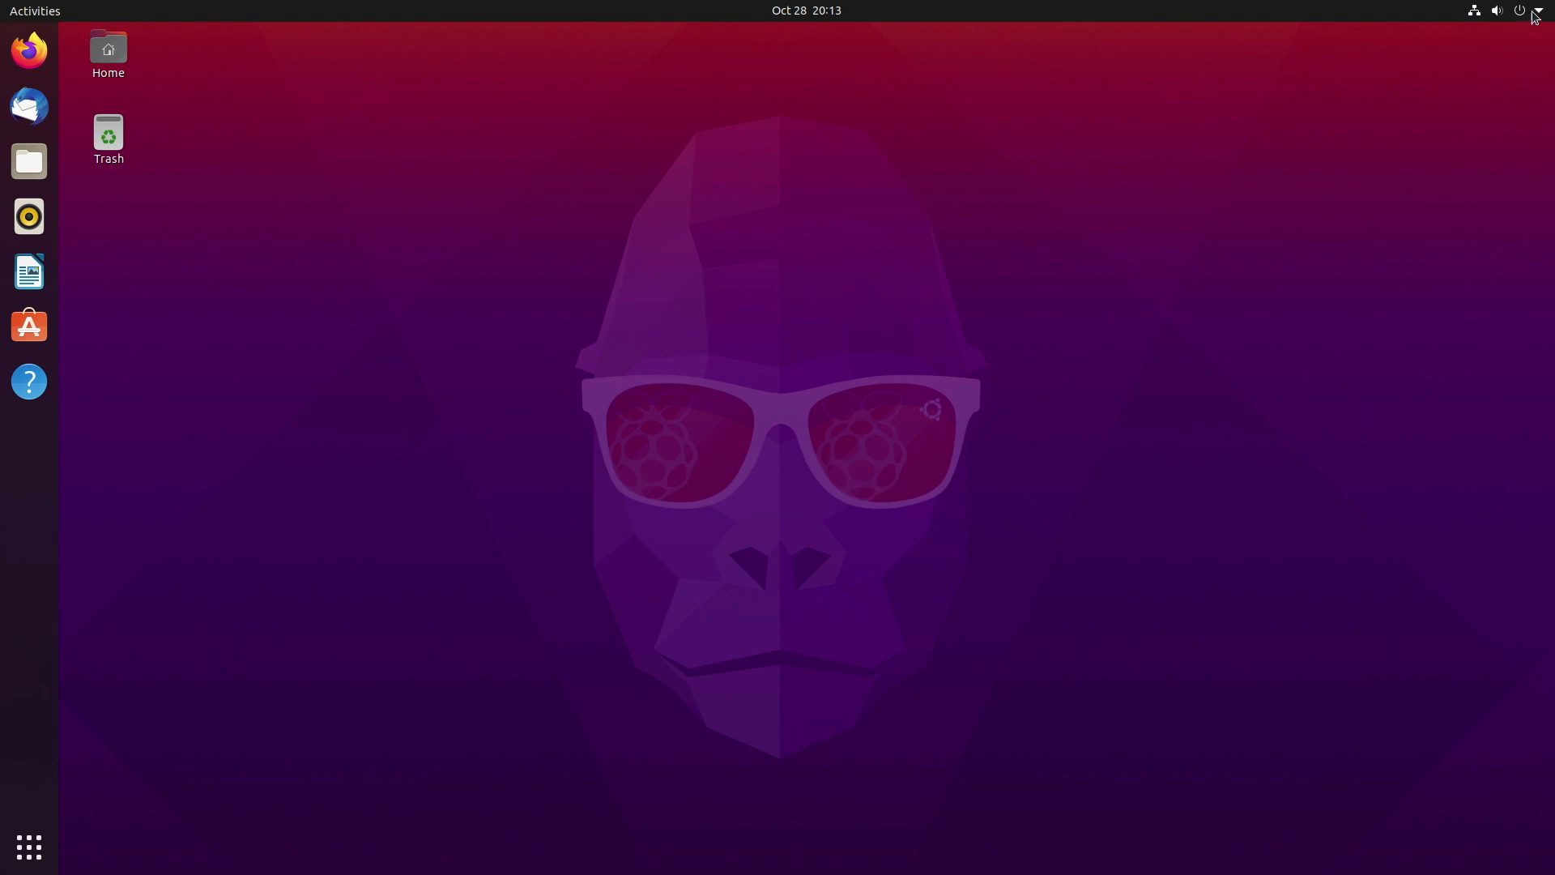
Open Settings from the system menu on the Wi-Fi network list, then close it.
{"action": "left_click", "coordinate": [1520, 9]}
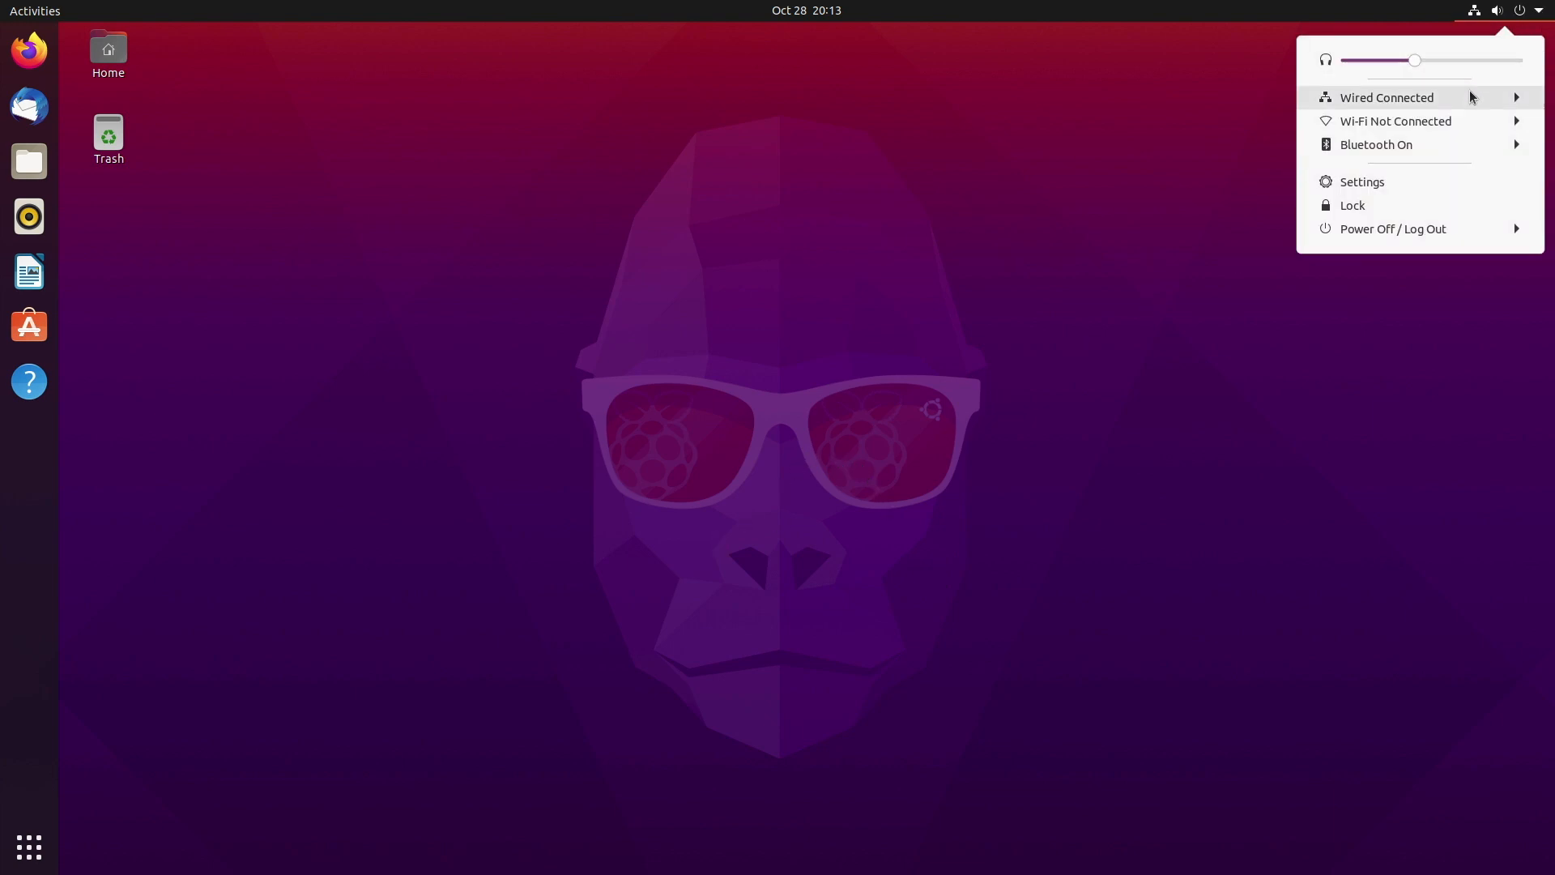
{"action": "left_click", "coordinate": [1385, 97]}
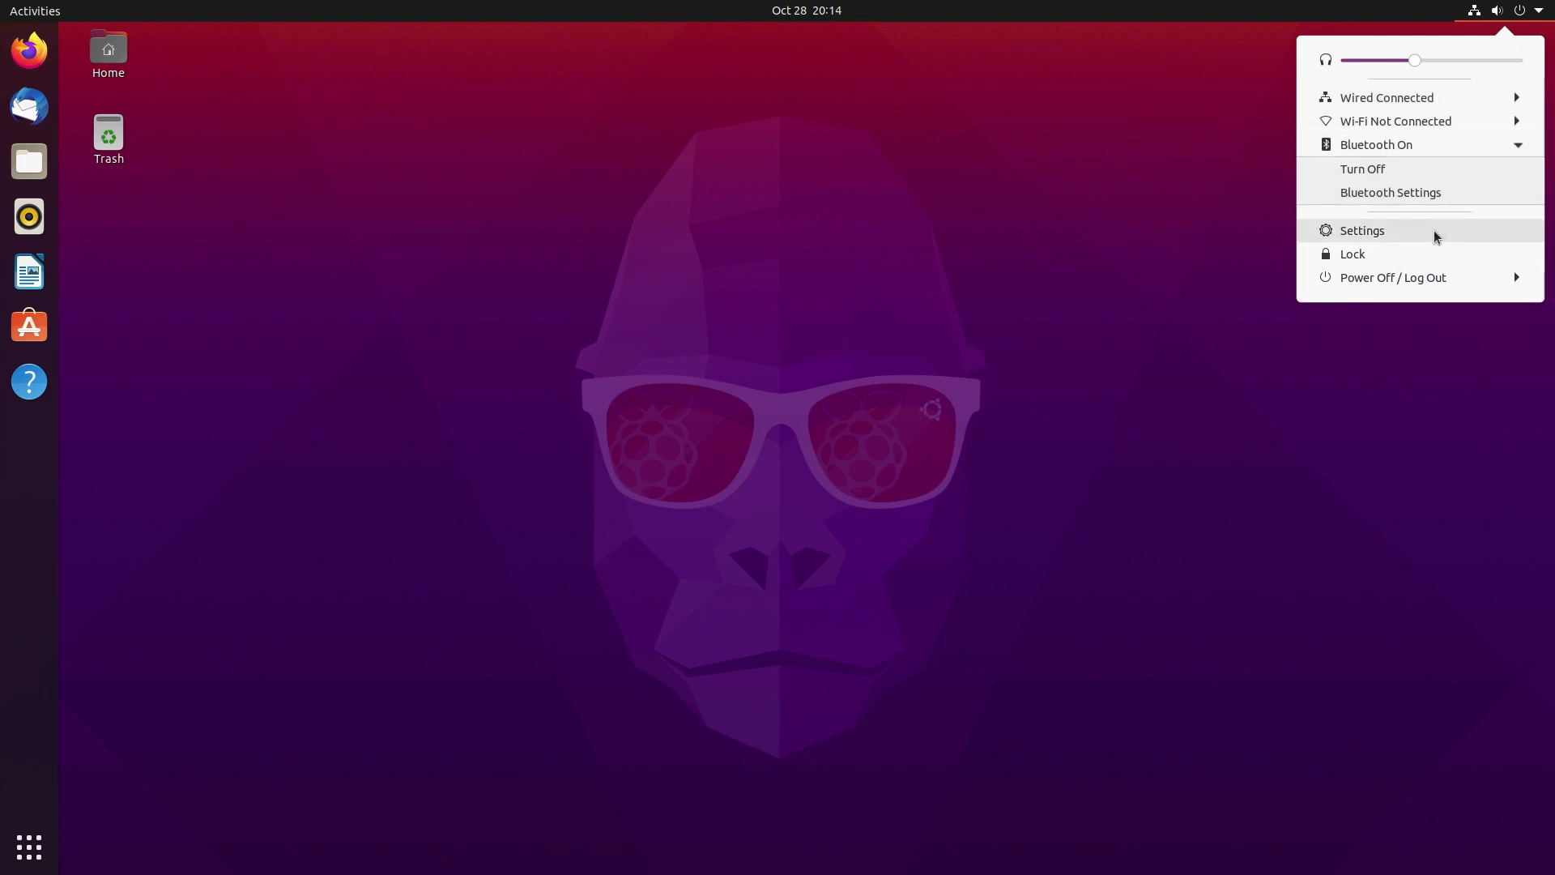
{"action": "left_click", "coordinate": [1361, 230]}
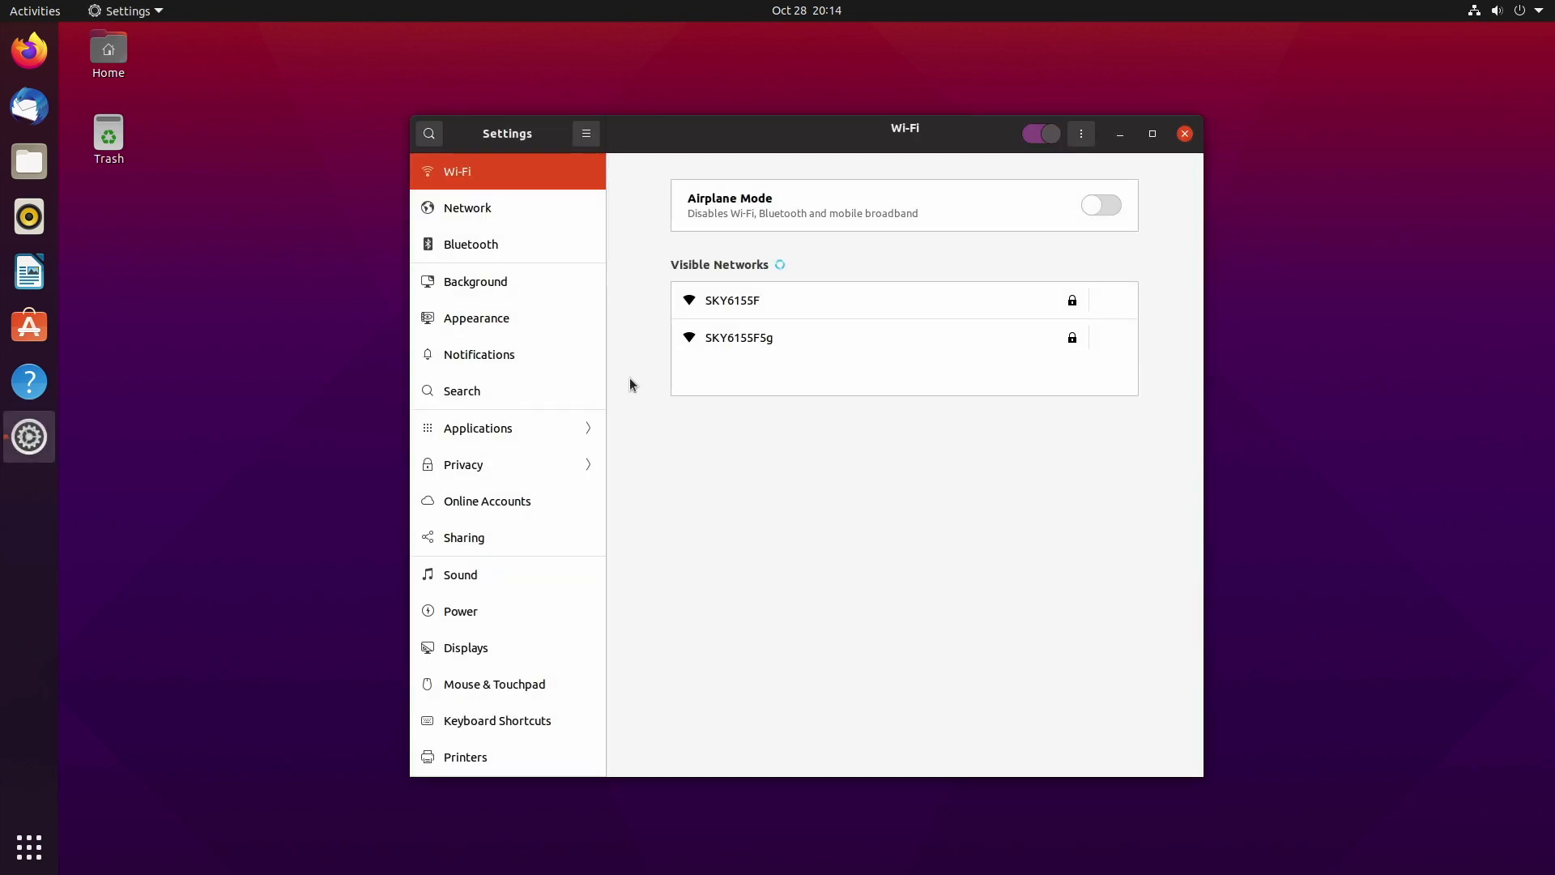
{"action": "left_click", "coordinate": [1184, 133]}
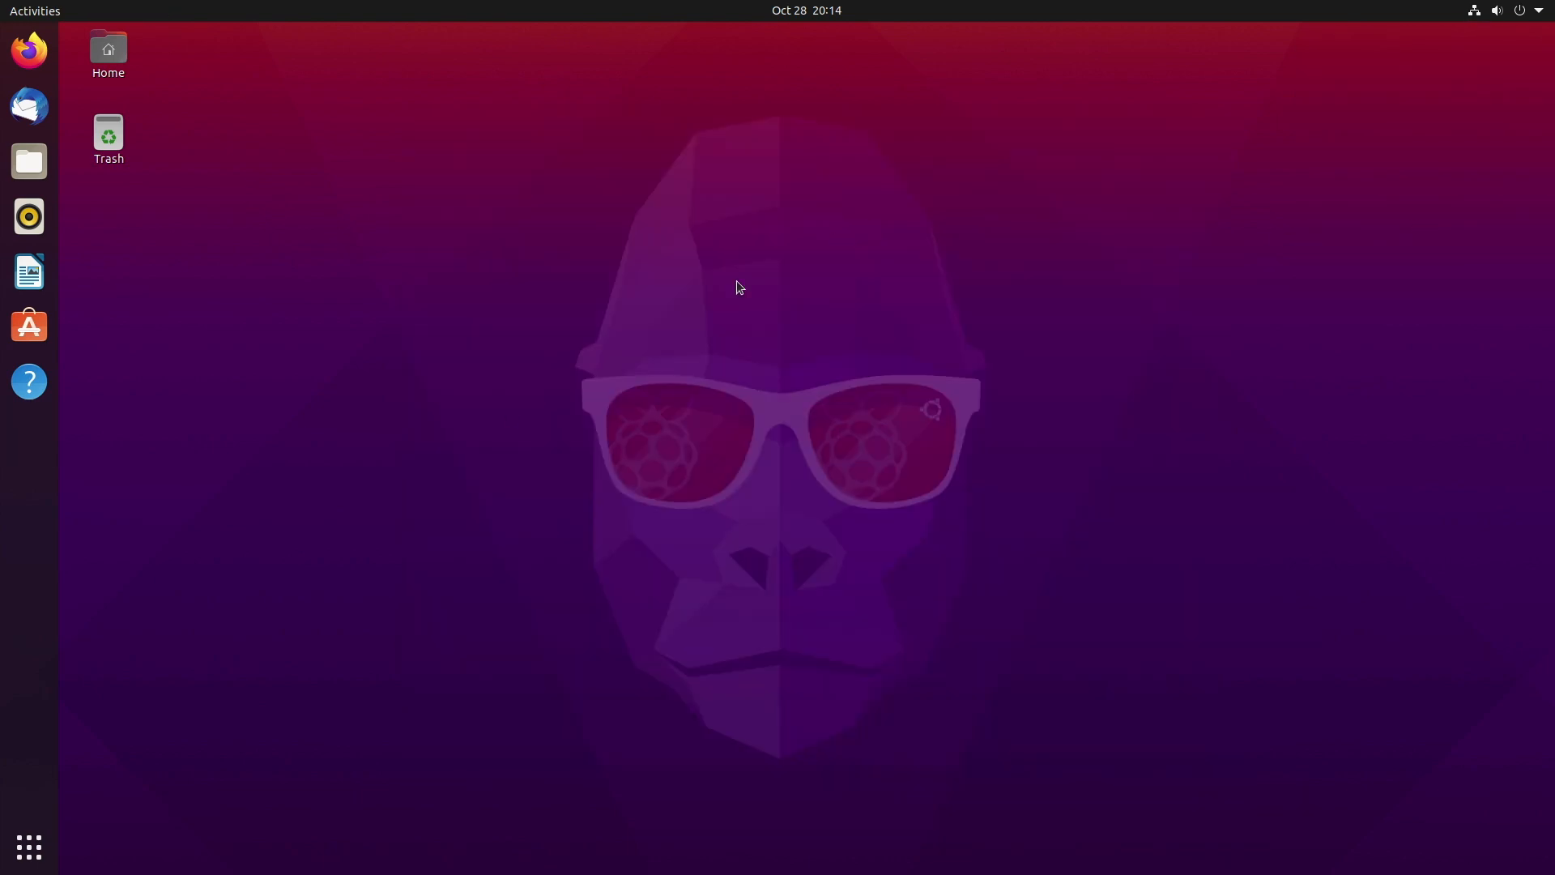
Show the app grid of installed applications from the dock.
{"action": "left_click", "coordinate": [27, 847]}
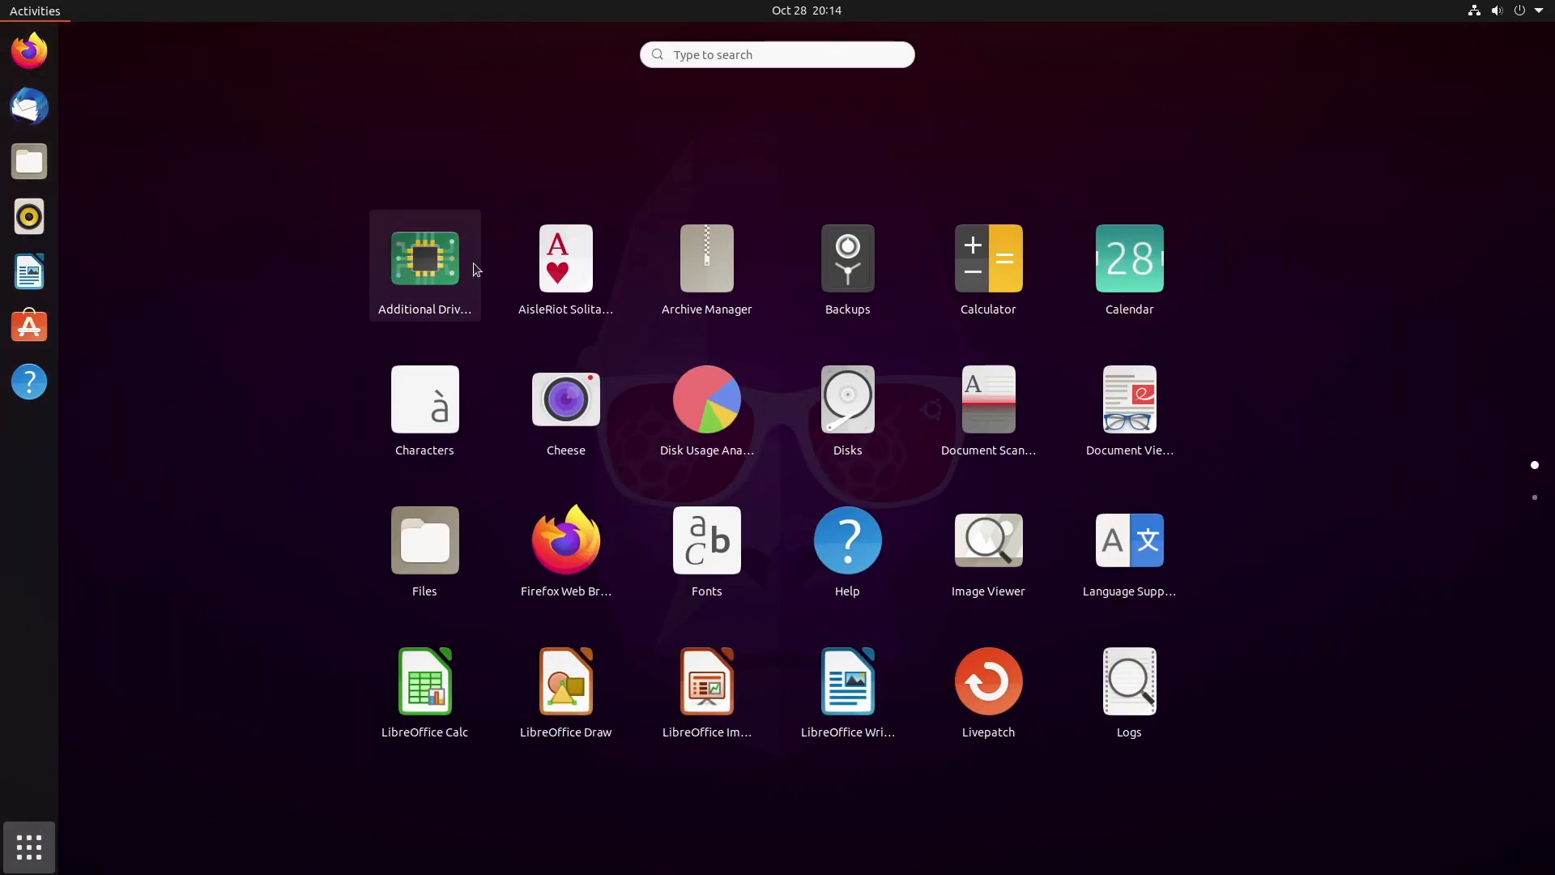
{"action": "mouse_move", "coordinate": [565, 407]}
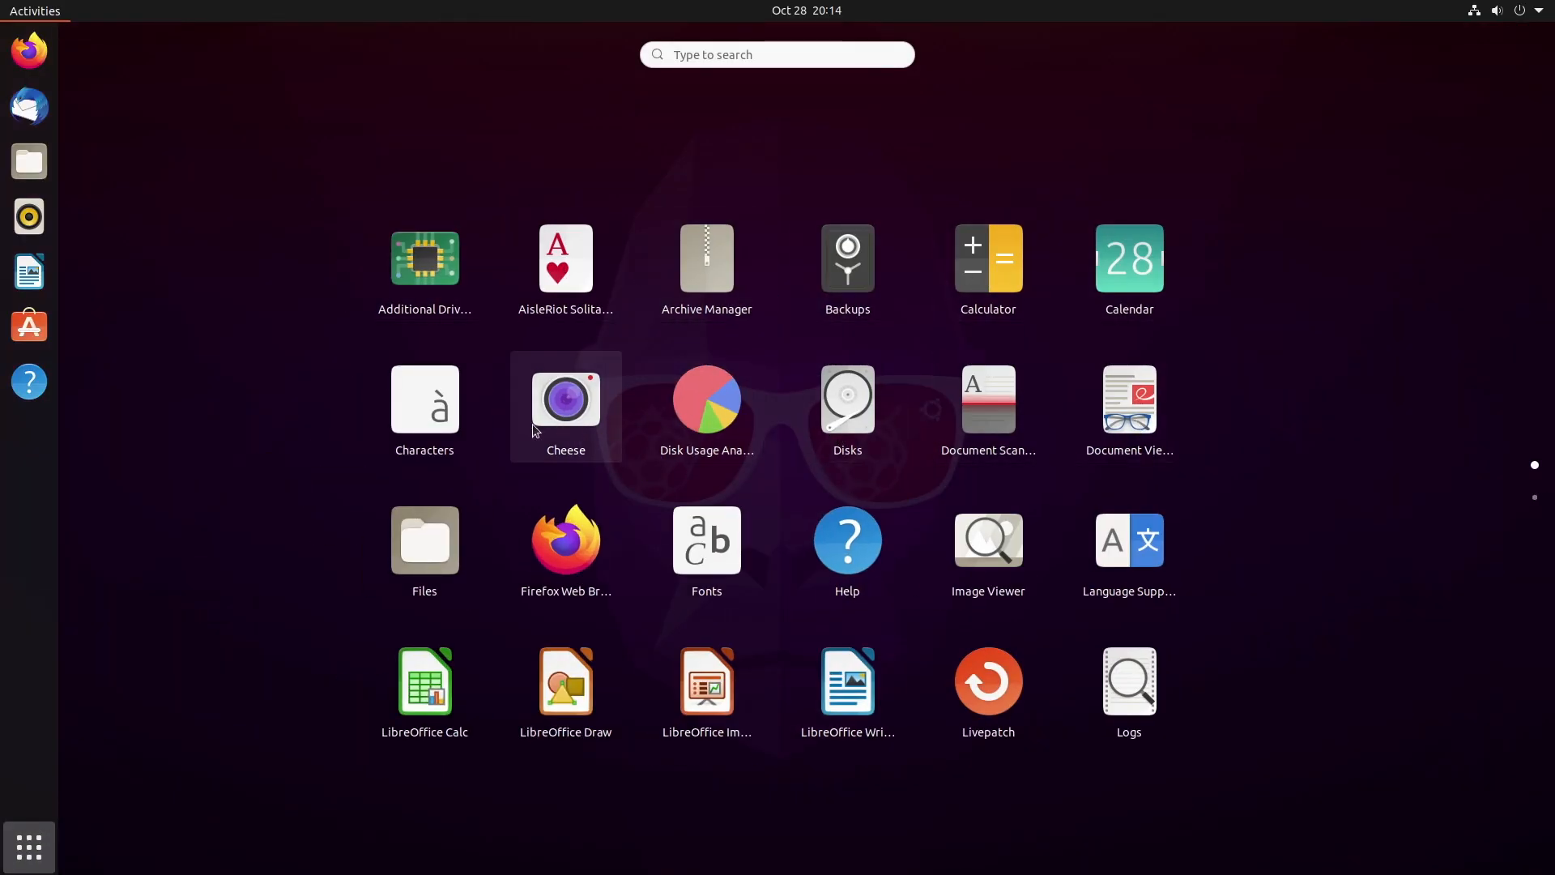
{"action": "mouse_move", "coordinate": [805, 691]}
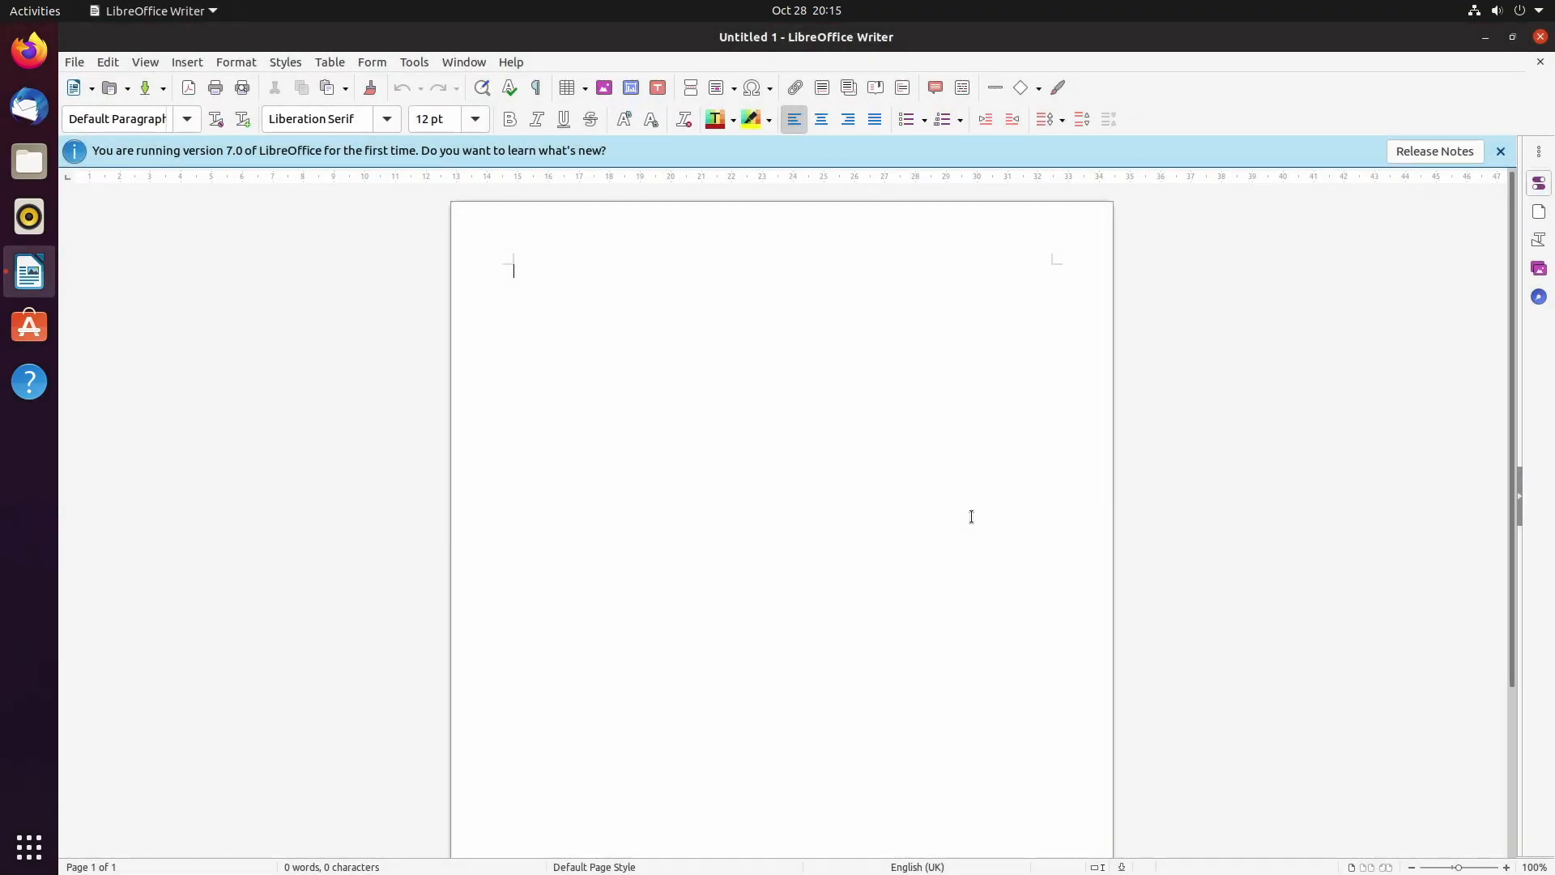
Type 'tester' in a blank Writer document and launch System Monitor.
{"action": "type", "text": "tester"}
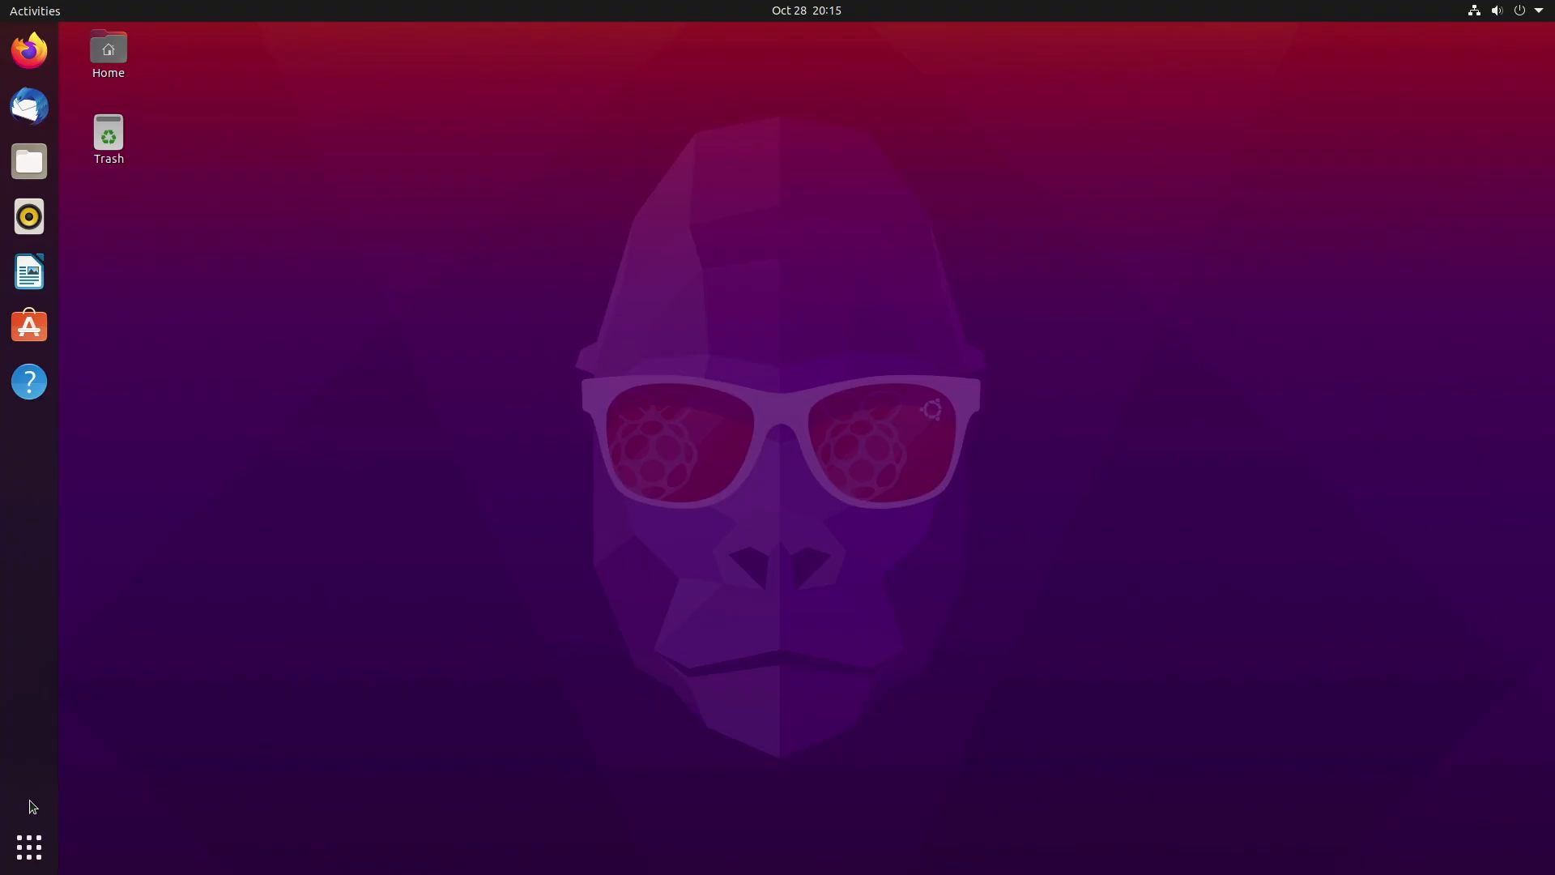
{"action": "left_click", "coordinate": [29, 847]}
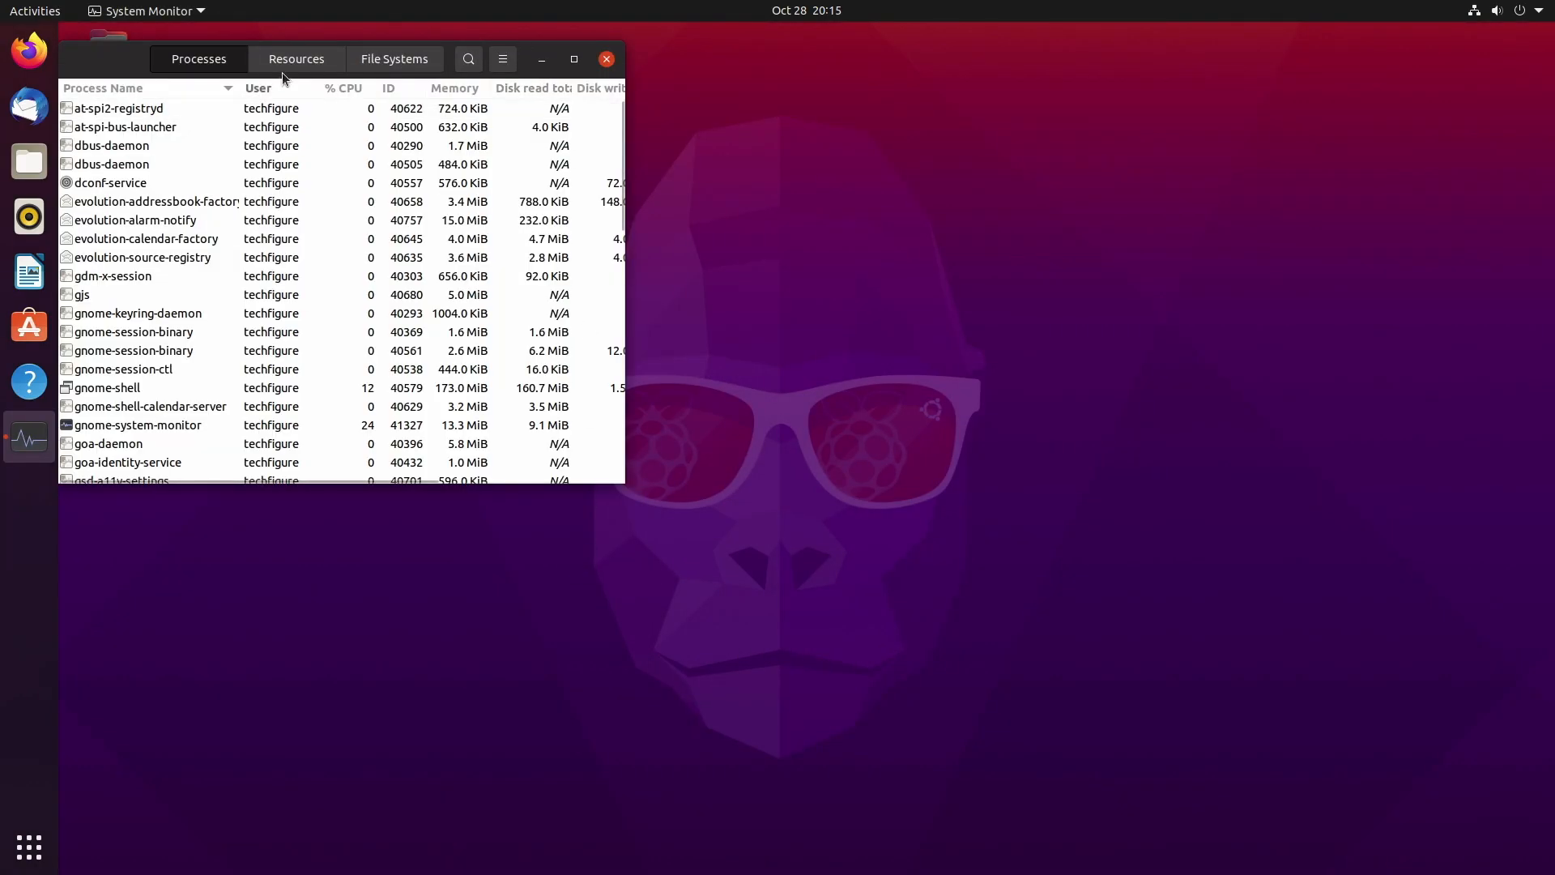
View the Resources tab in System Monitor.
{"action": "left_click", "coordinate": [295, 59]}
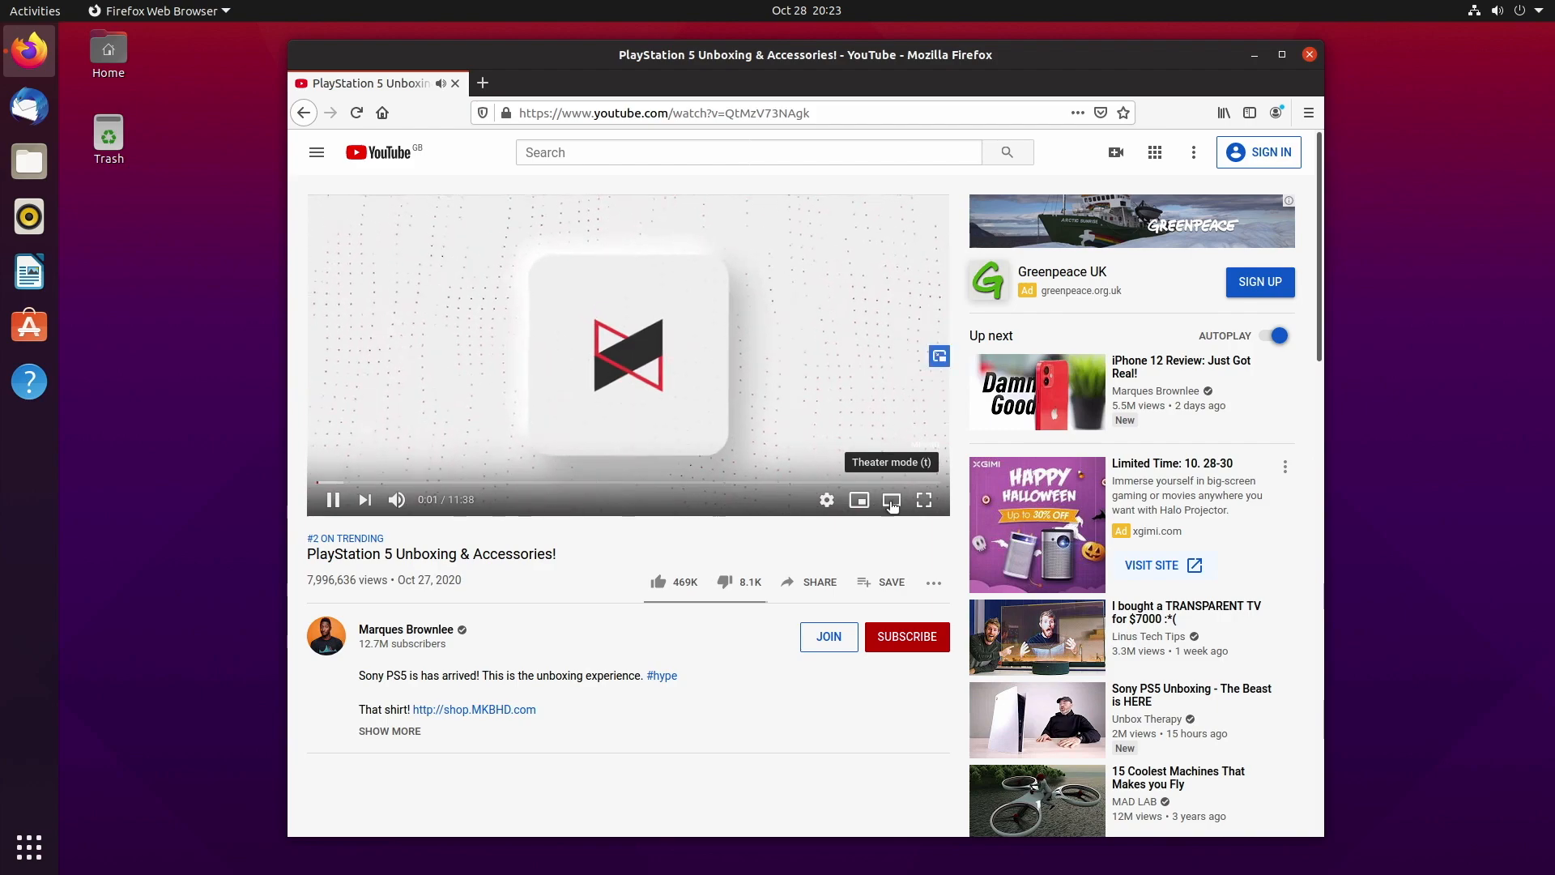
Put the PS5 unboxing video in theater mode at 1080p quality.
{"action": "left_click", "coordinate": [891, 499]}
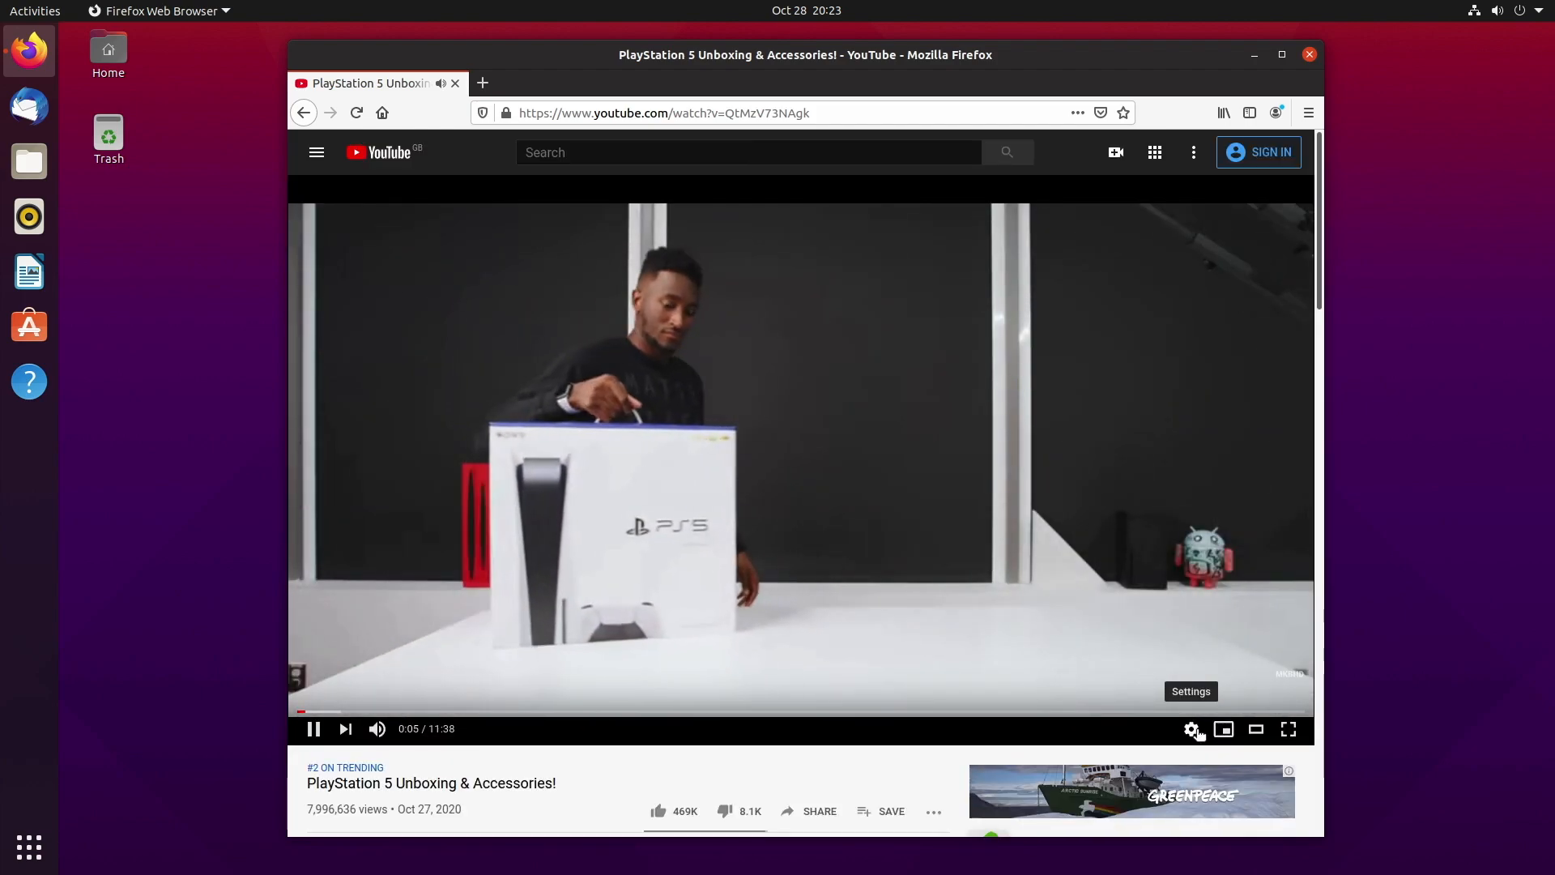
{"action": "left_click", "coordinate": [1192, 729]}
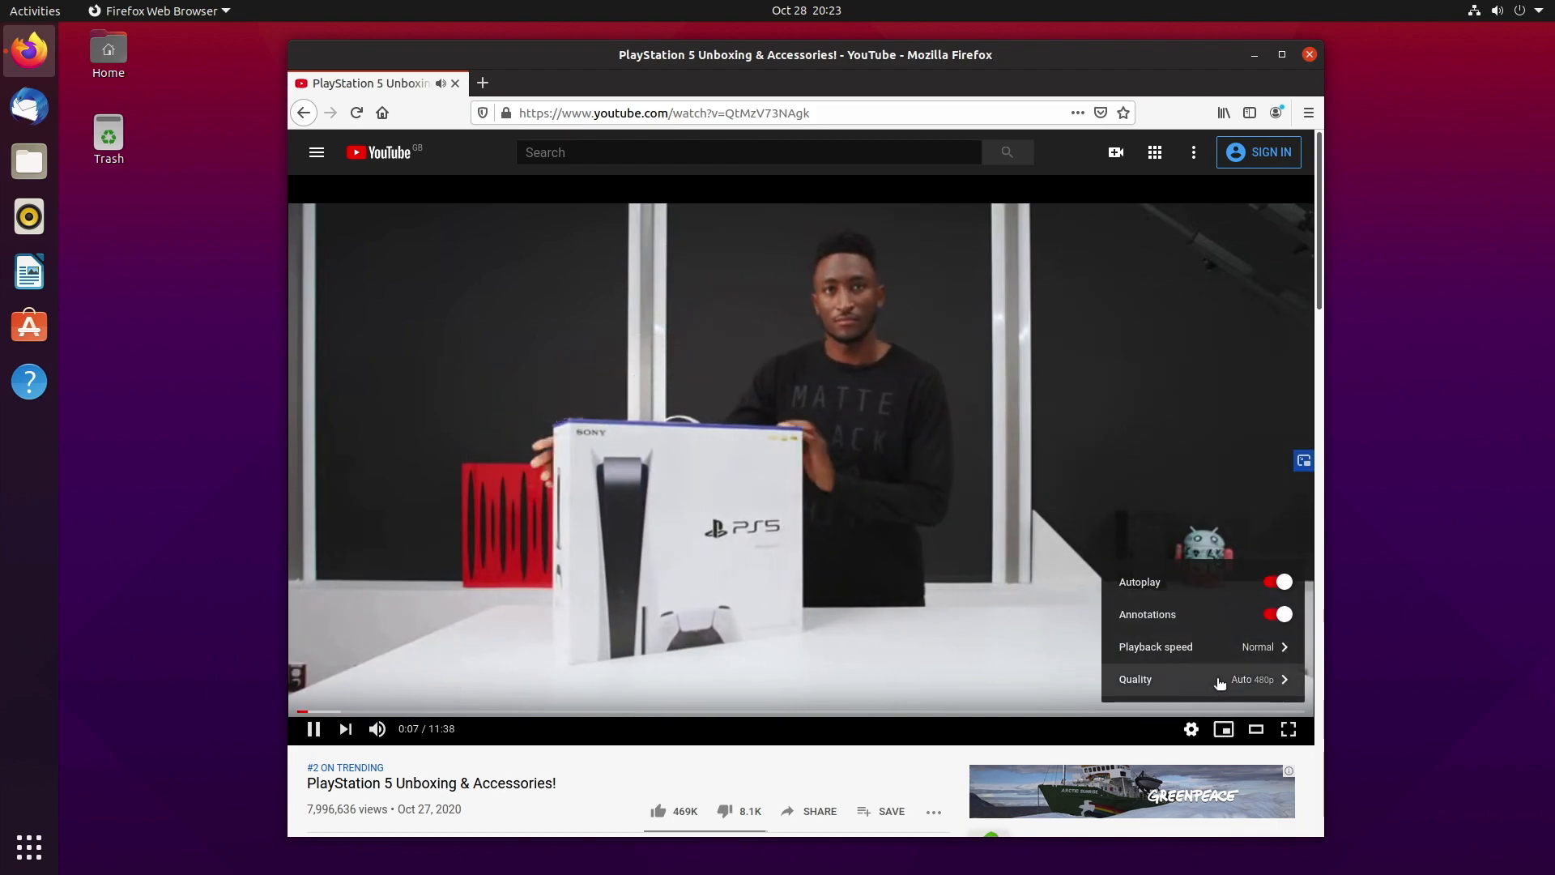
{"action": "left_click", "coordinate": [1135, 679]}
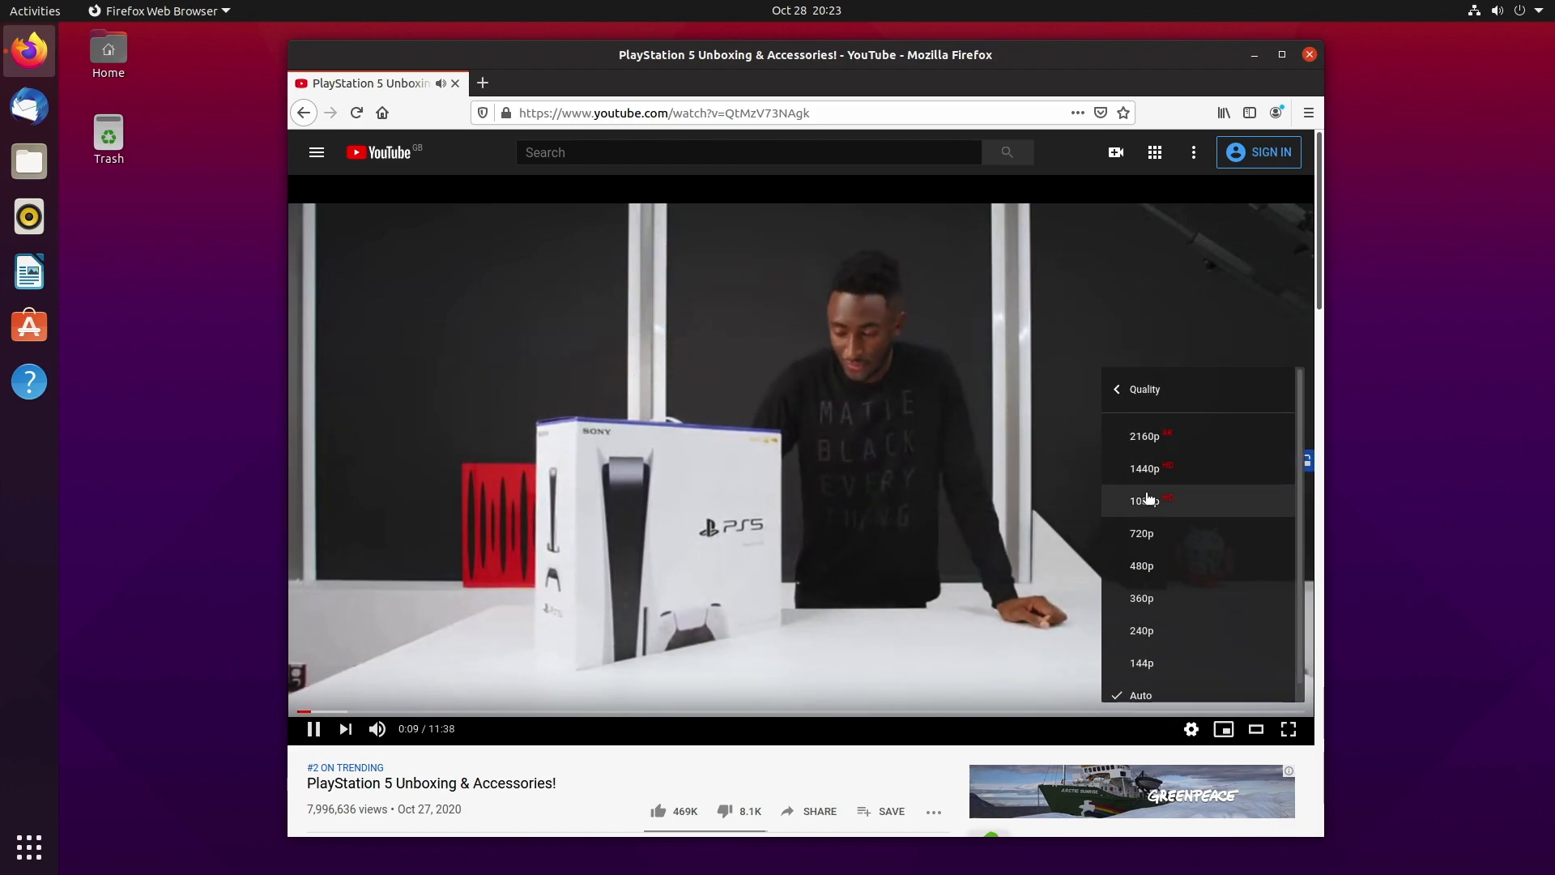
{"action": "left_click", "coordinate": [1141, 500]}
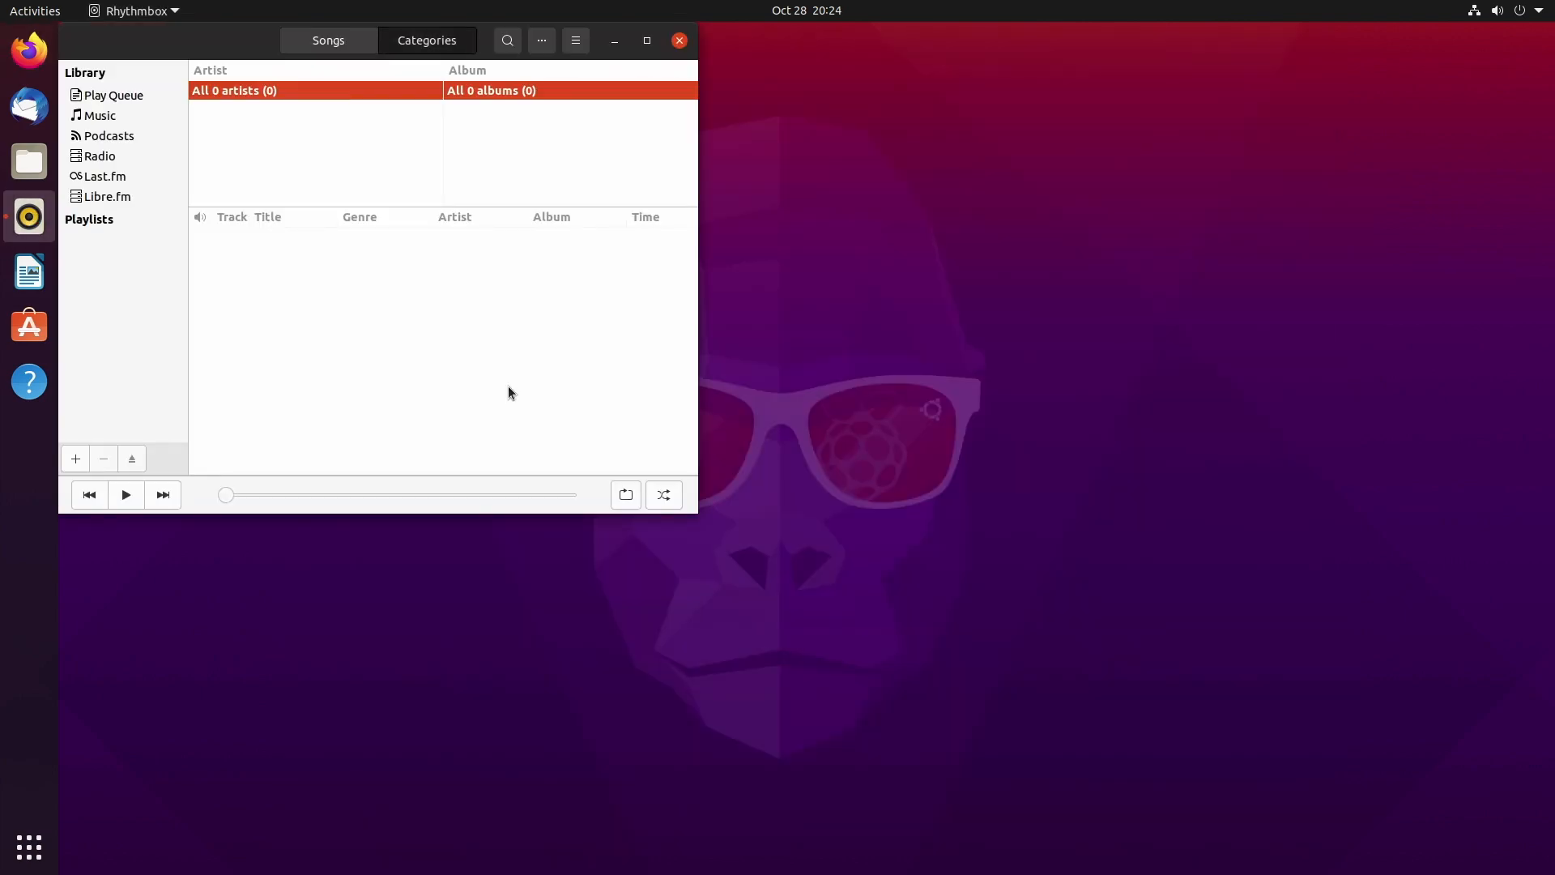
Browse Rhythmbox radio and play HBR1.com Dream Factory, Tronic Lounge and StartFM stations.
{"action": "left_click", "coordinate": [106, 195]}
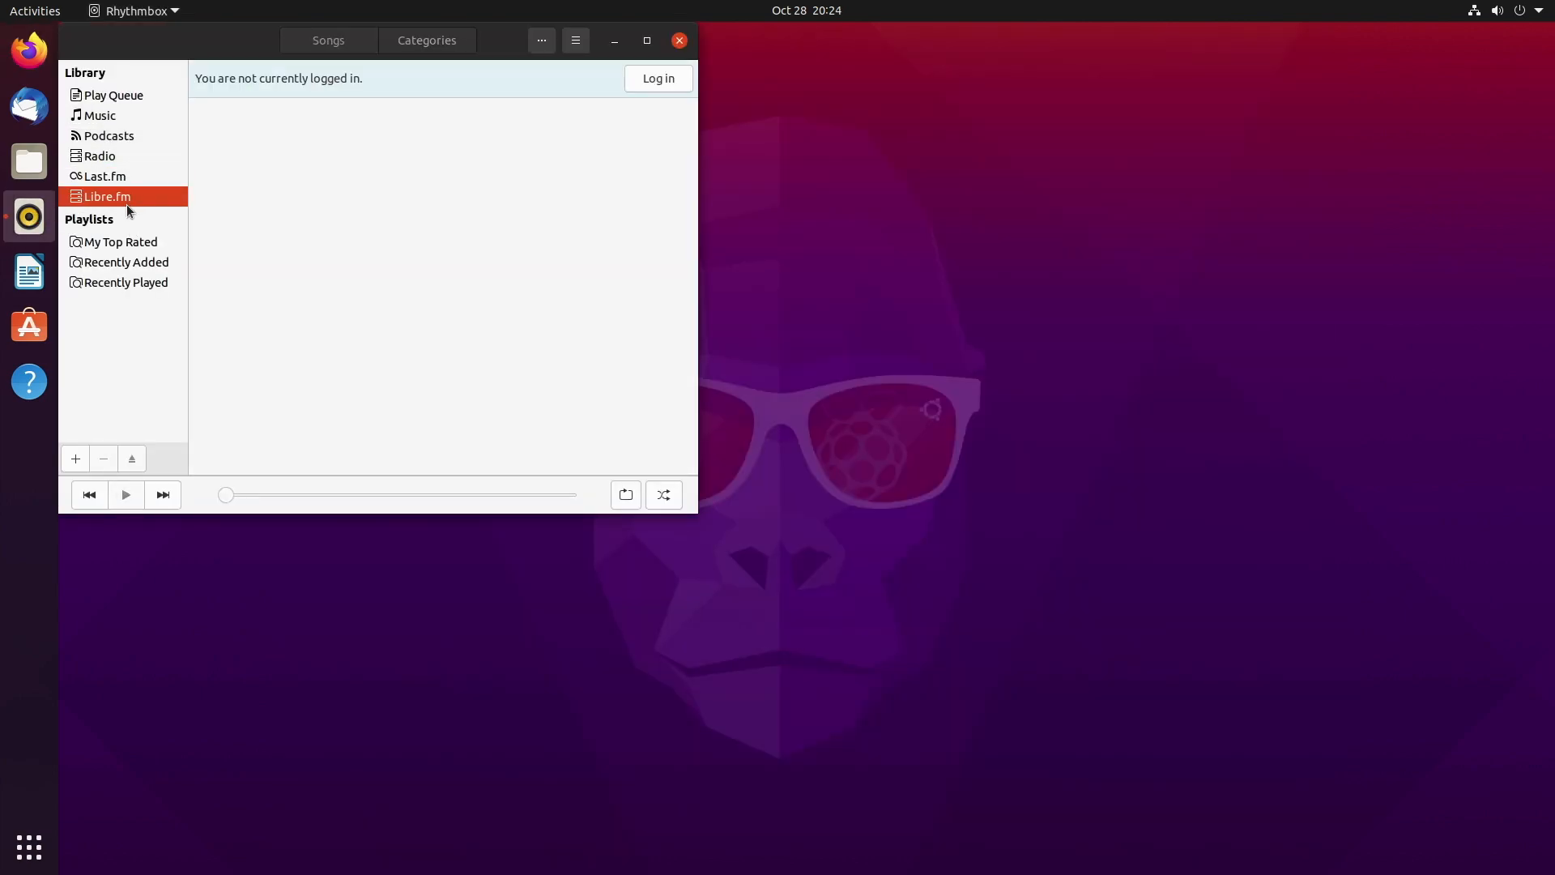
{"action": "left_click", "coordinate": [99, 156]}
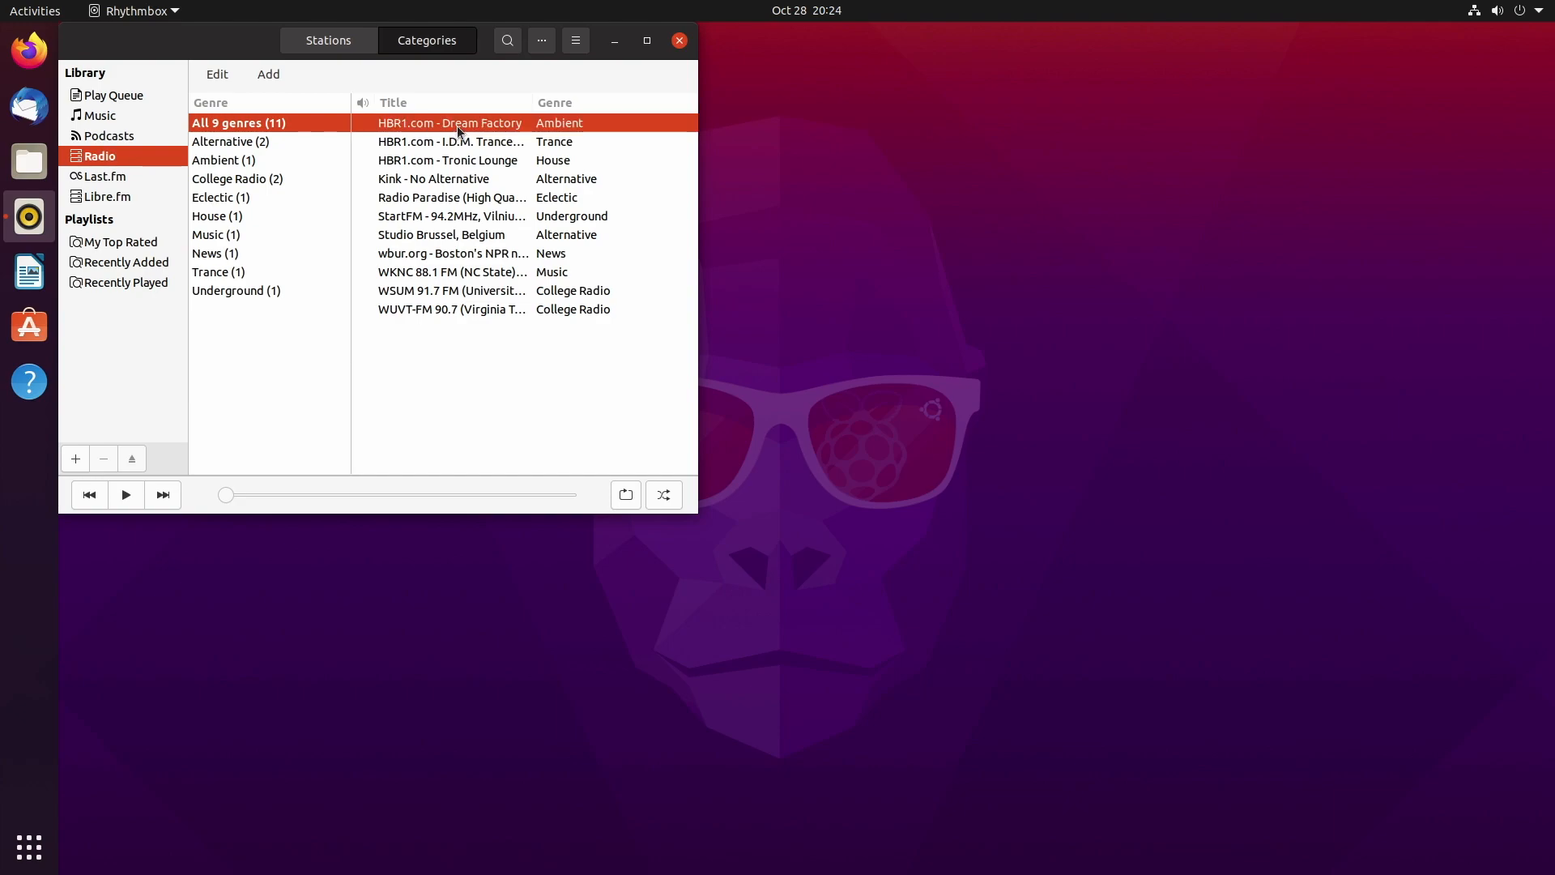
{"action": "left_click", "coordinate": [125, 495]}
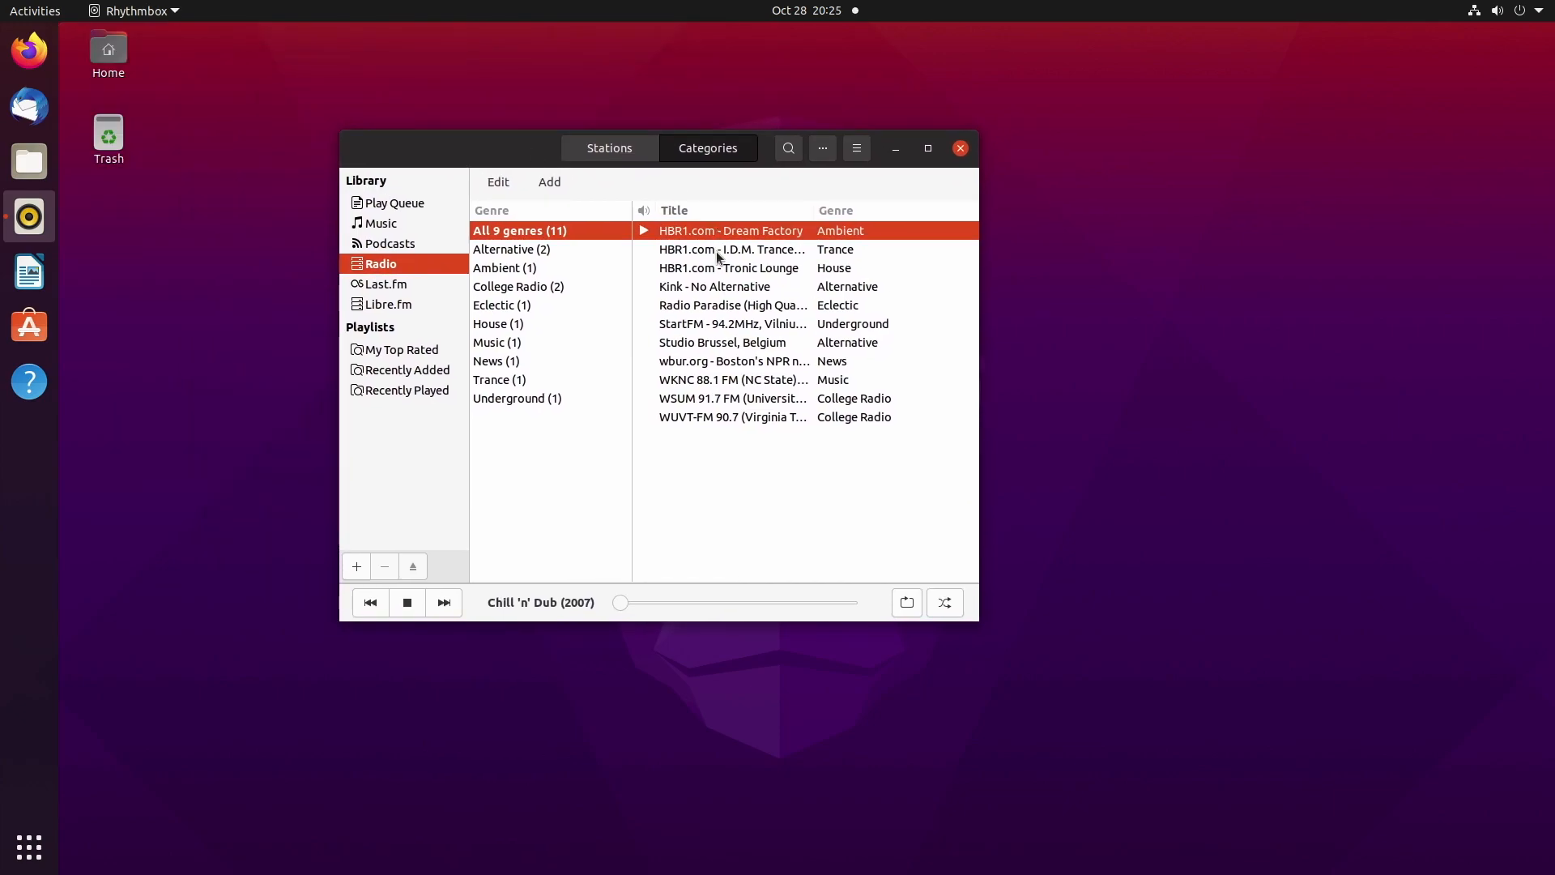
{"action": "mouse_move", "coordinate": [388, 305]}
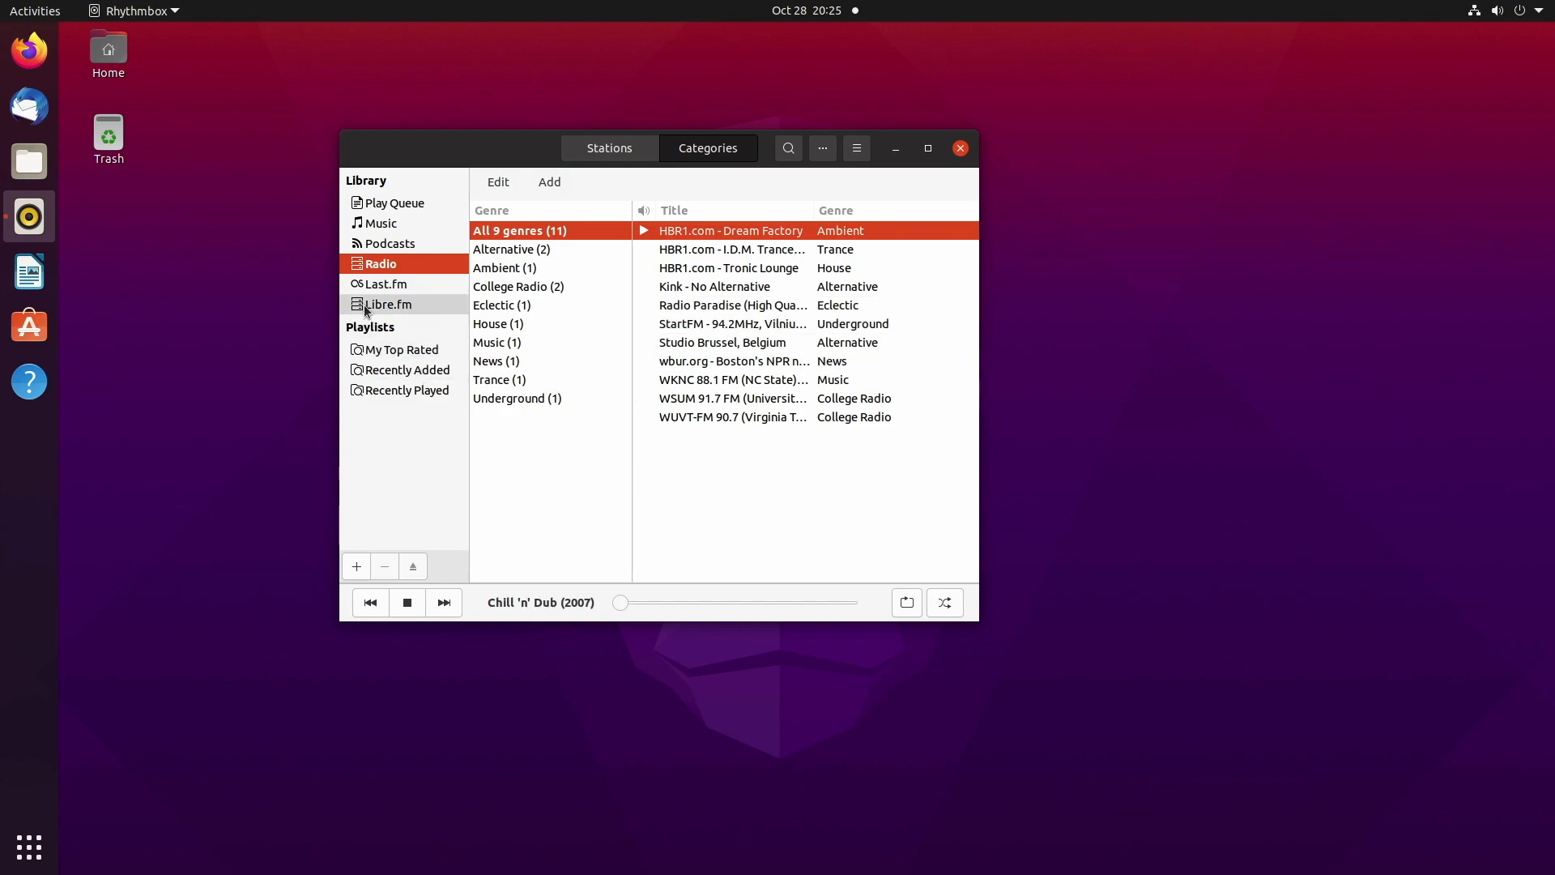
{"action": "double_click", "coordinate": [729, 268]}
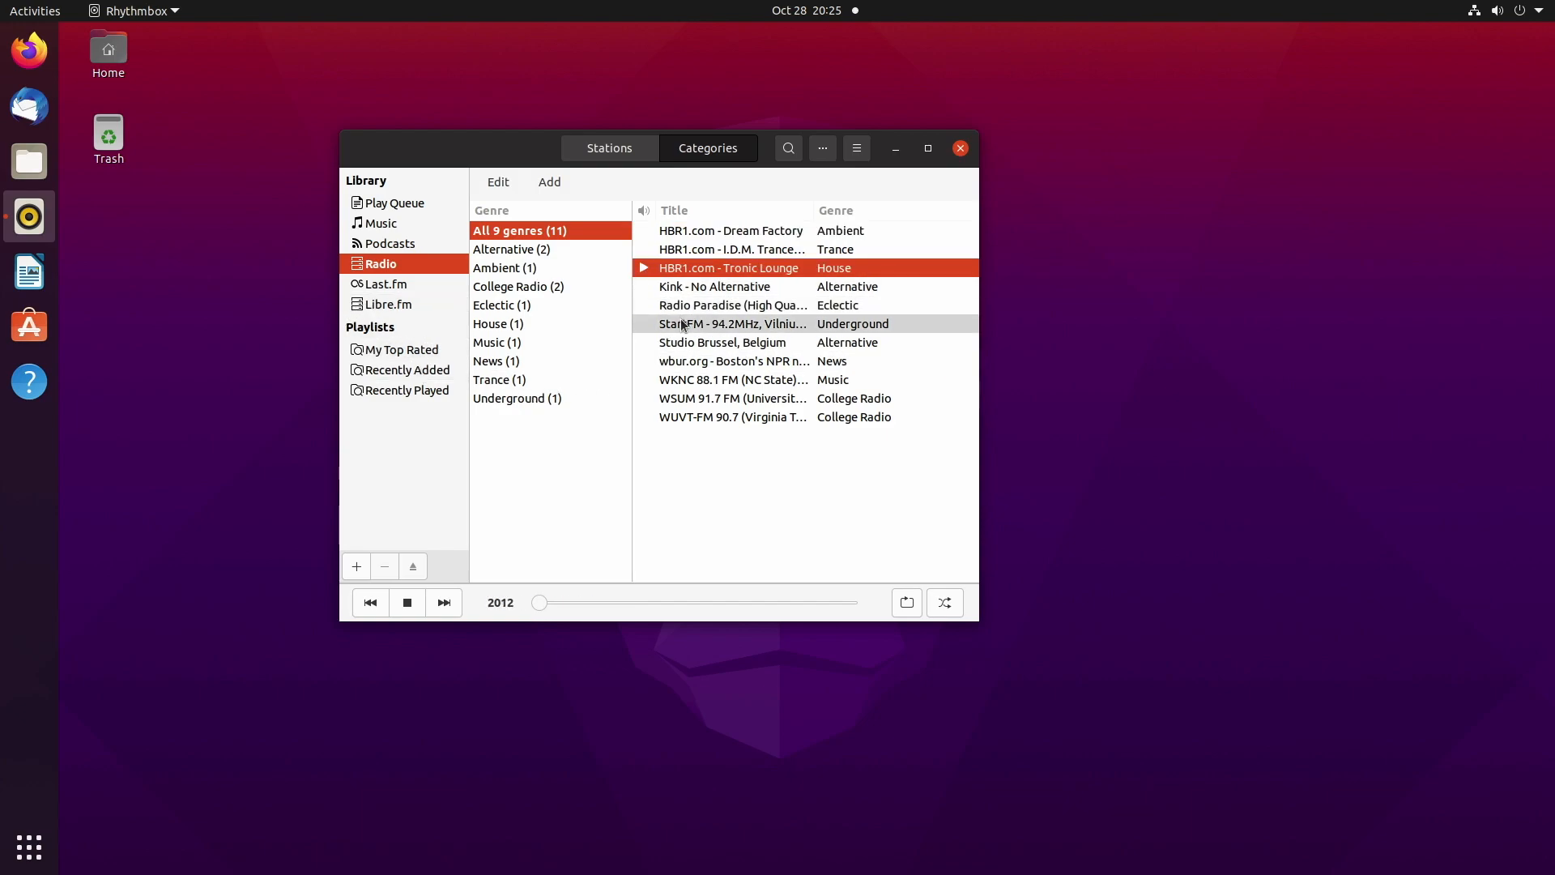
{"action": "double_click", "coordinate": [723, 341]}
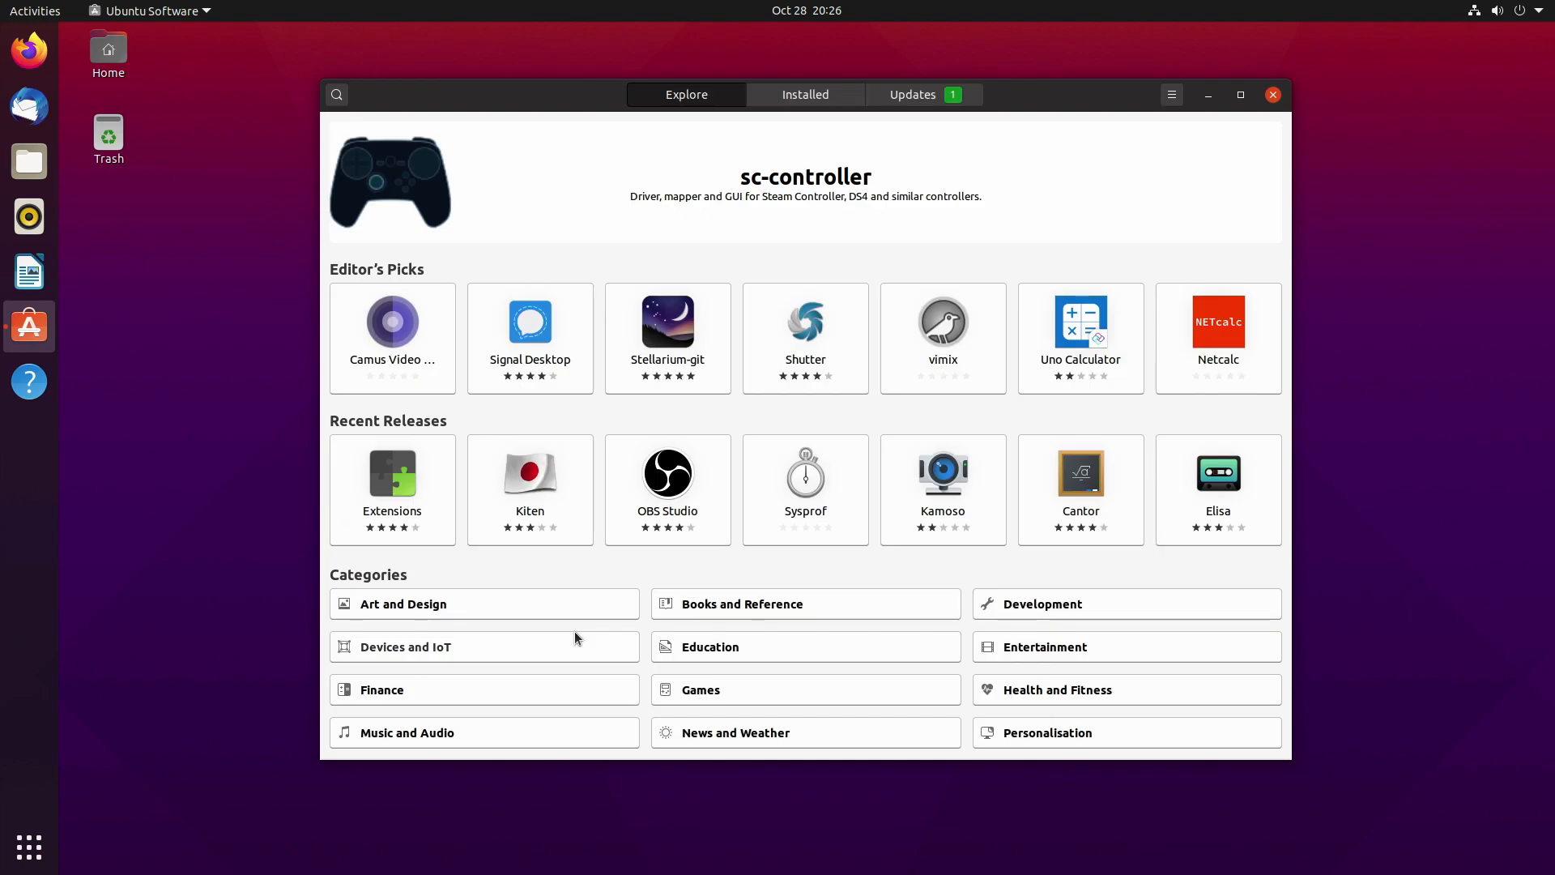
Scroll past Plex Media Server, return to the Entertainment listing, and close Ubuntu Software.
{"action": "scroll", "scroll_direction": "down", "scroll_amount": 3}
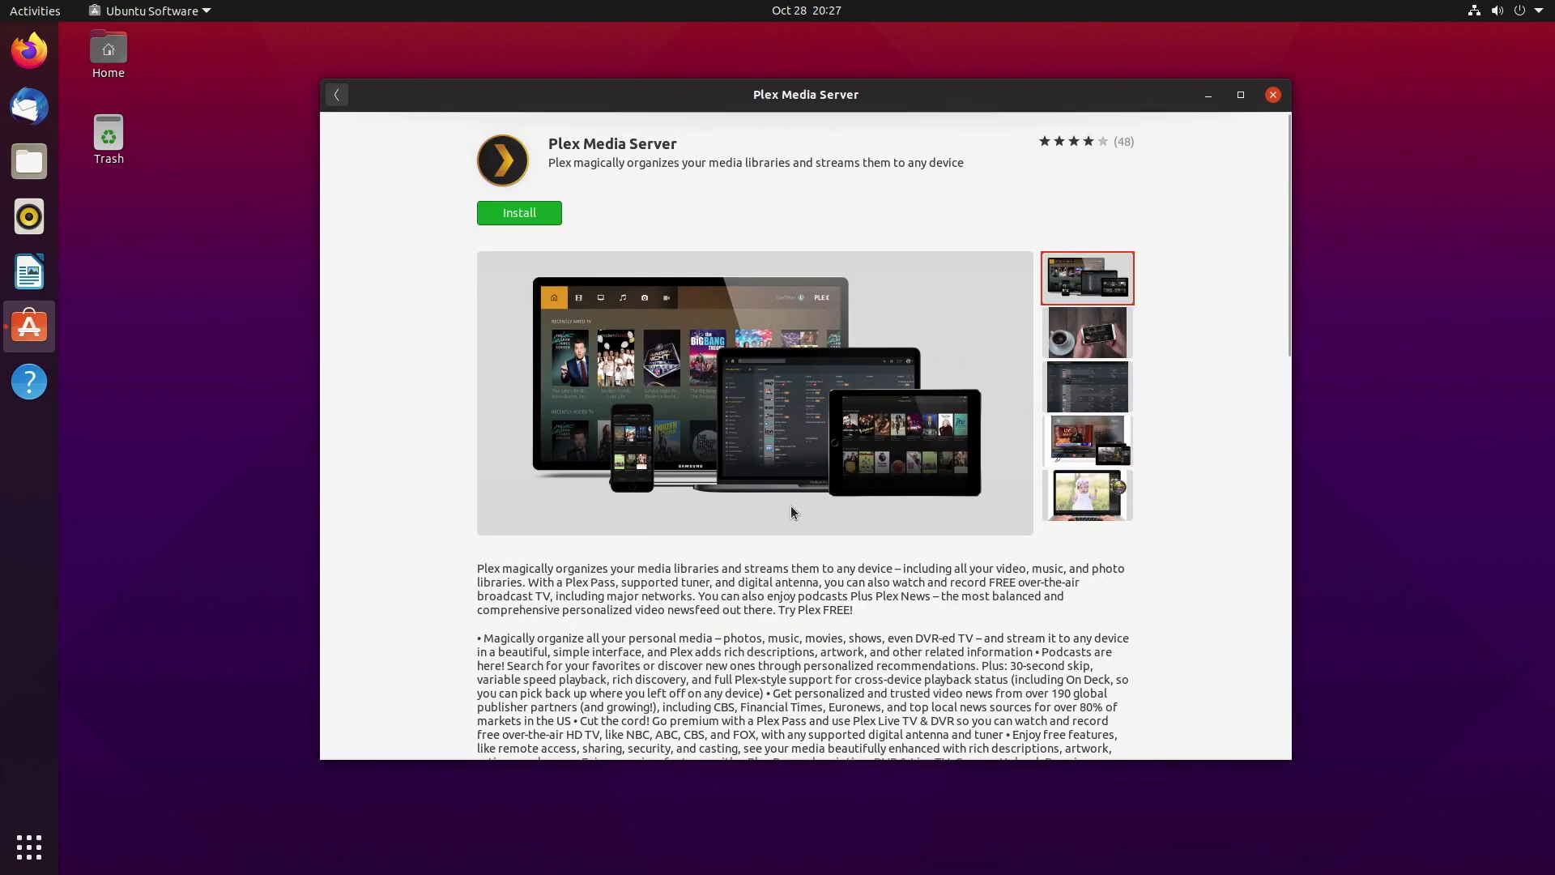
{"action": "left_click", "coordinate": [336, 94]}
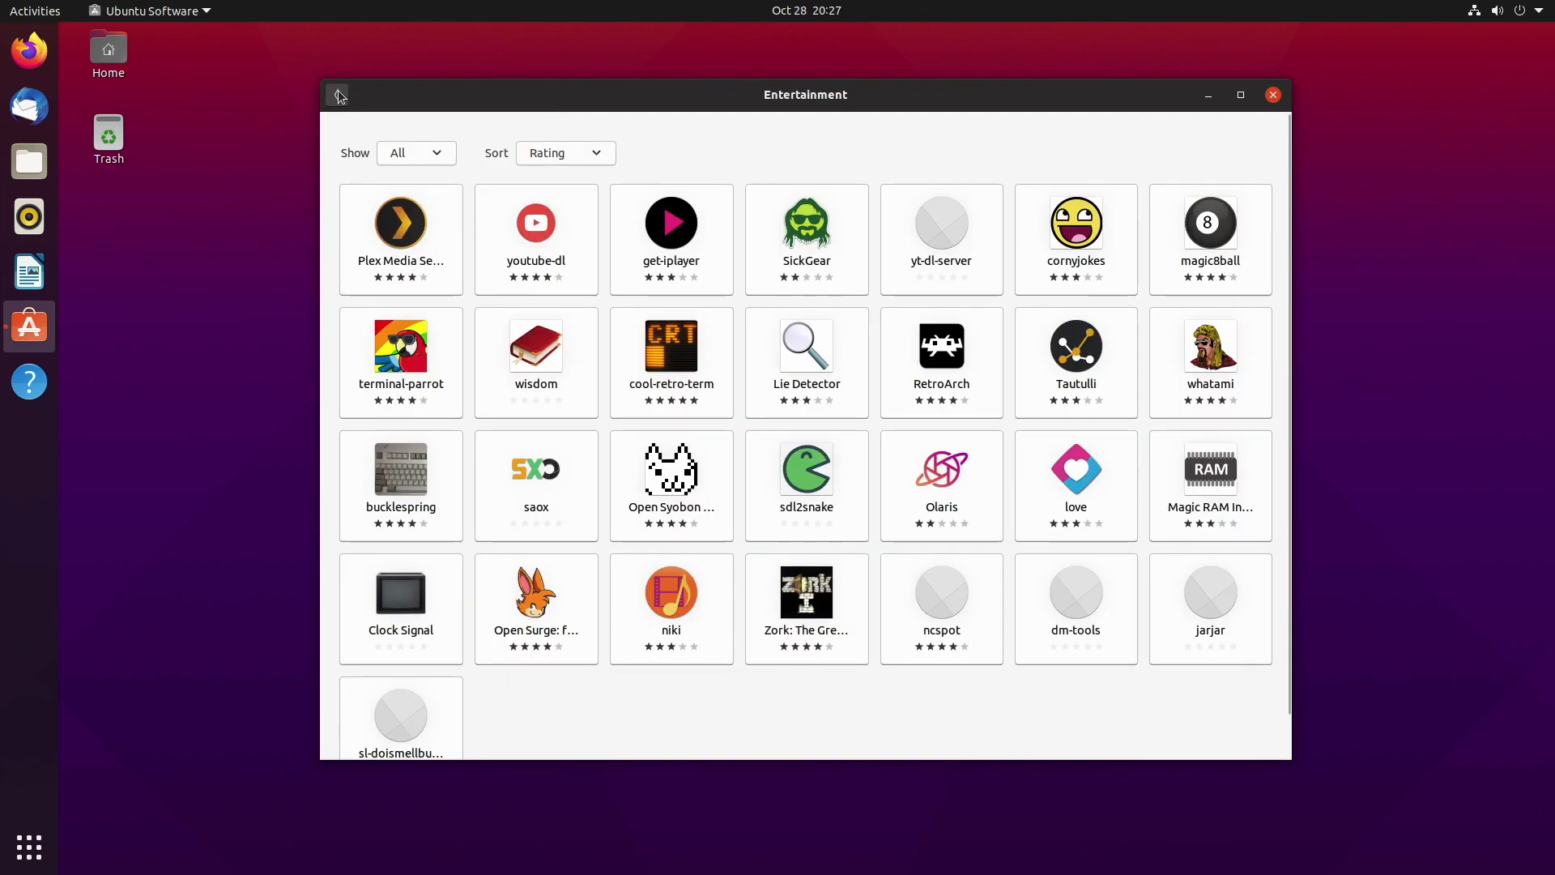
{"action": "left_click", "coordinate": [1273, 94]}
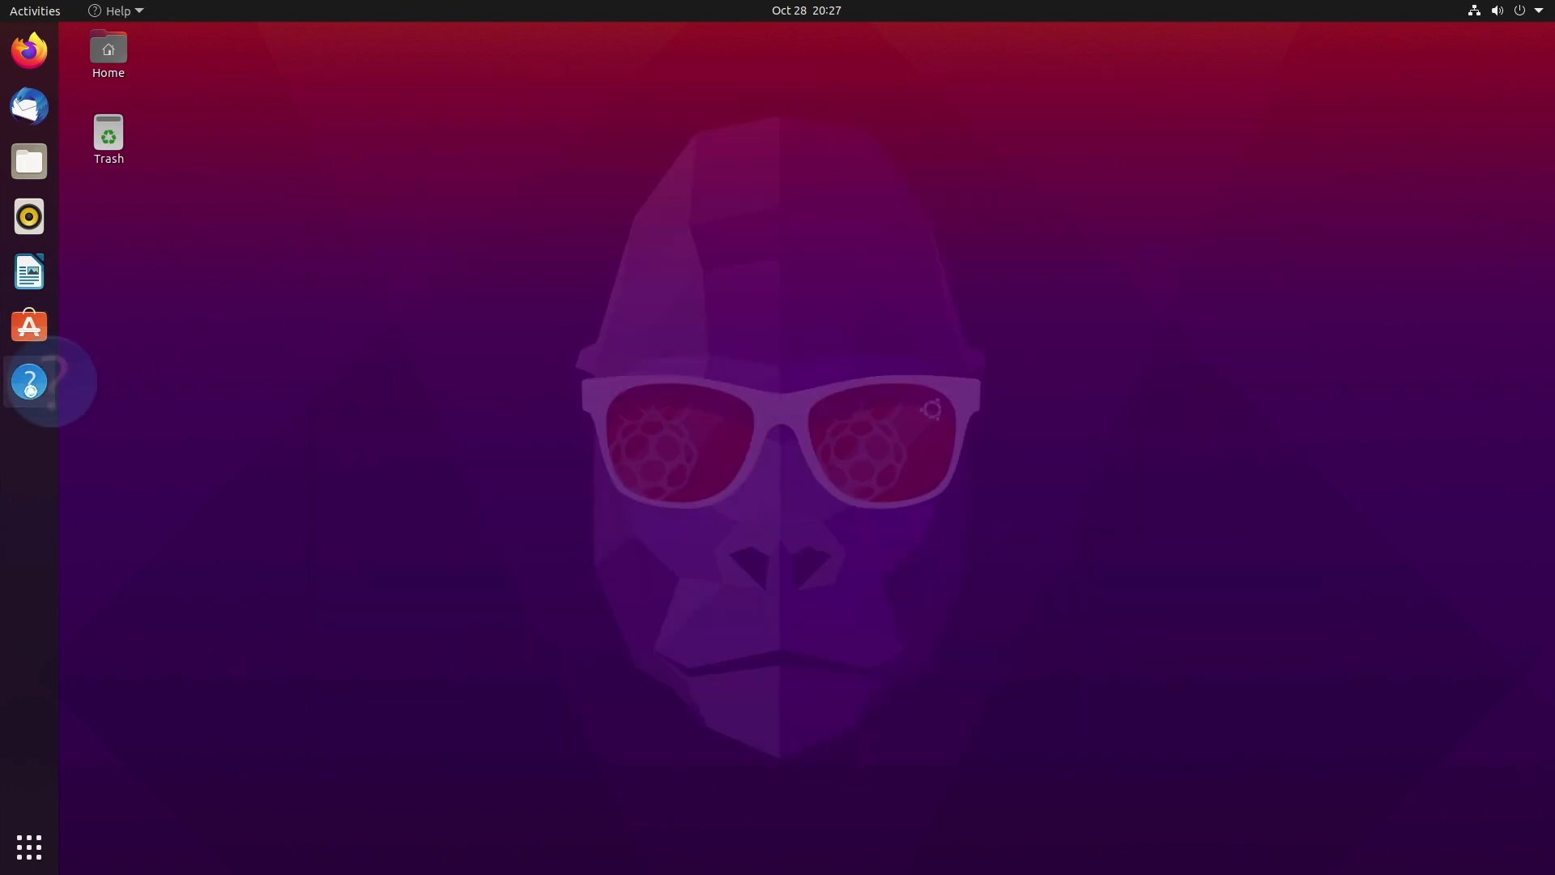
Open the Ubuntu Desktop Guide from the dock and scroll through its main topics.
{"action": "left_click", "coordinate": [29, 381]}
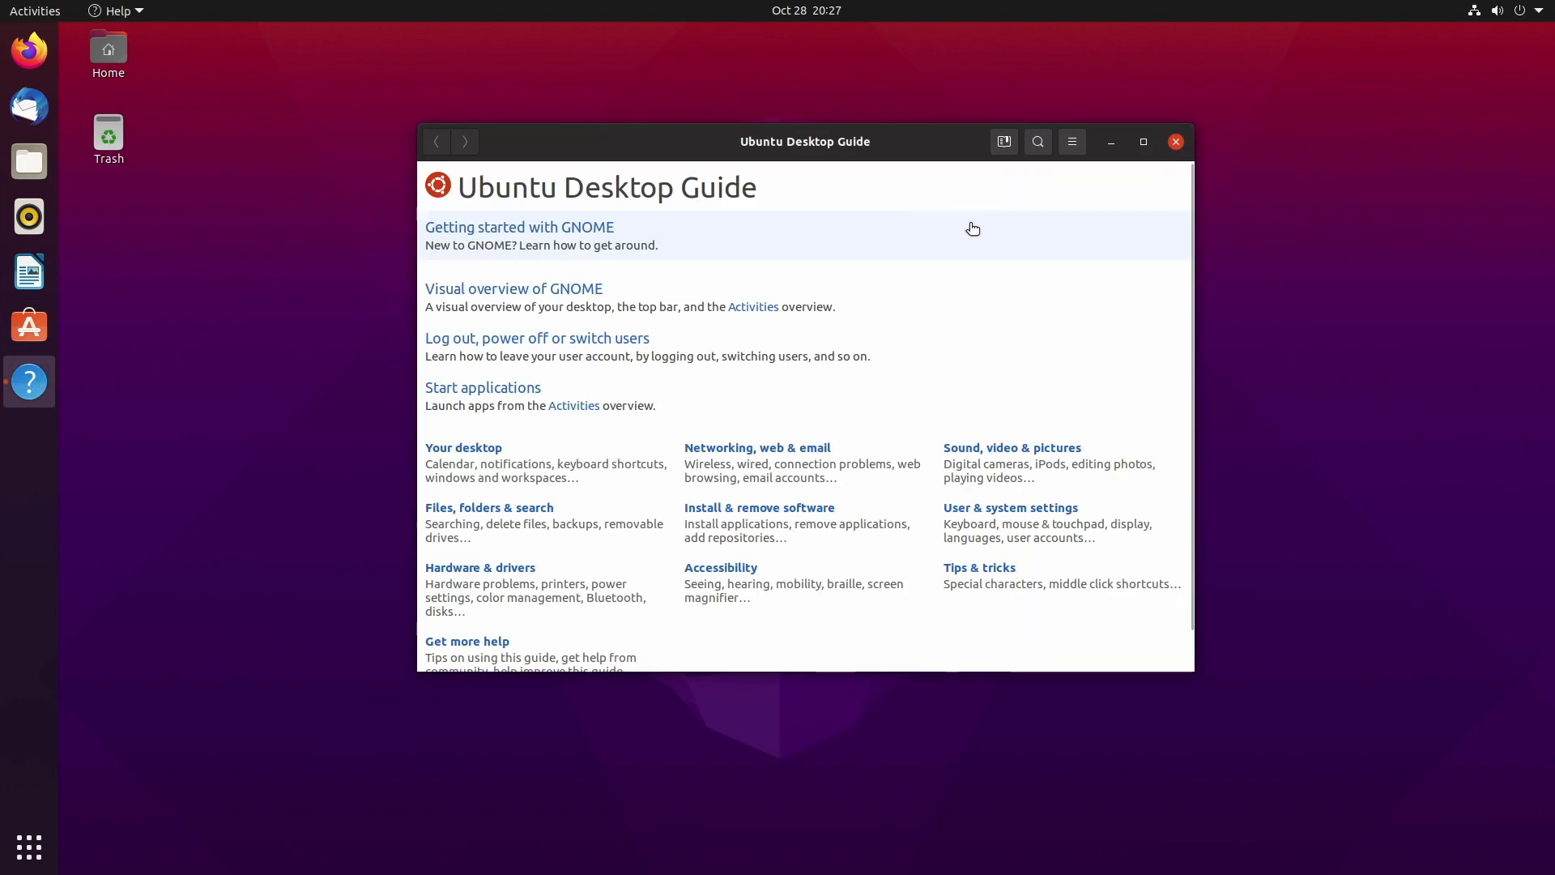
{"action": "scroll", "scroll_direction": "down", "scroll_amount": 3}
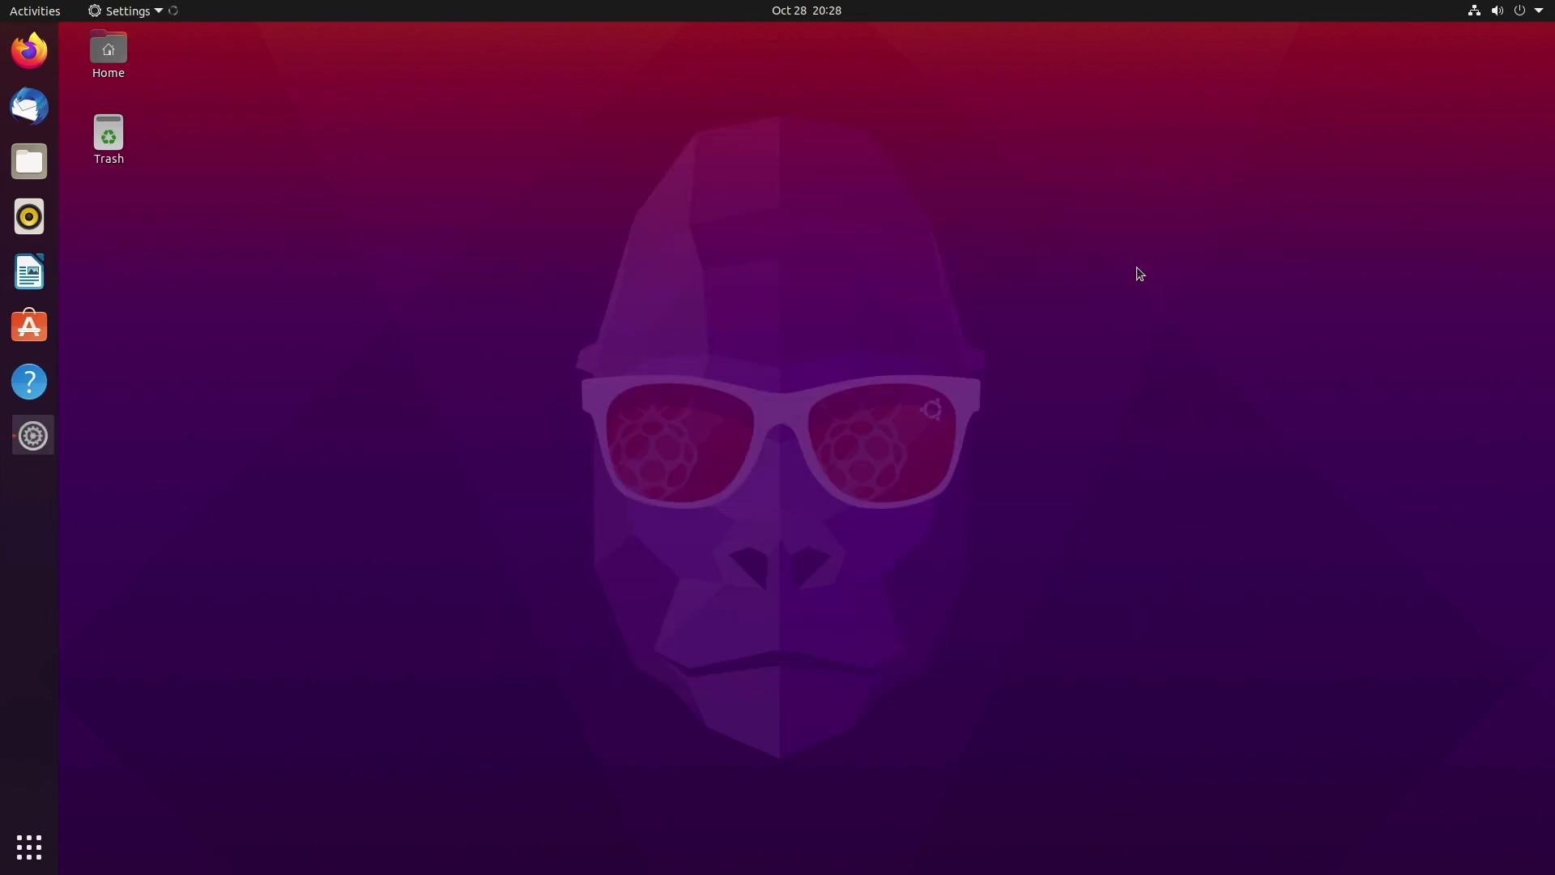
Apply the mountain sunset wallpaper, then switch back to the default gorilla background.
{"action": "left_click", "coordinate": [32, 436]}
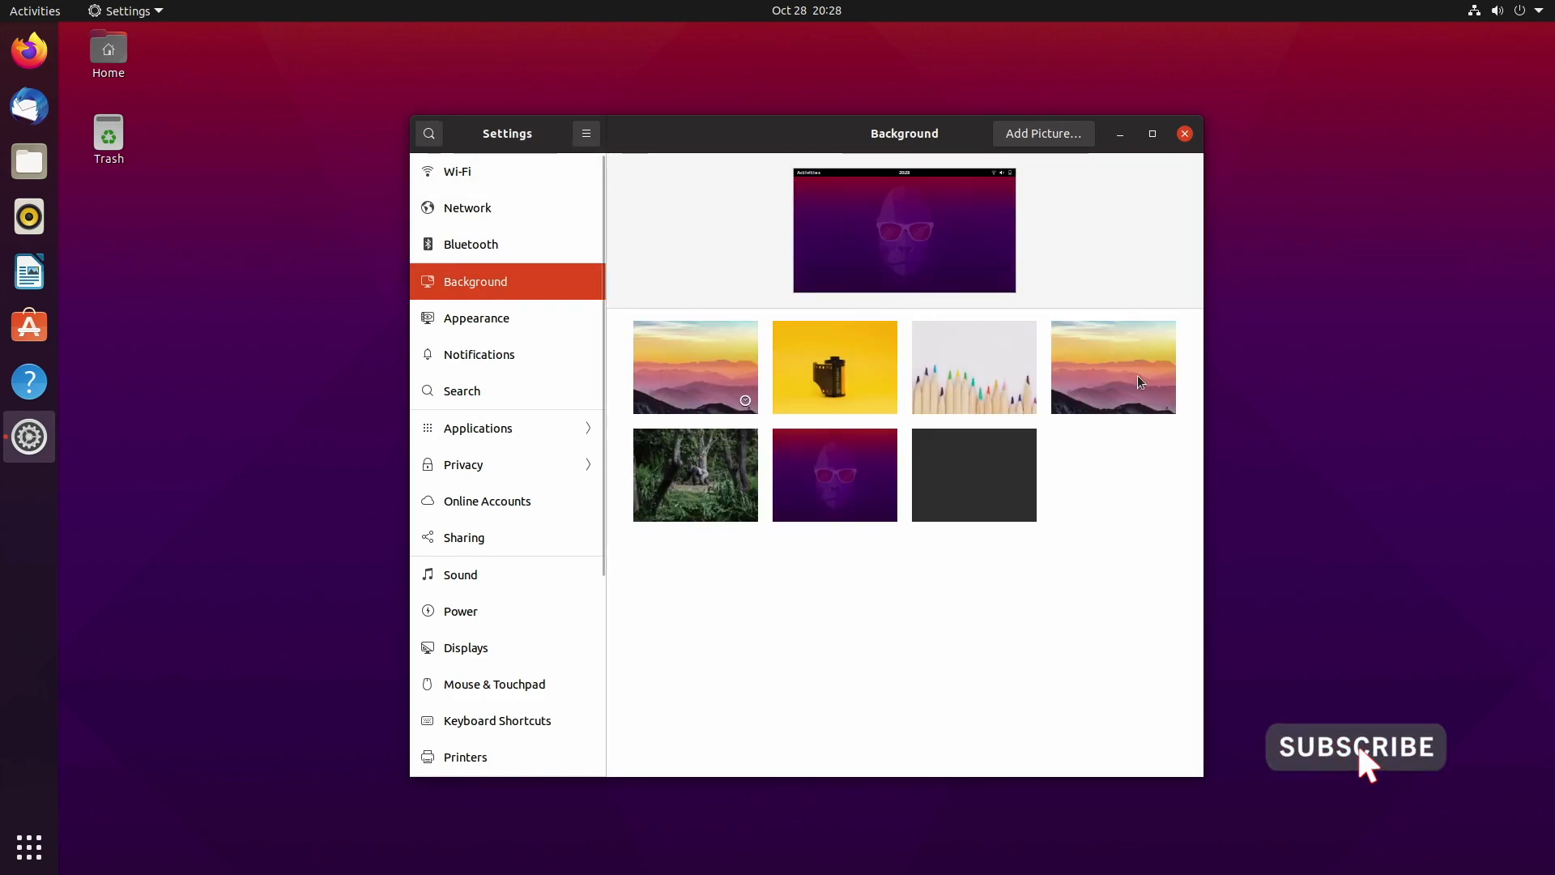
{"action": "left_click", "coordinate": [1113, 366]}
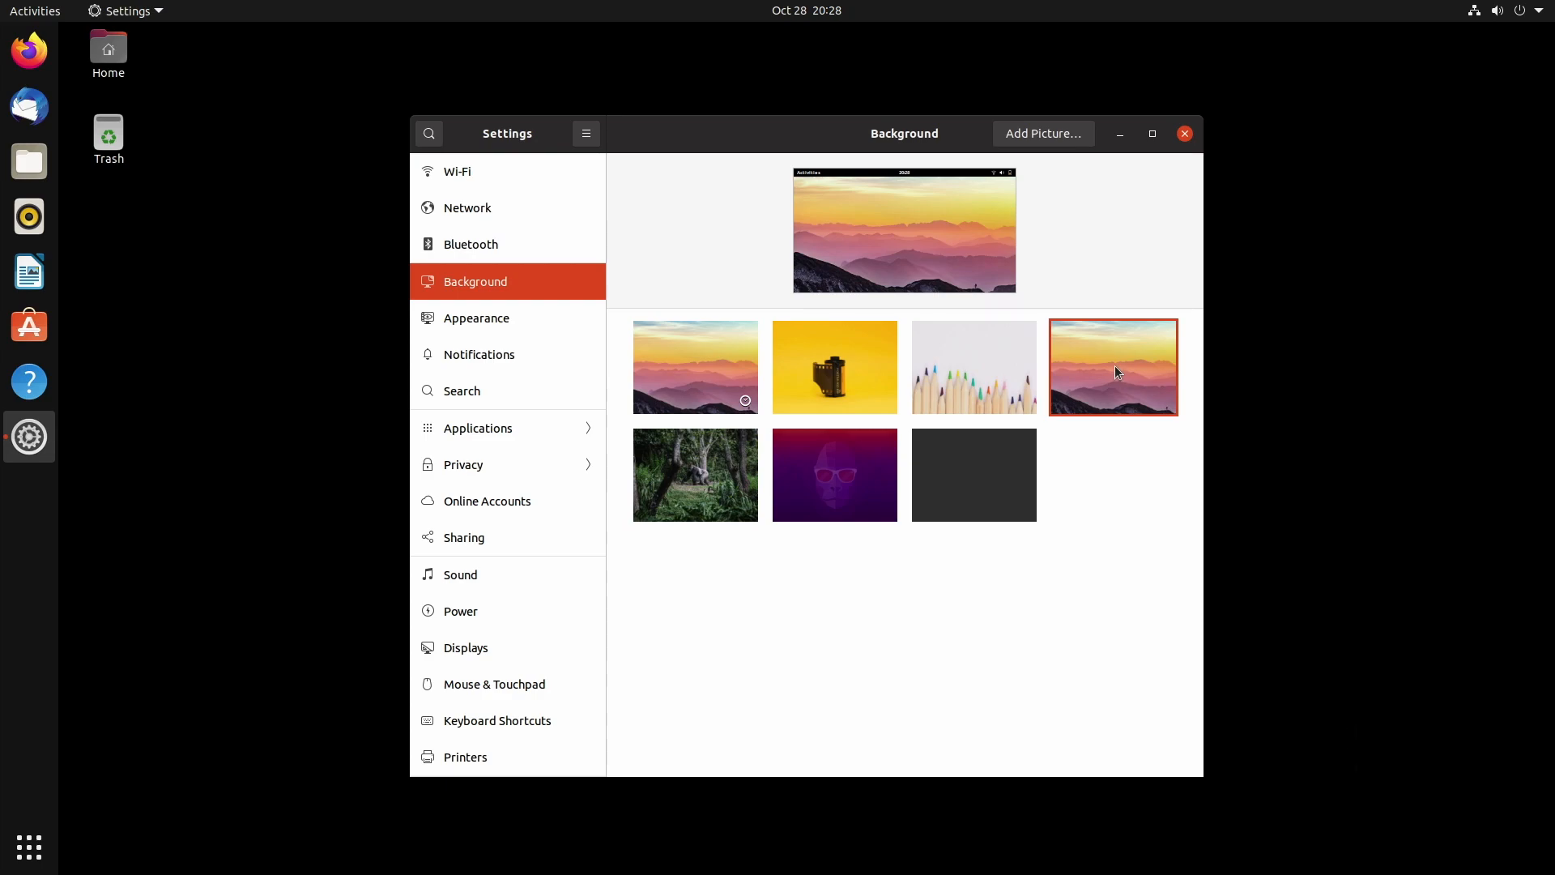
{"action": "left_click", "coordinate": [1113, 367]}
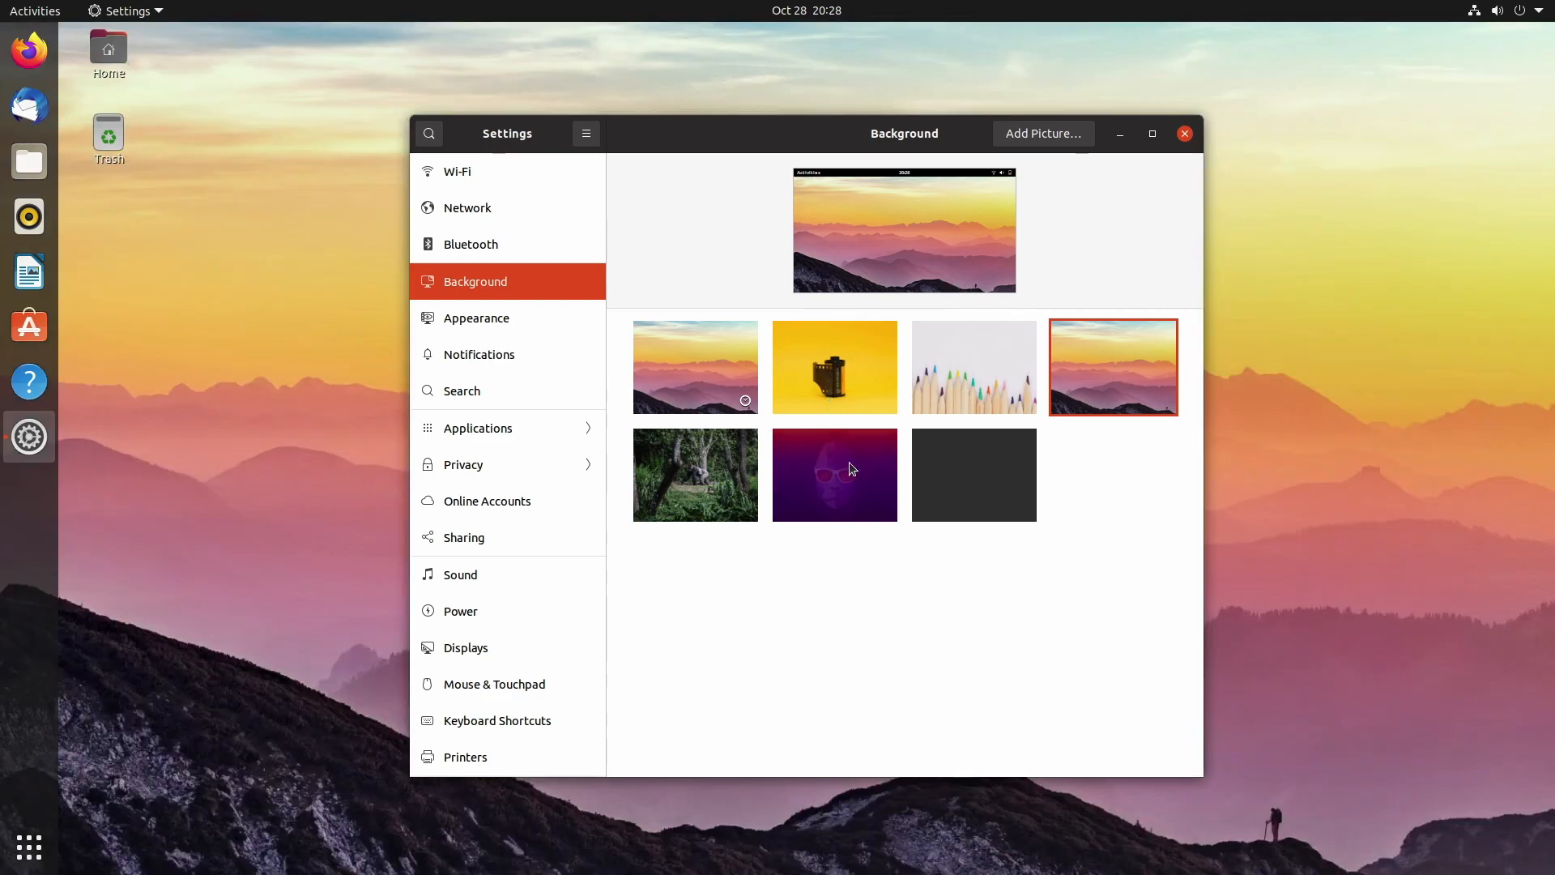
{"action": "left_click", "coordinate": [834, 473]}
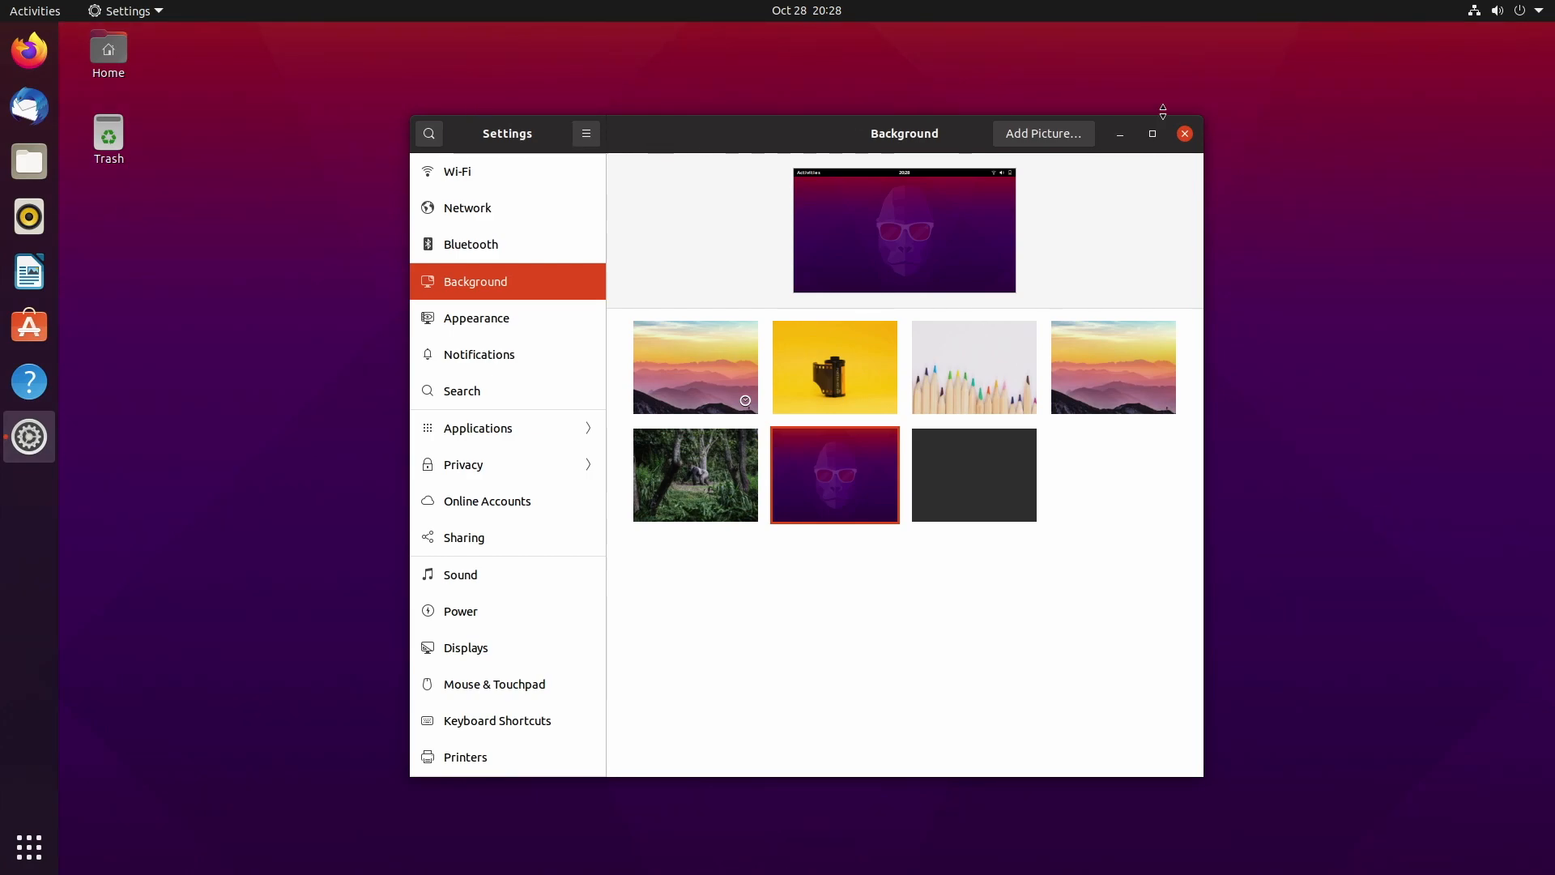